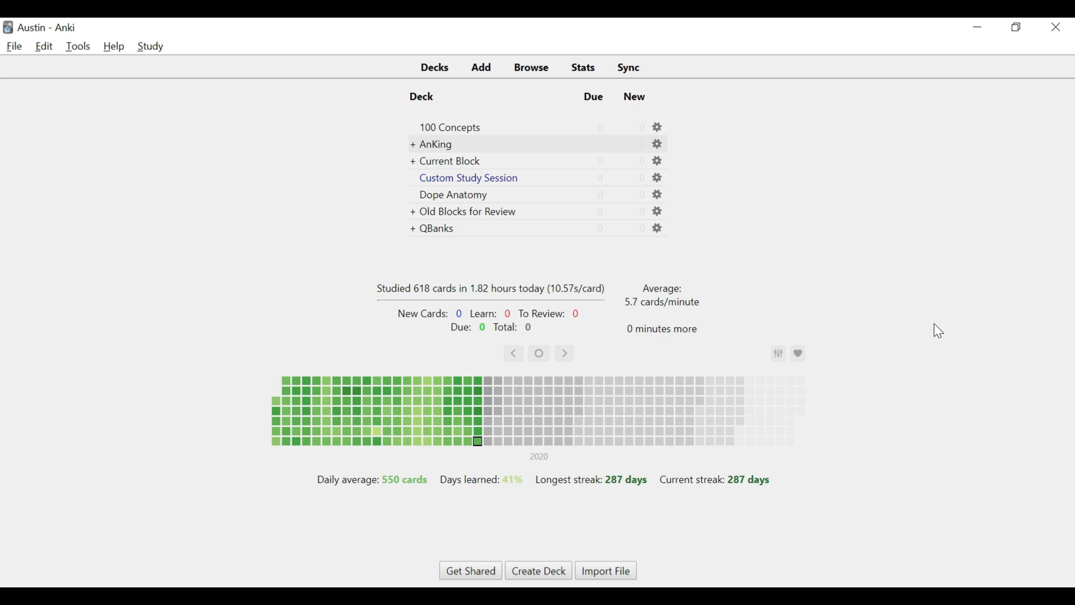
mouse_move(429, 307)
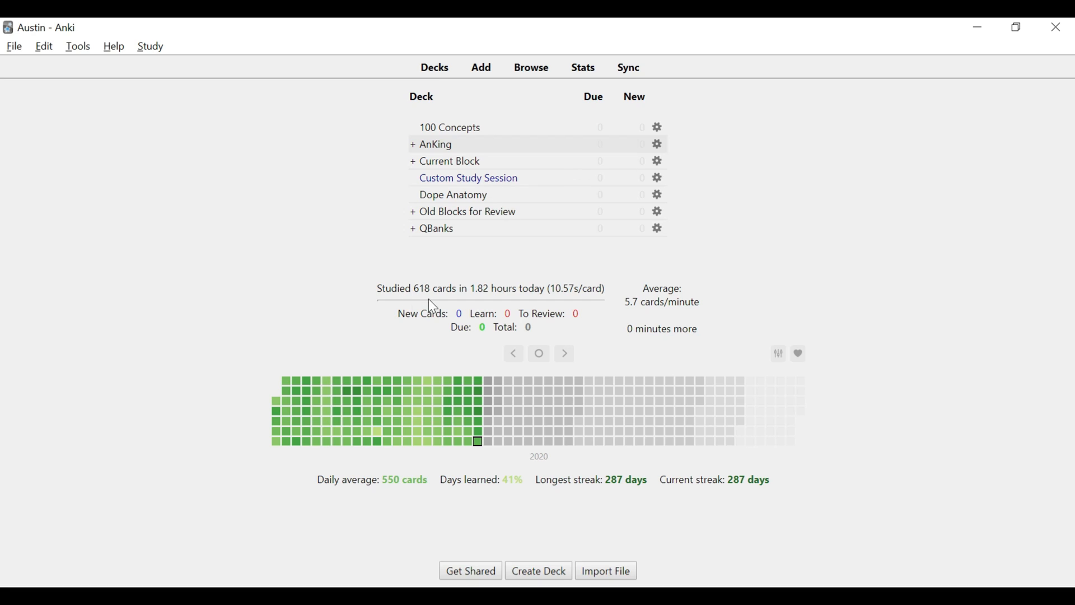
mouse_move(544, 281)
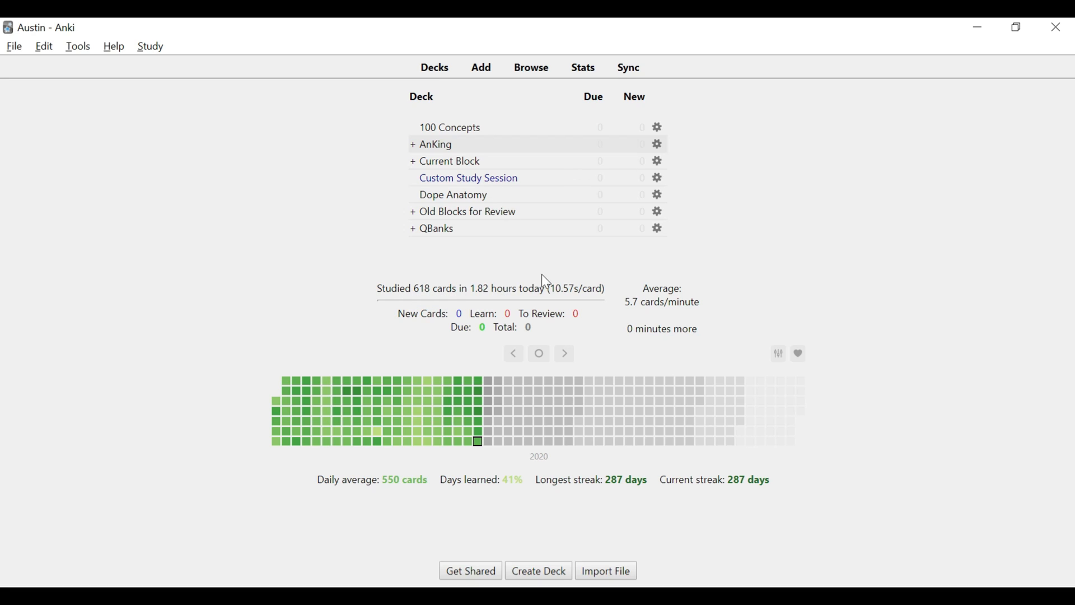
mouse_move(573, 480)
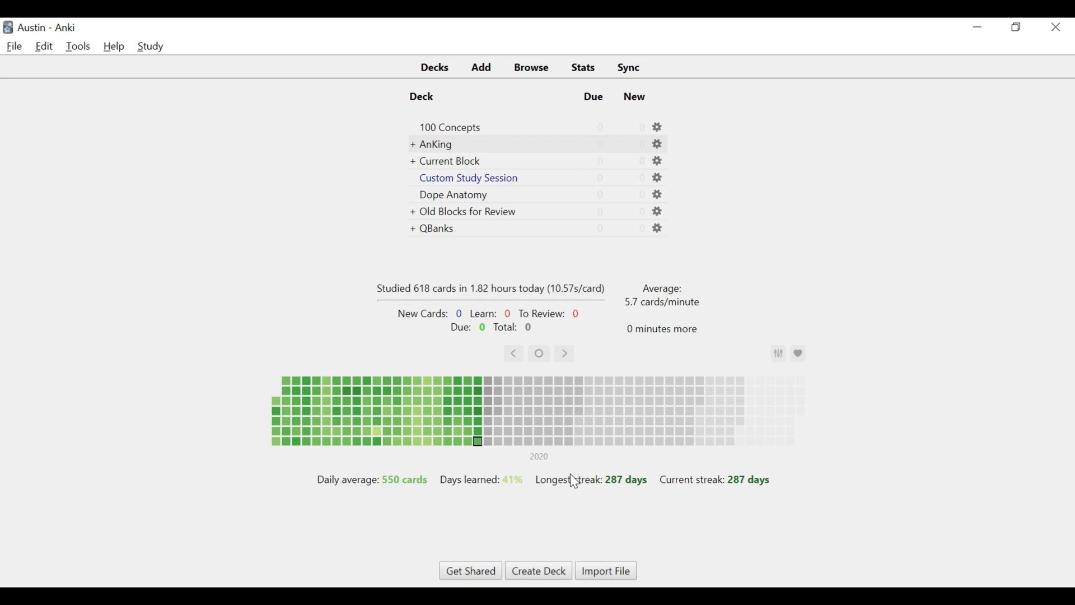
mouse_move(465, 397)
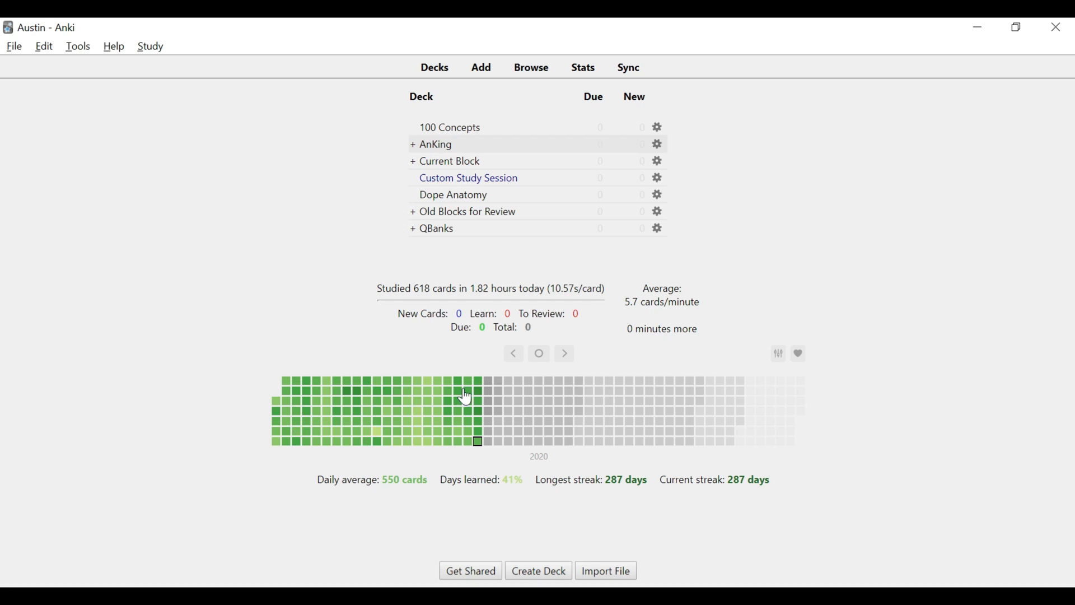
mouse_move(638, 342)
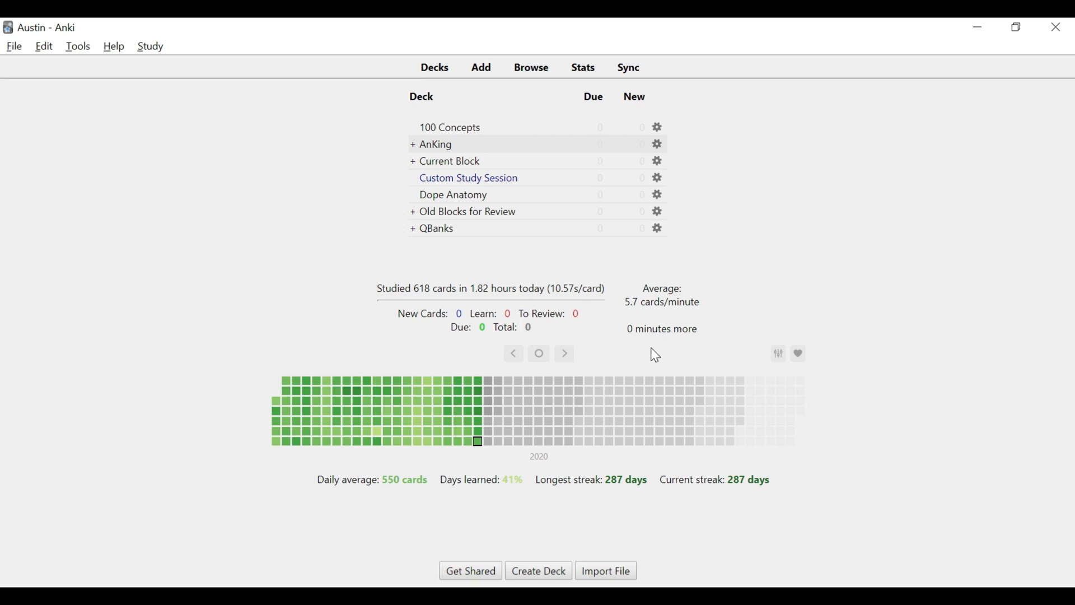
mouse_move(486, 243)
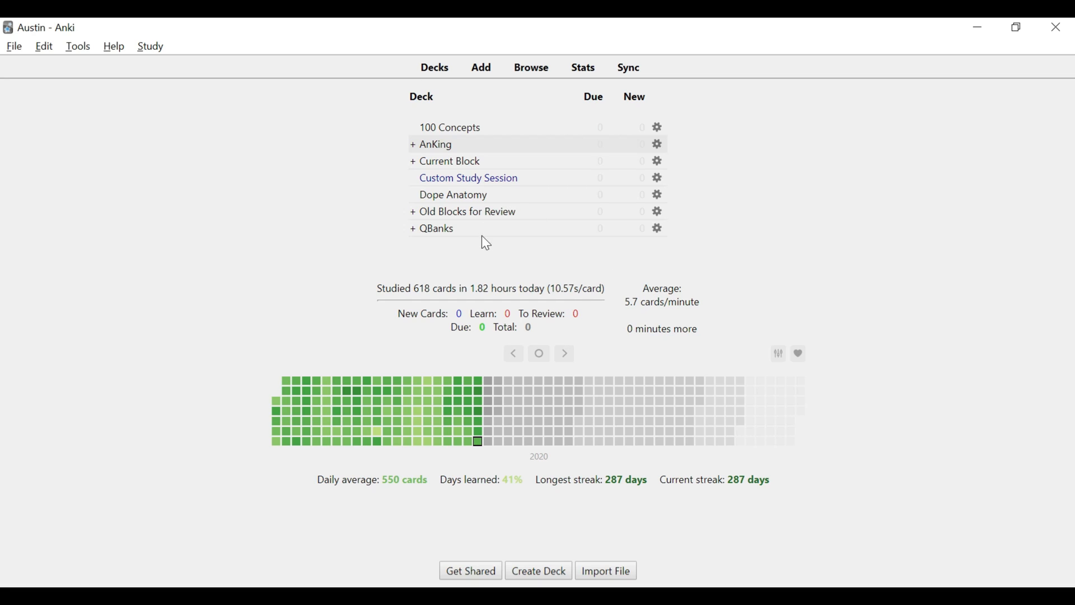
mouse_move(486, 264)
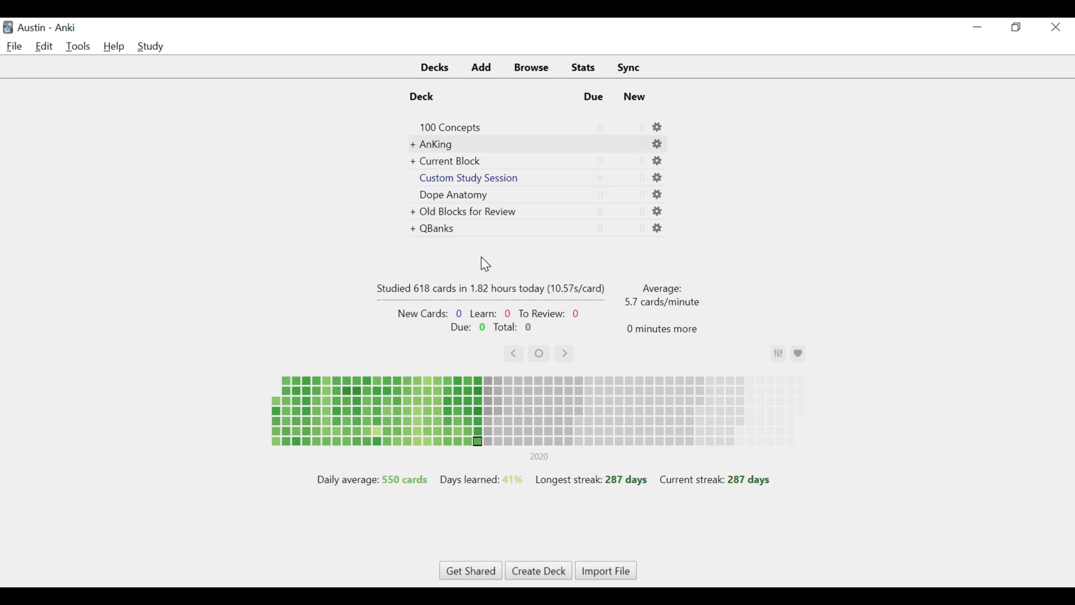
Reach the add-ons manager from the Tools menu, listing the installed add-ons.
click(628, 67)
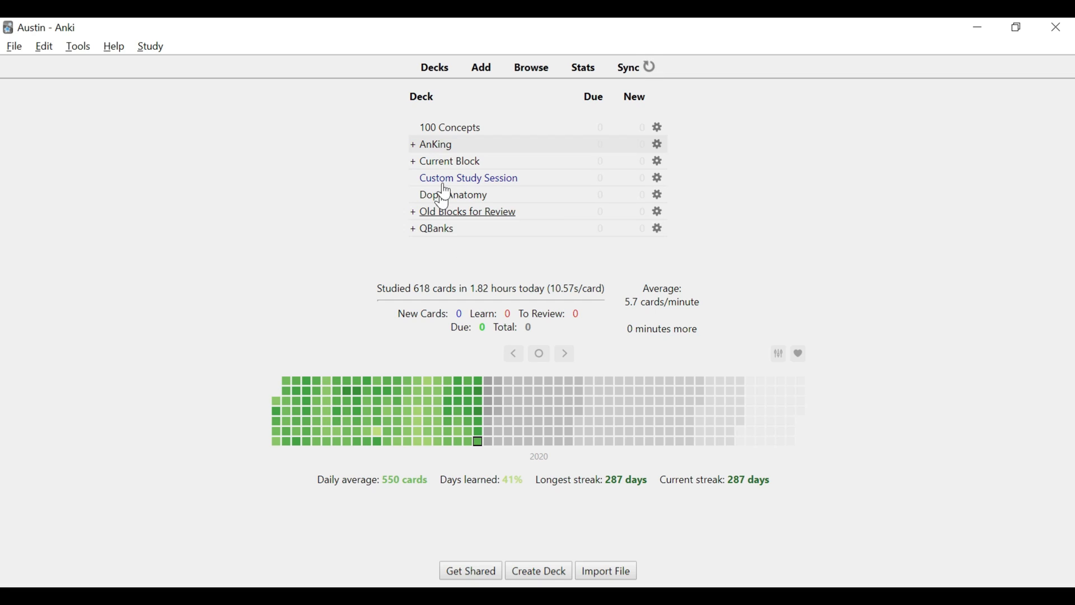
mouse_move(436, 221)
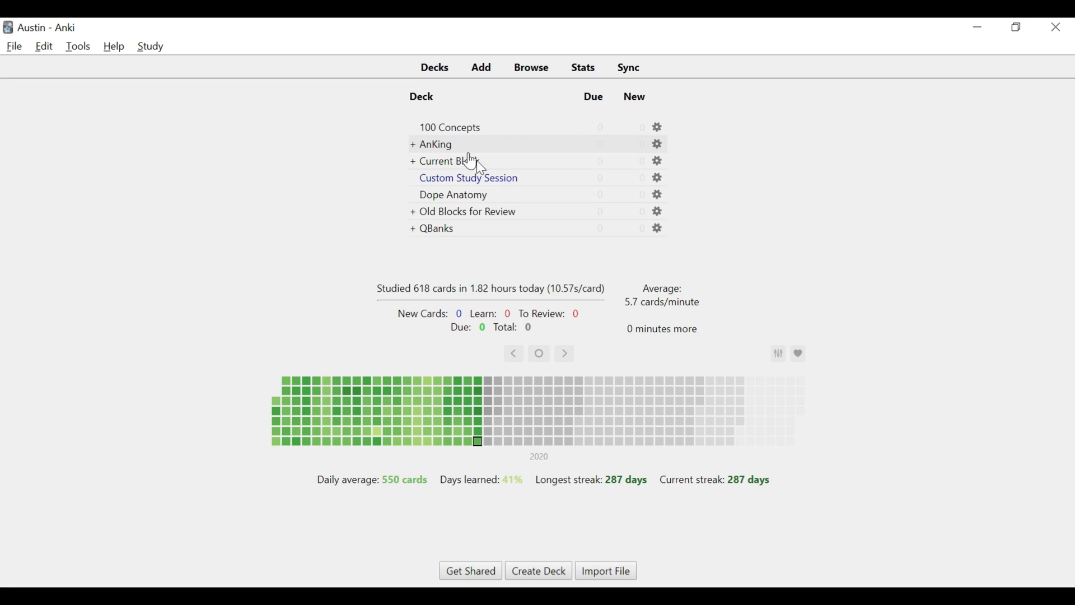
mouse_move(487, 214)
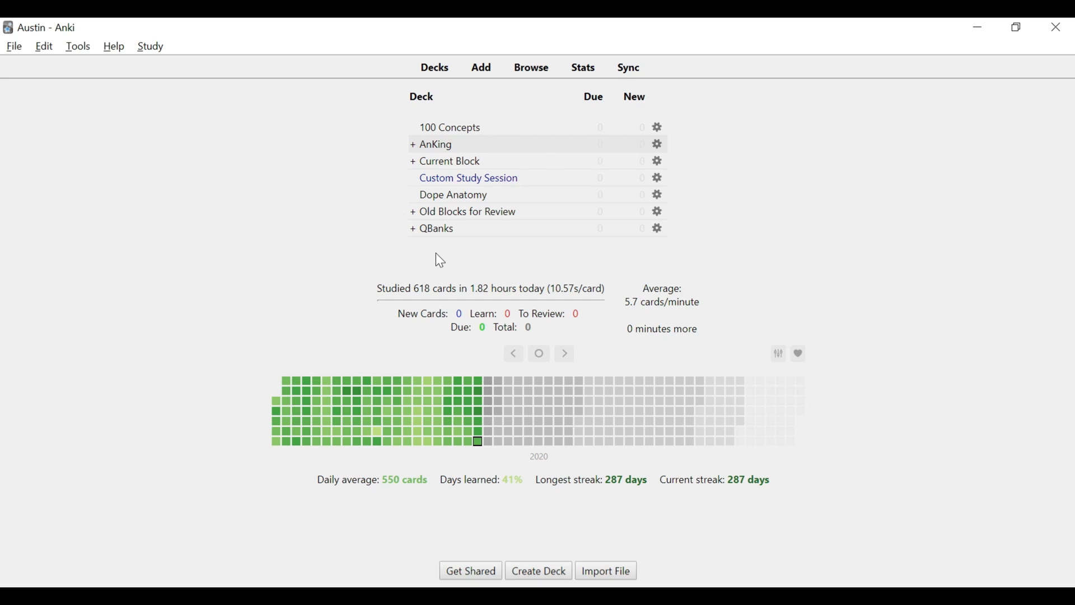
mouse_move(145, 167)
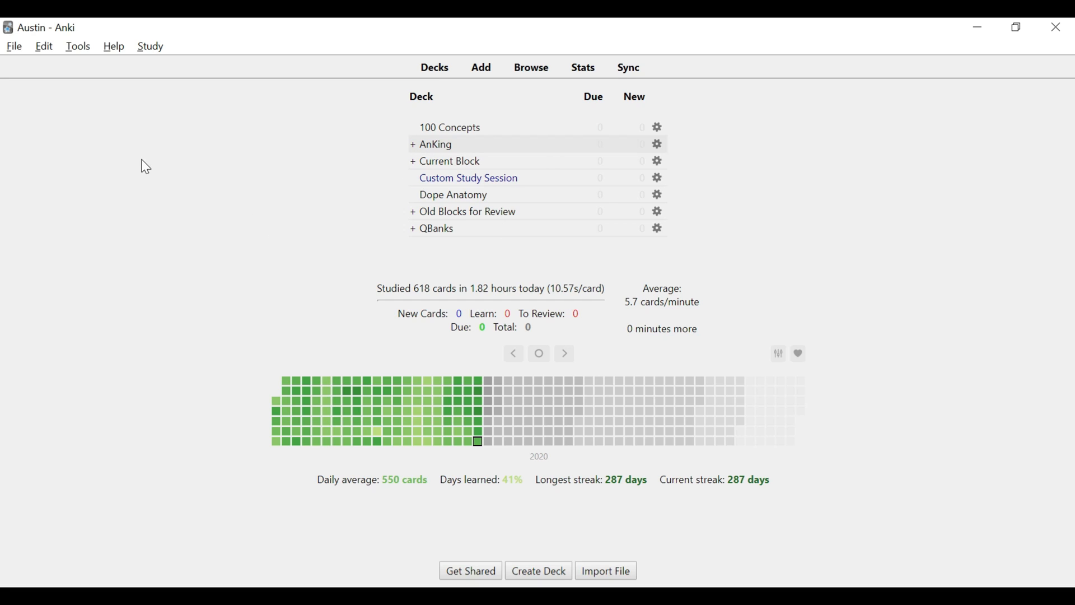
click(77, 46)
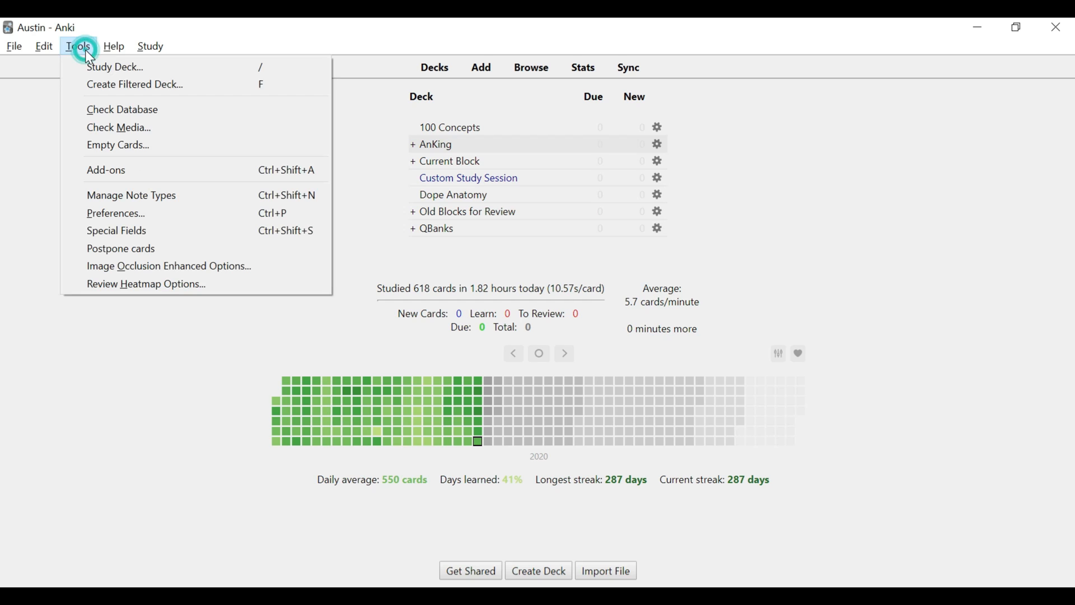
click(106, 169)
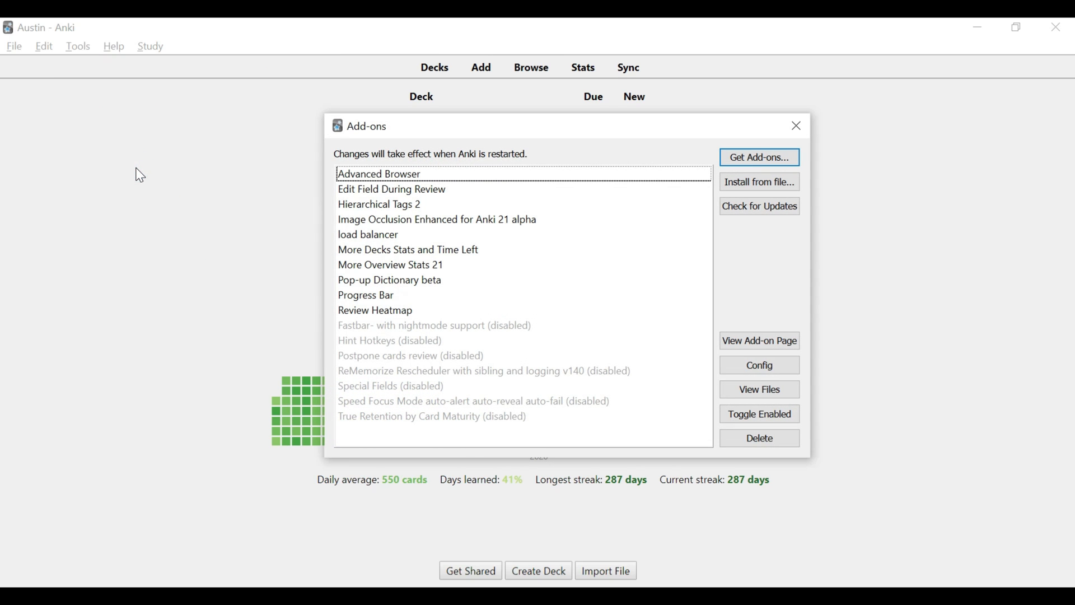
mouse_move(426, 134)
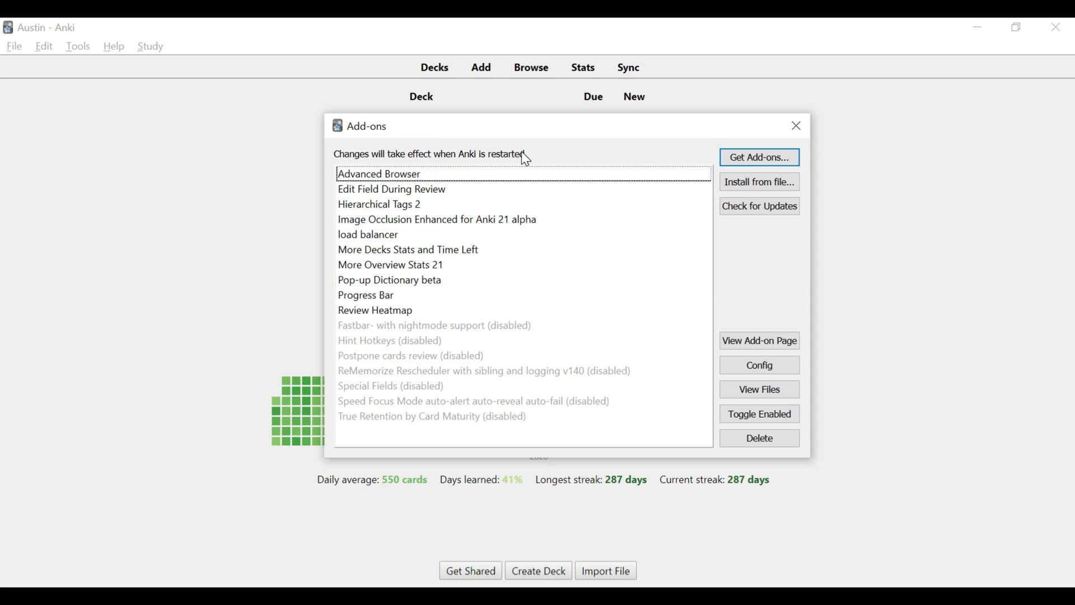
Select add-ons in the installed list and bring up the Advanced Browser AnkiWeb page.
click(368, 234)
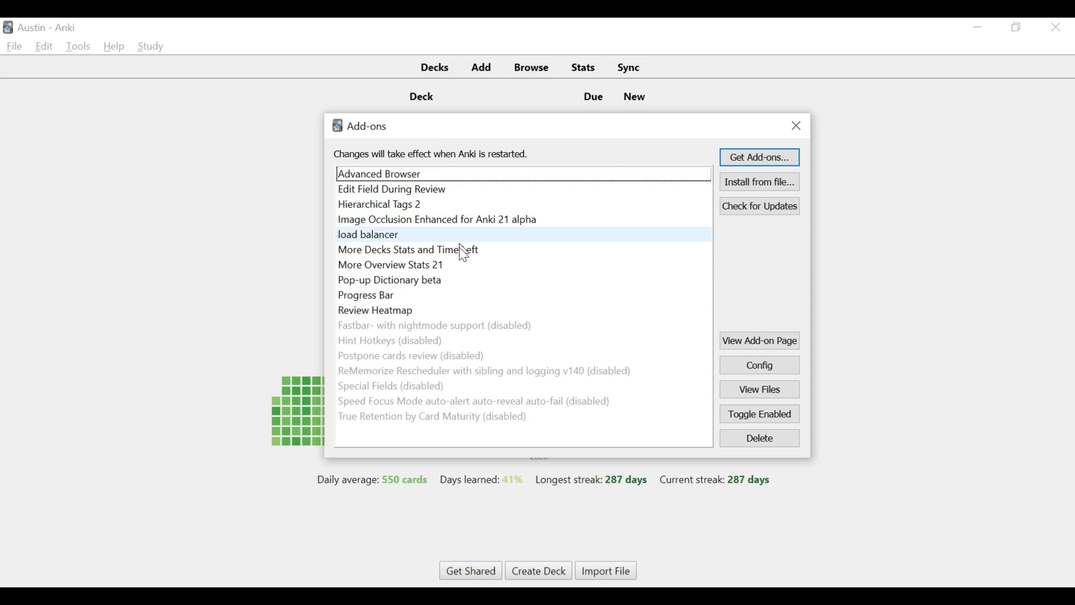
click(375, 310)
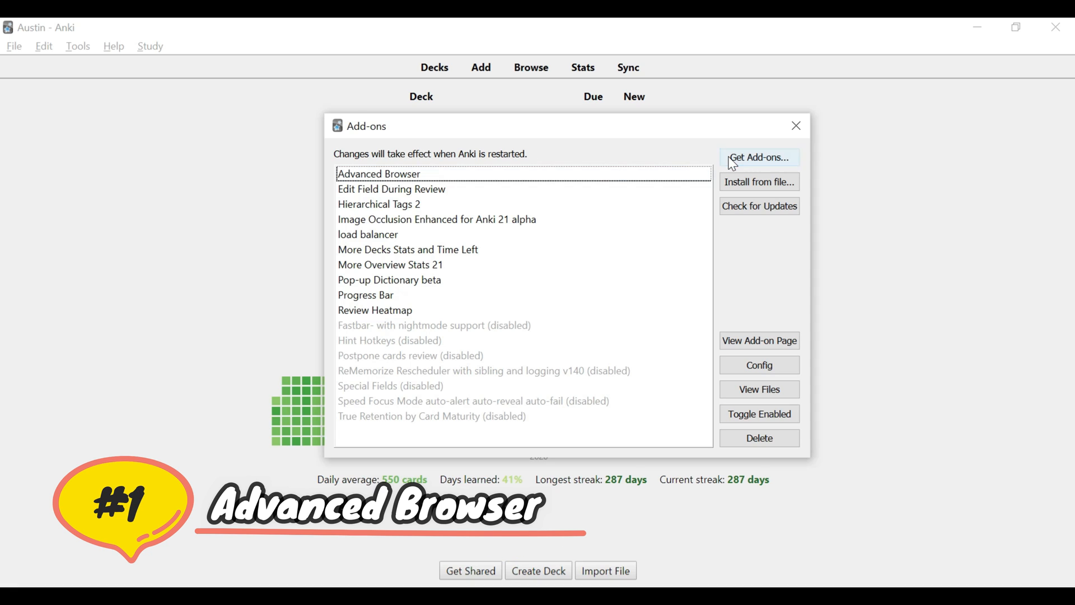
click(758, 157)
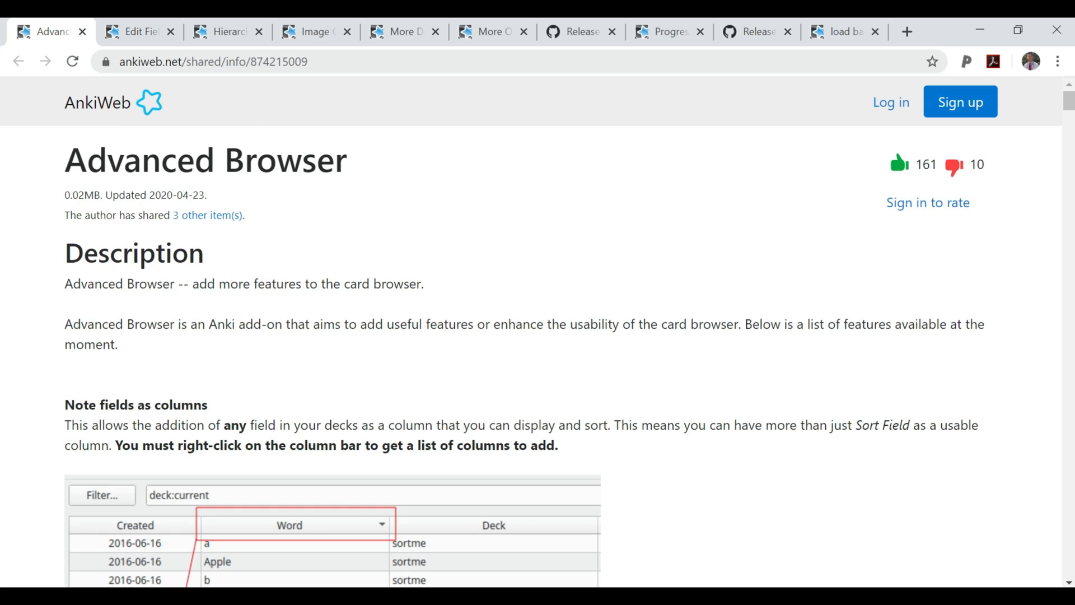
mouse_move(359, 98)
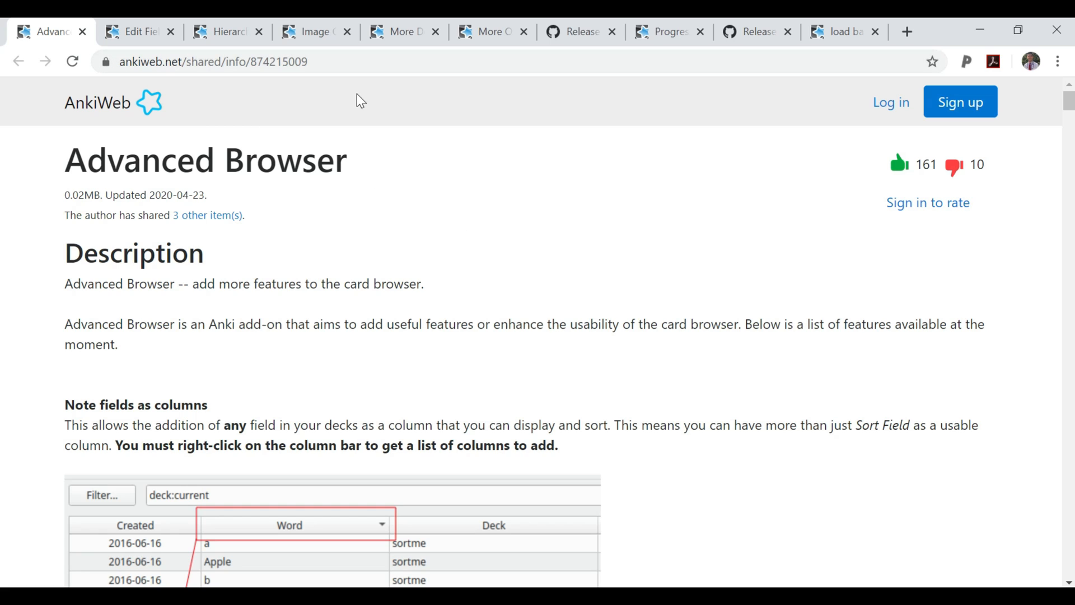
mouse_move(415, 309)
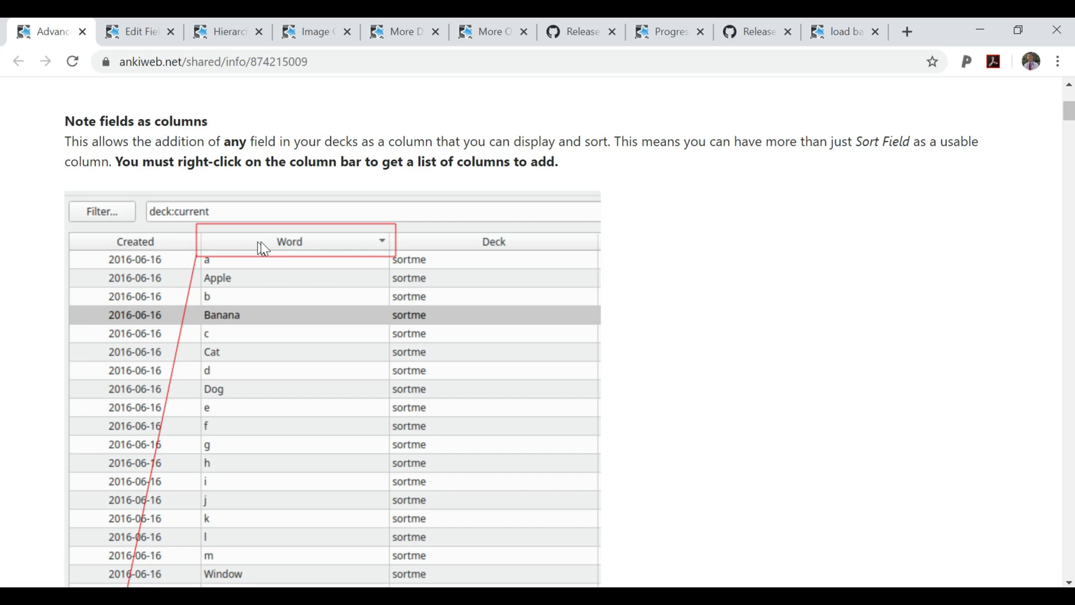
mouse_move(465, 252)
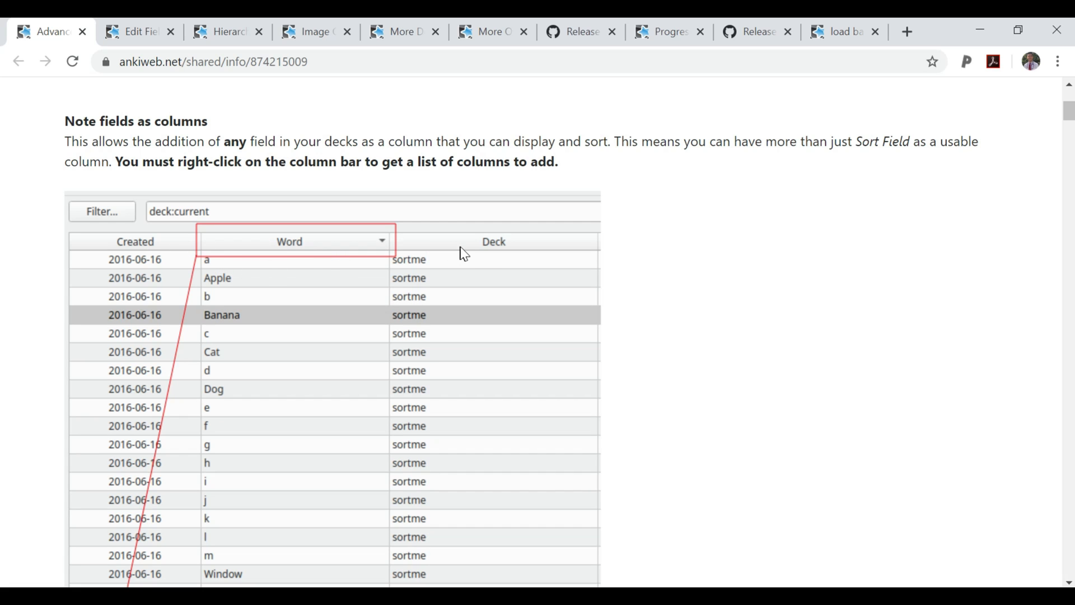
Scroll the Advanced Browser page to its Download section and select code 874215009.
scroll(down, 3)
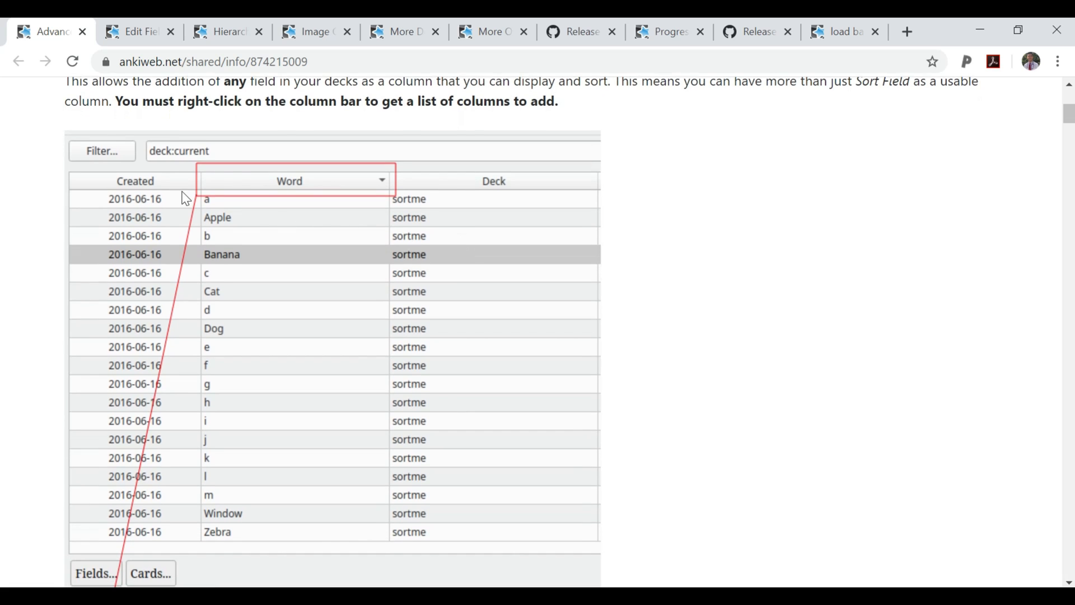
mouse_move(150, 189)
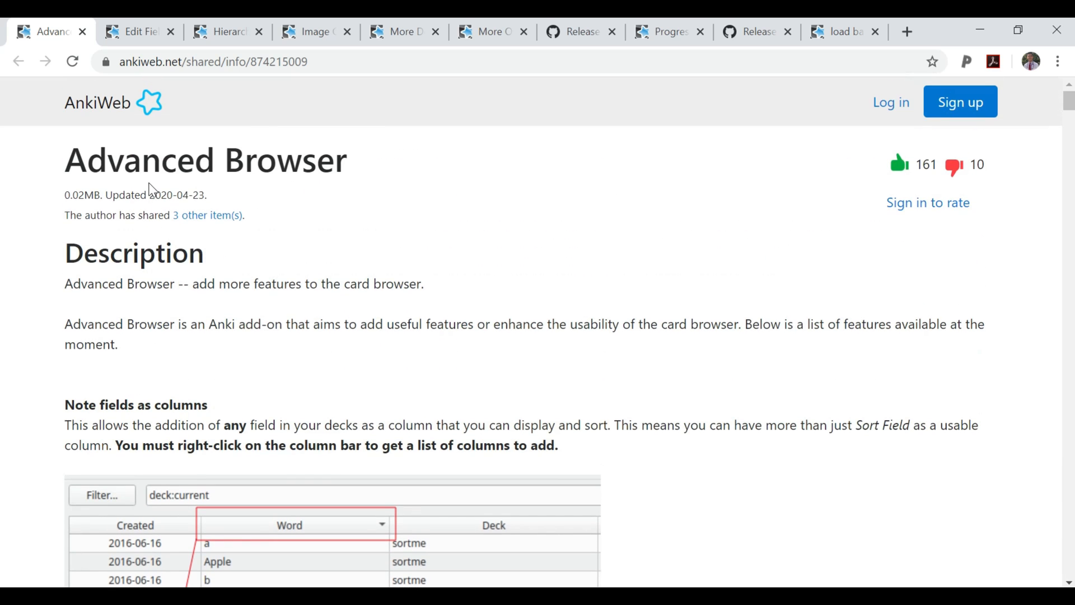
scroll(down, 3)
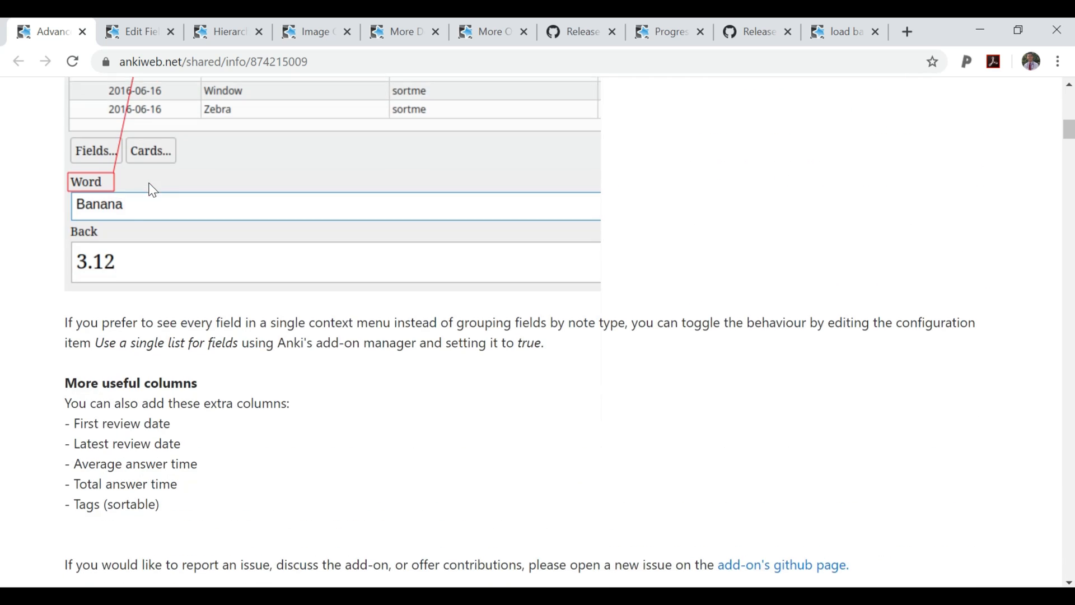
scroll(down, 3)
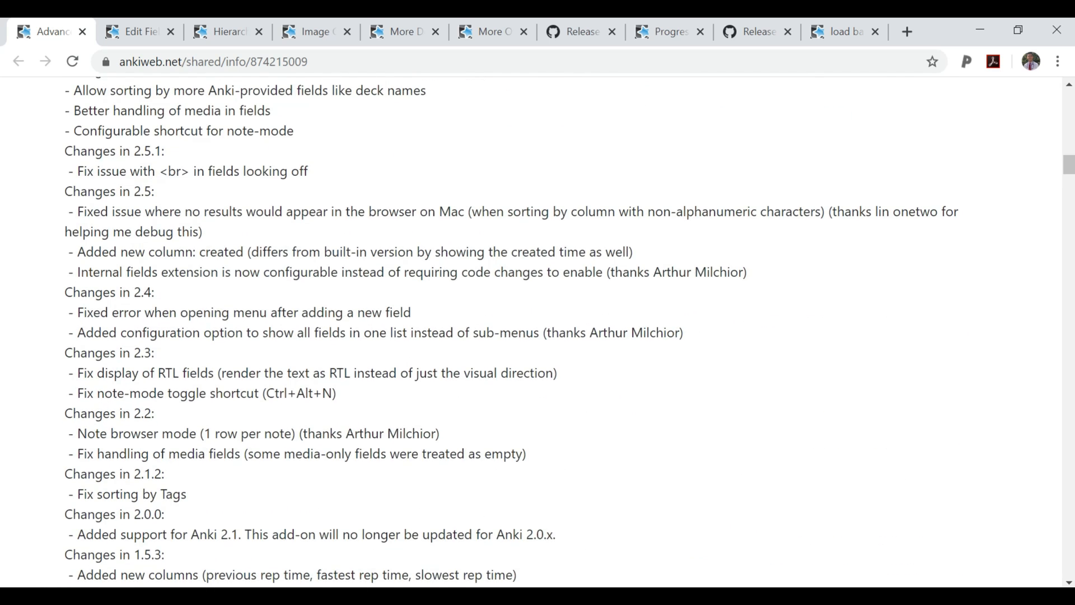
scroll(down, 3)
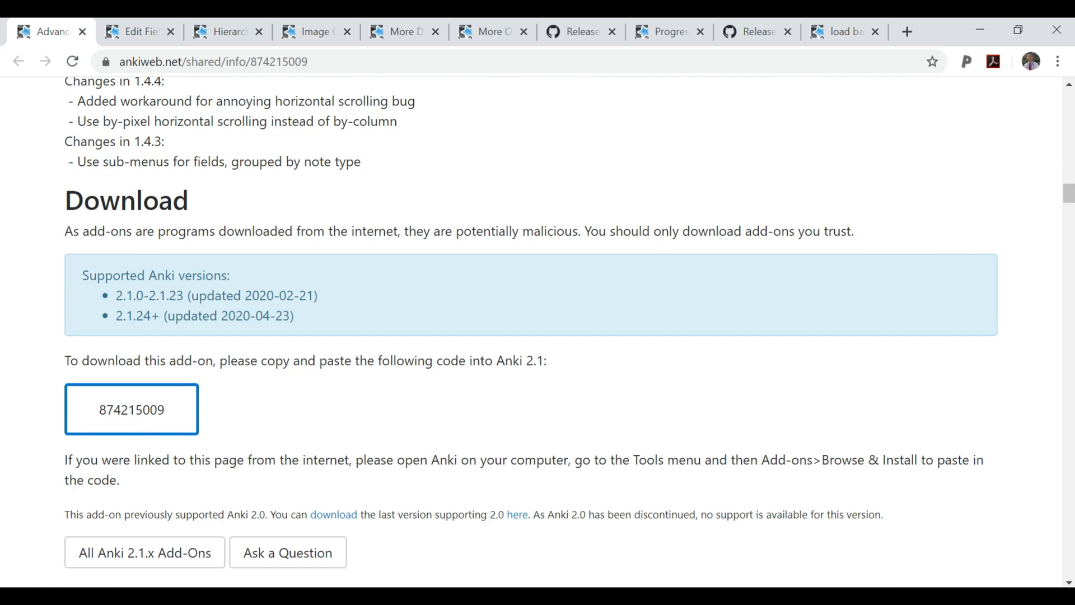
double_click(131, 409)
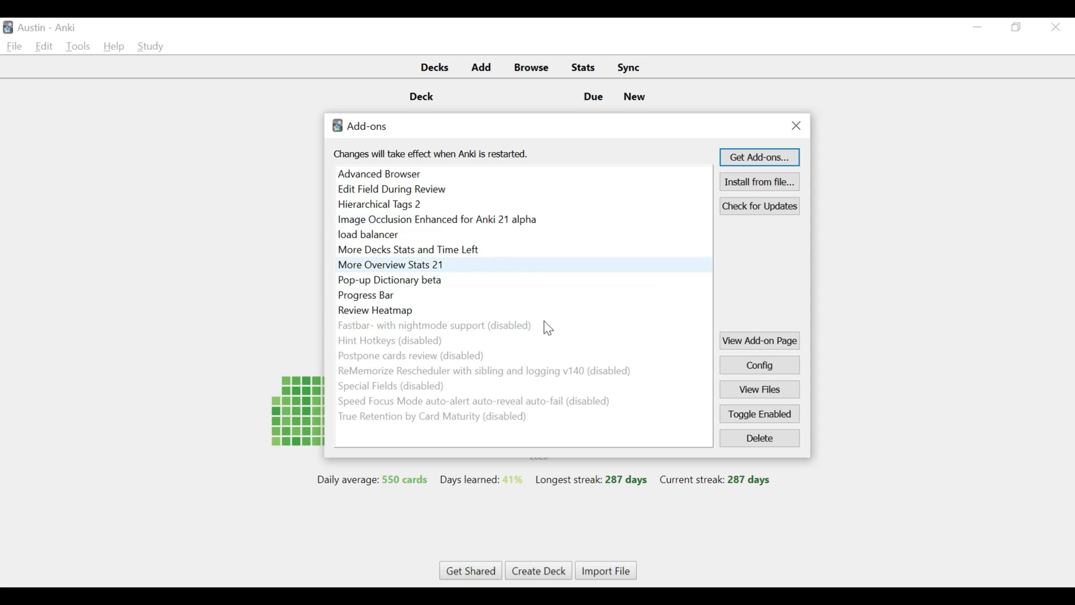
Dismiss the install-by-code prompt without installing and return to the Anki main window.
click(758, 157)
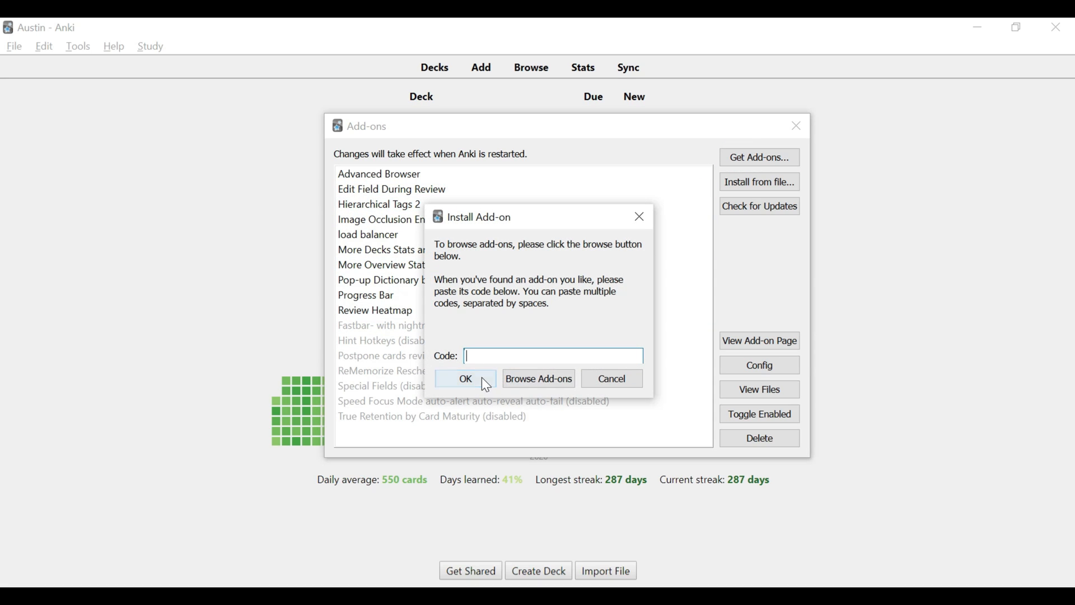
mouse_move(504, 303)
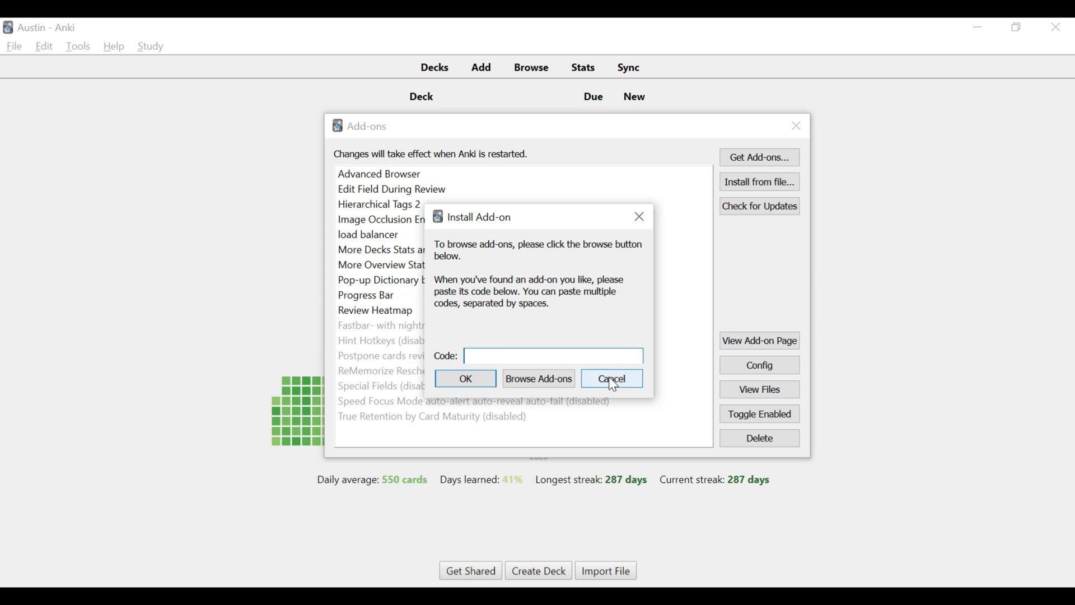
click(610, 378)
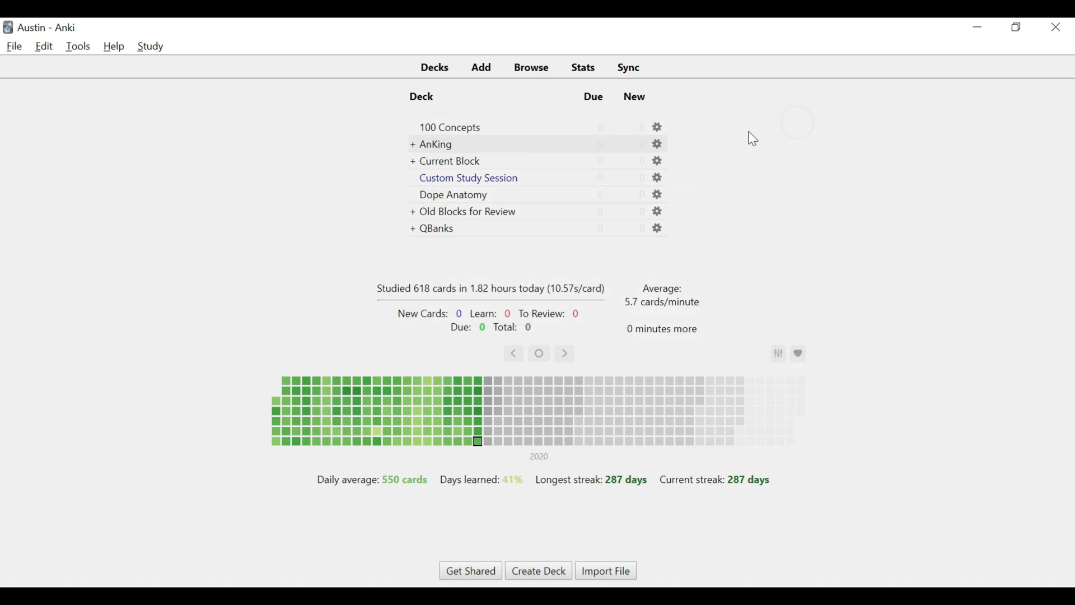
click(531, 67)
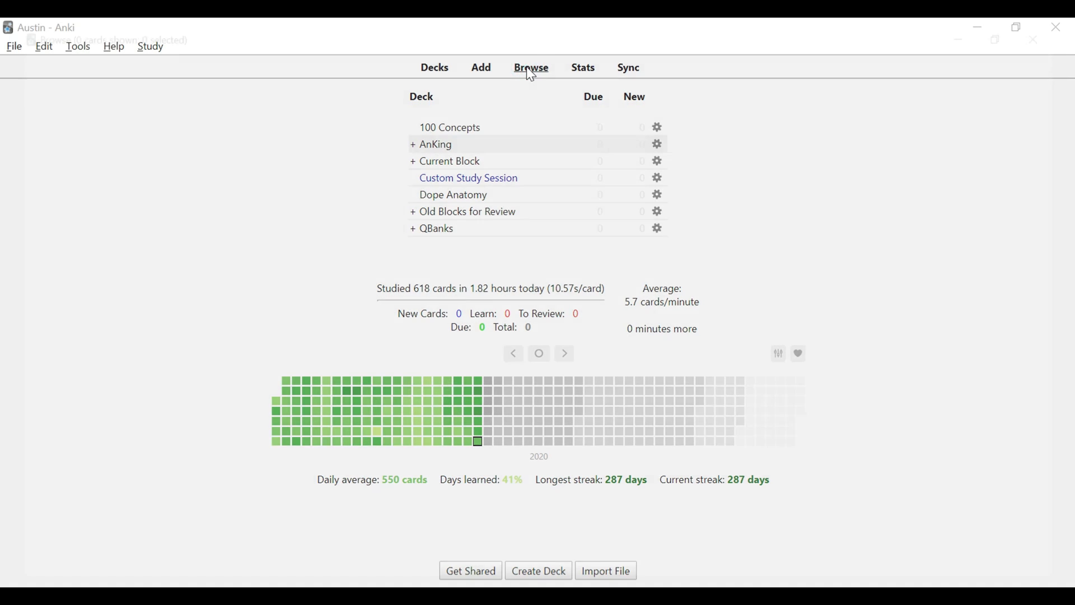
Browse all 30144 AnKing cards and view the parotitis diagnosis card's fields.
click(530, 67)
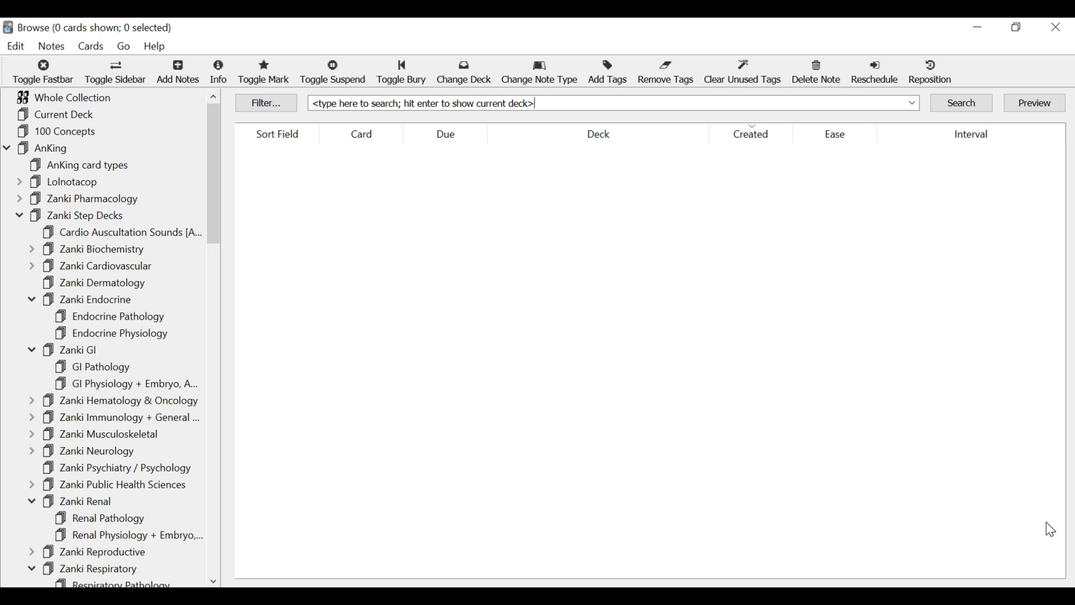
click(49, 148)
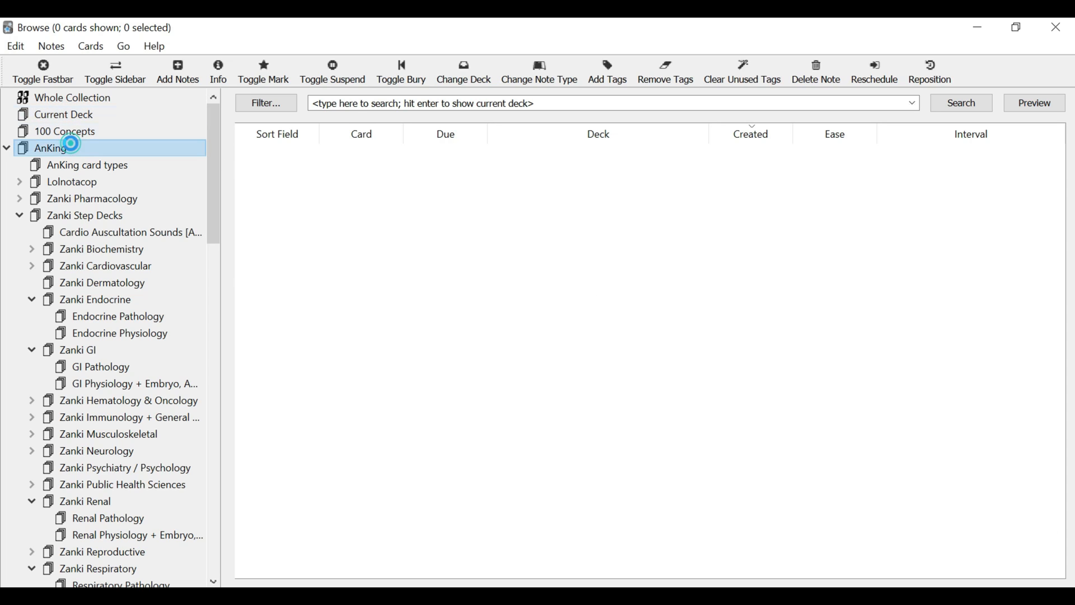
click(50, 148)
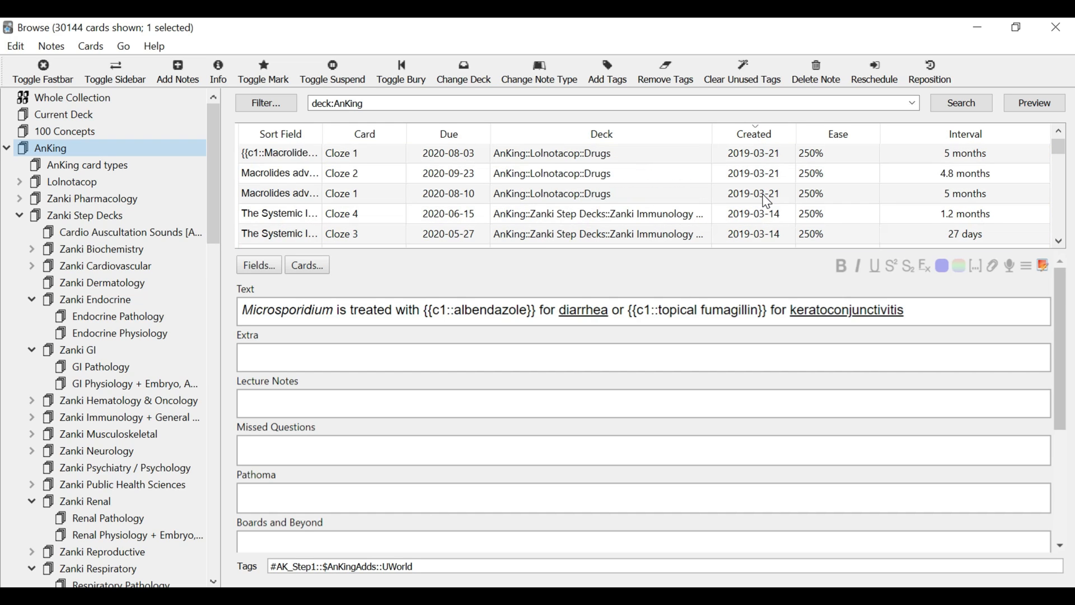
click(753, 134)
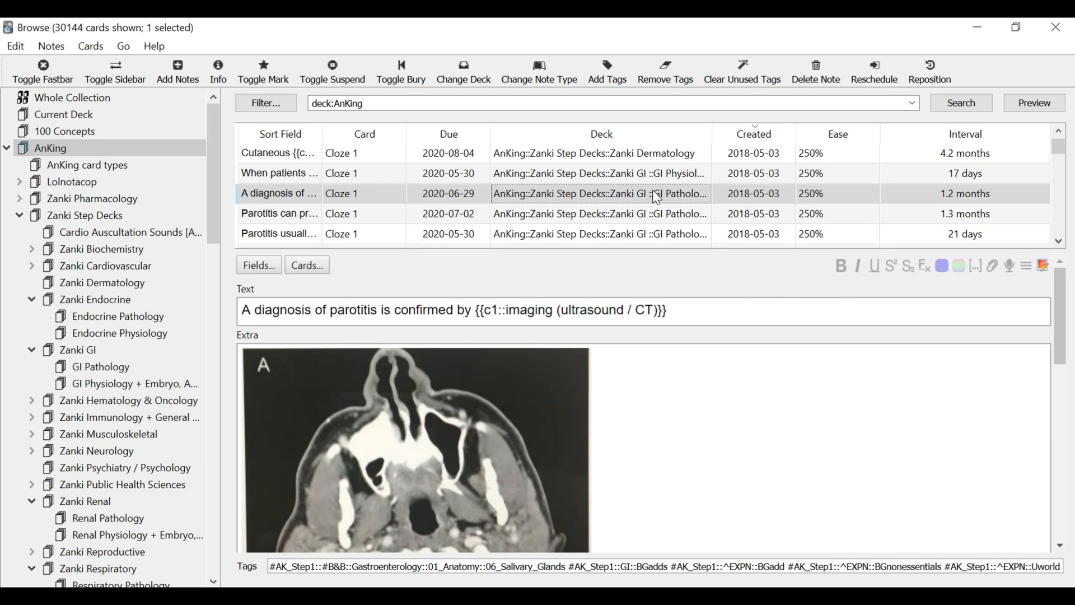
click(280, 213)
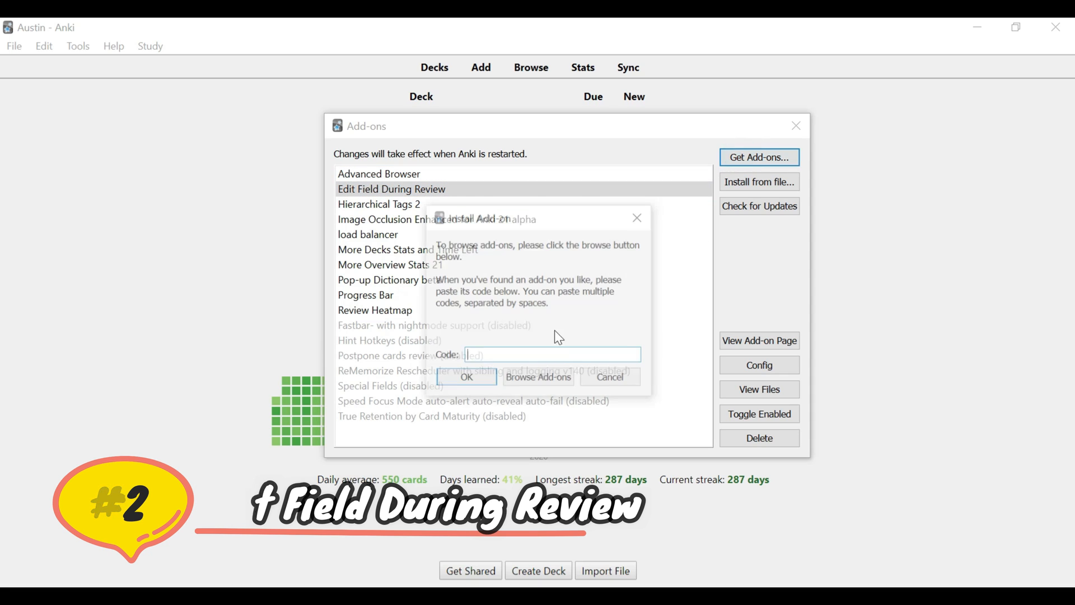
Cancel the install-by-code prompt, leaving the installed add-ons list with Edit Field During Review.
click(610, 379)
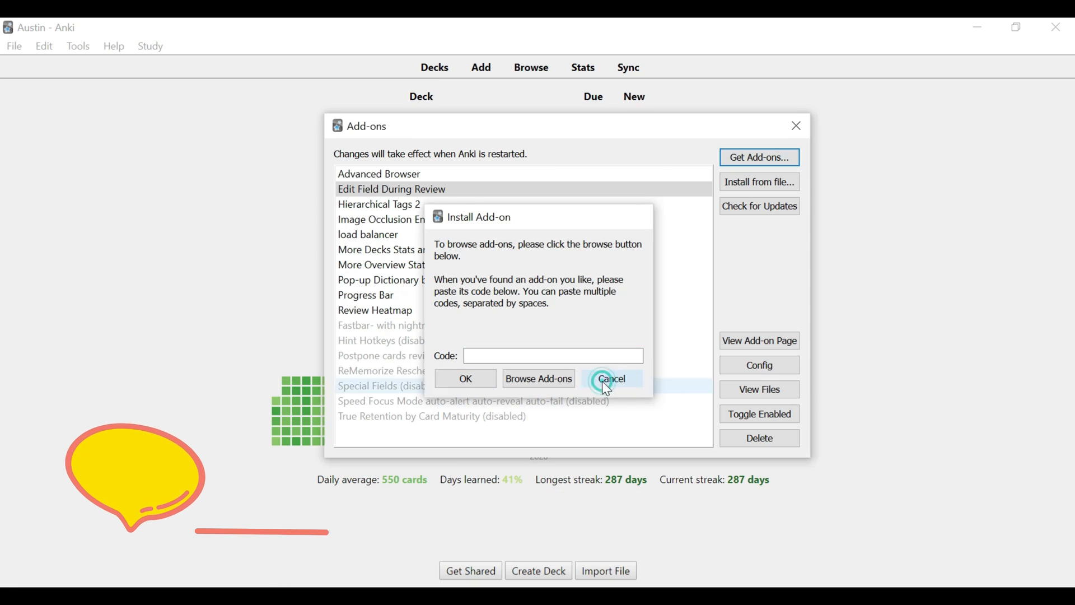
click(610, 378)
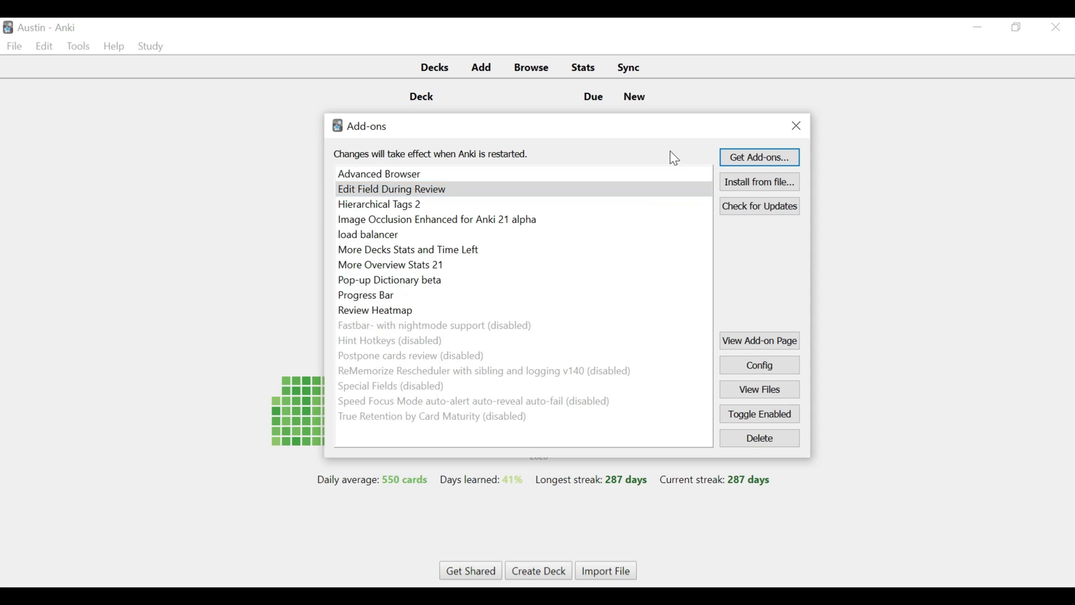
Start reviewing the AnKing deck and reveal the hyponatremia thyroid card's answer.
click(796, 125)
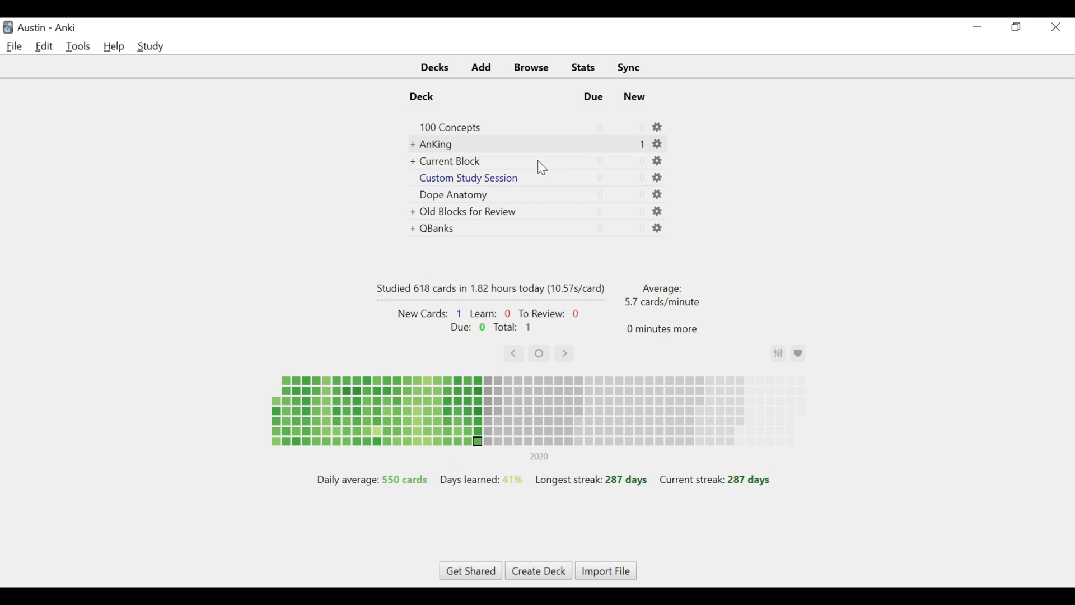
click(626, 67)
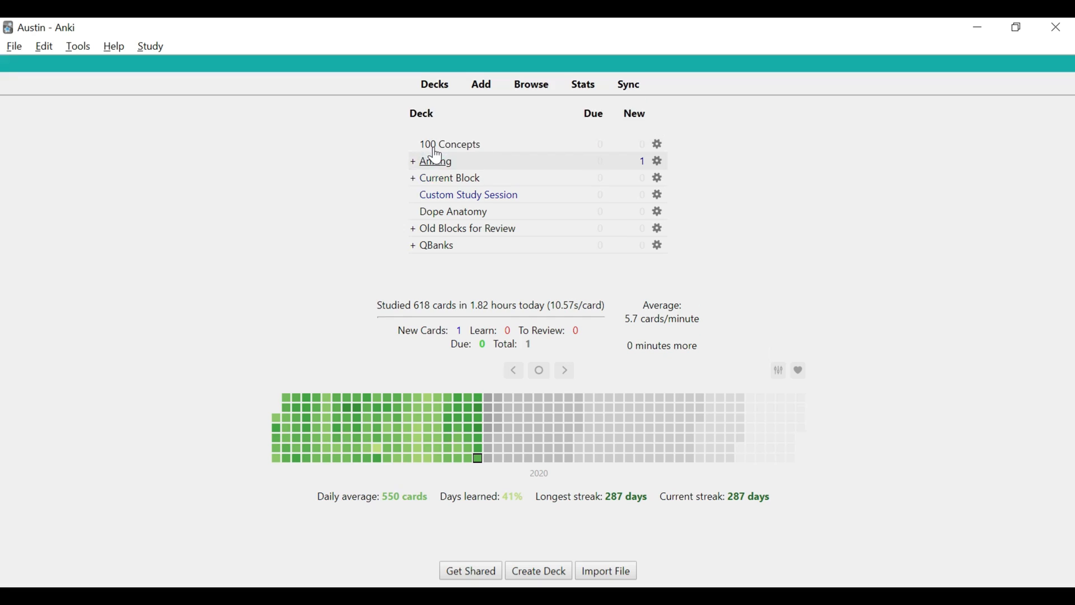
click(435, 161)
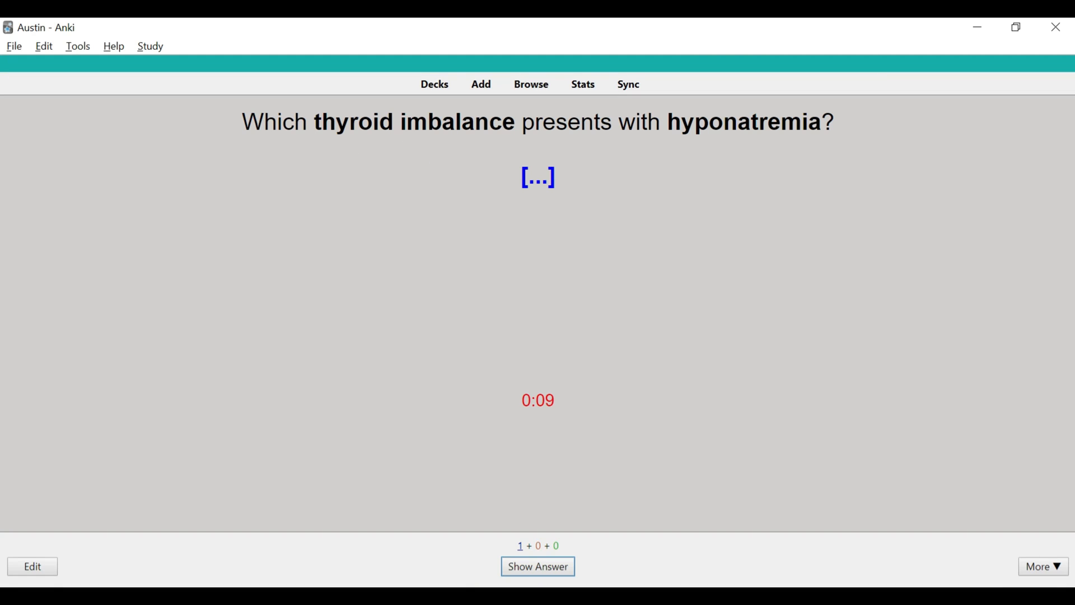
mouse_move(794, 164)
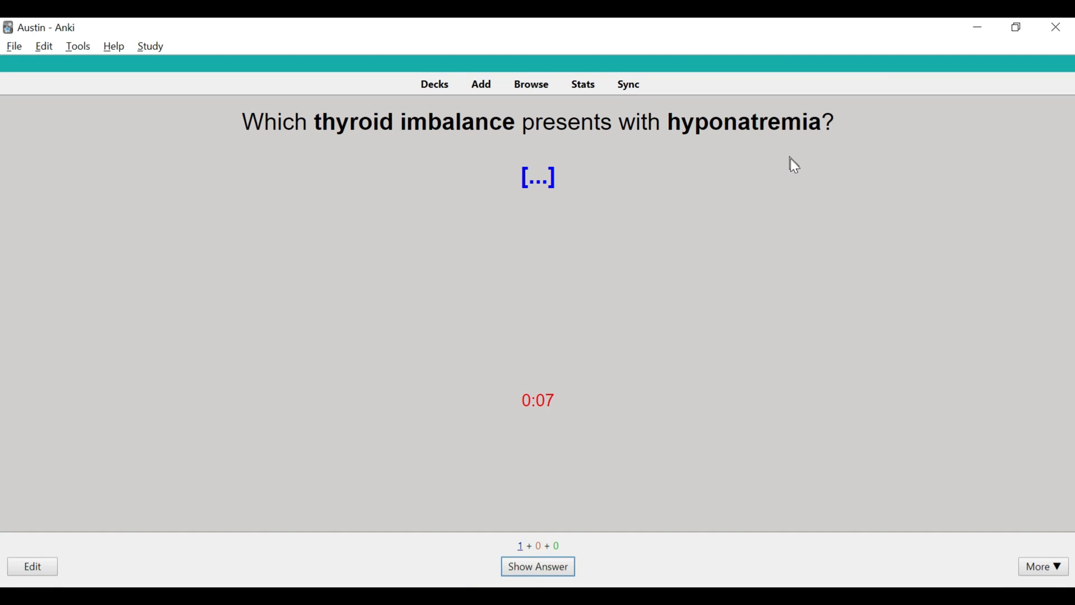
click(538, 566)
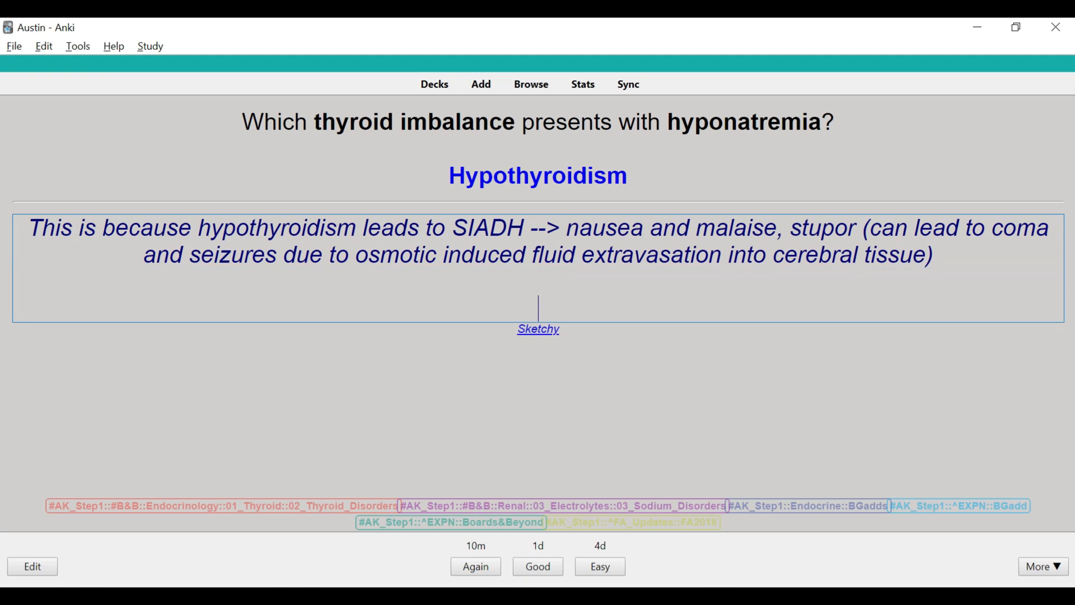
Edit the Extra field in-review with 'note', then type 'sdfs' in the card editor and close it.
text(notes here! whatever I want)
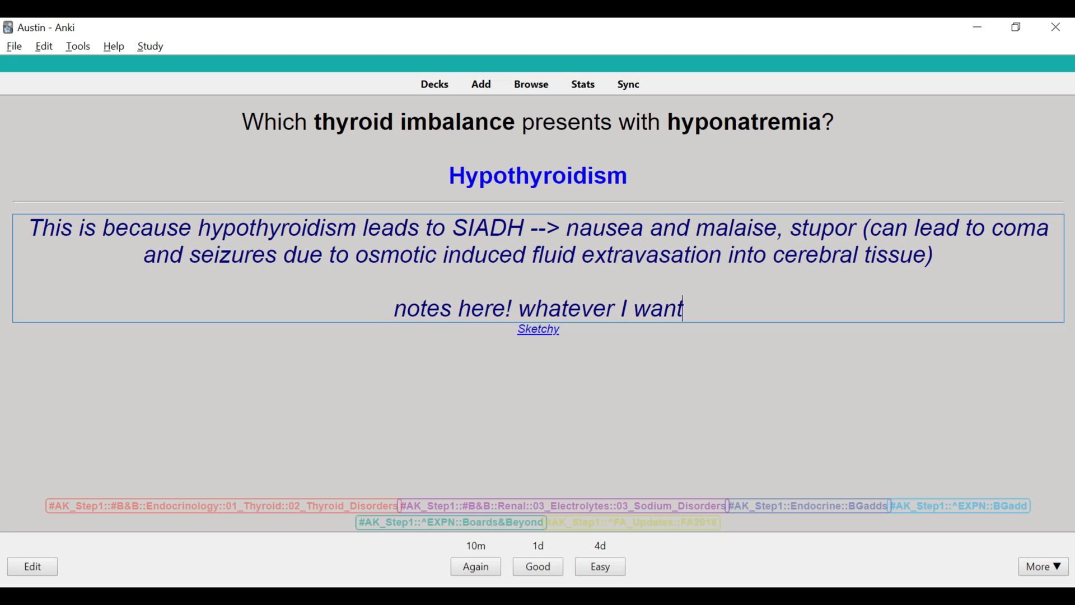
key(Backspace)
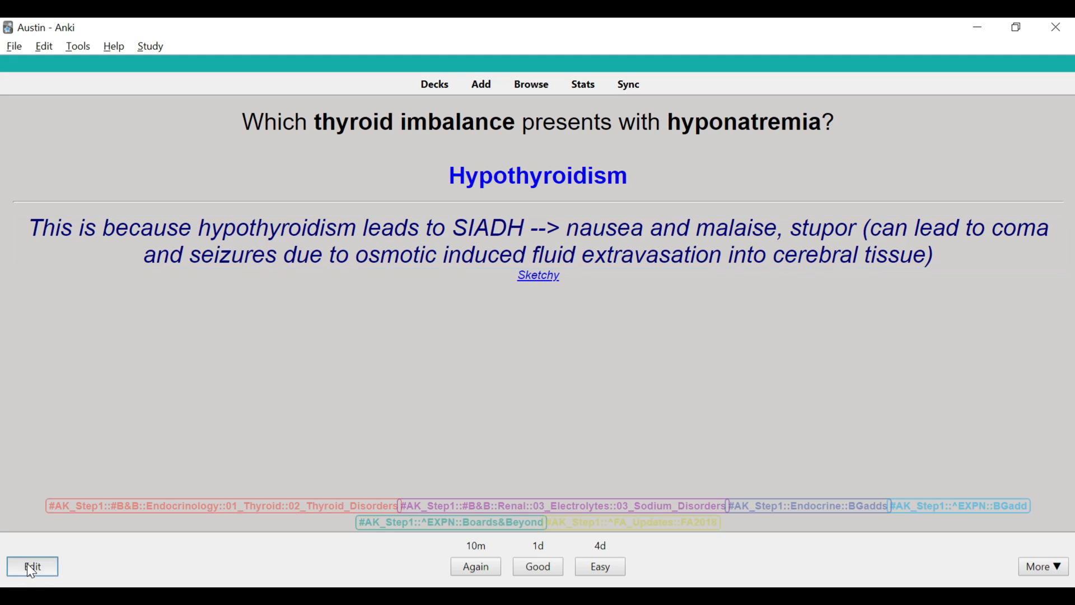
click(32, 567)
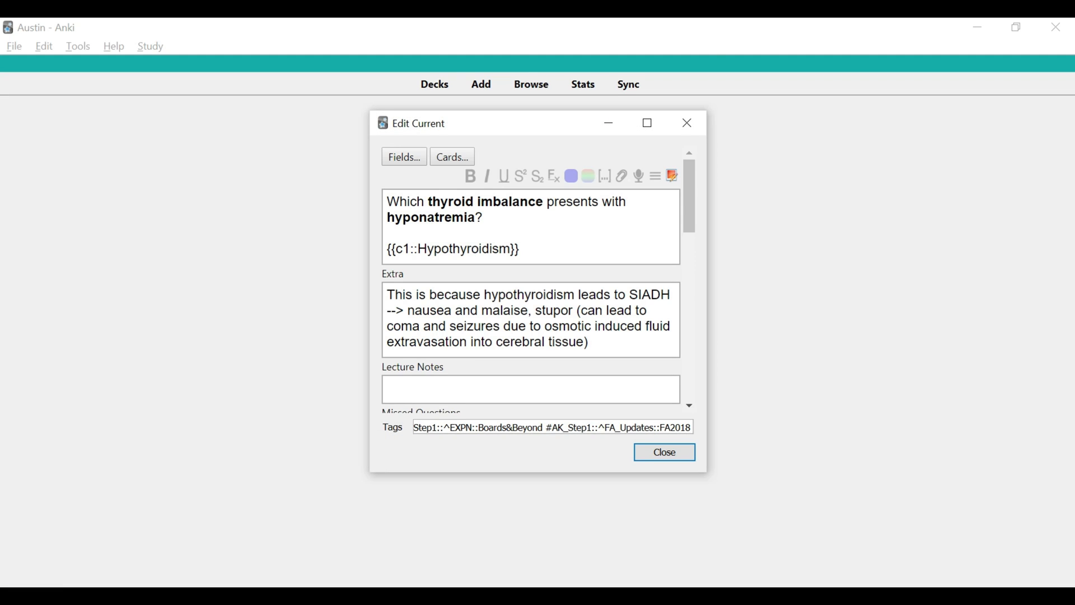
text(sdfs)
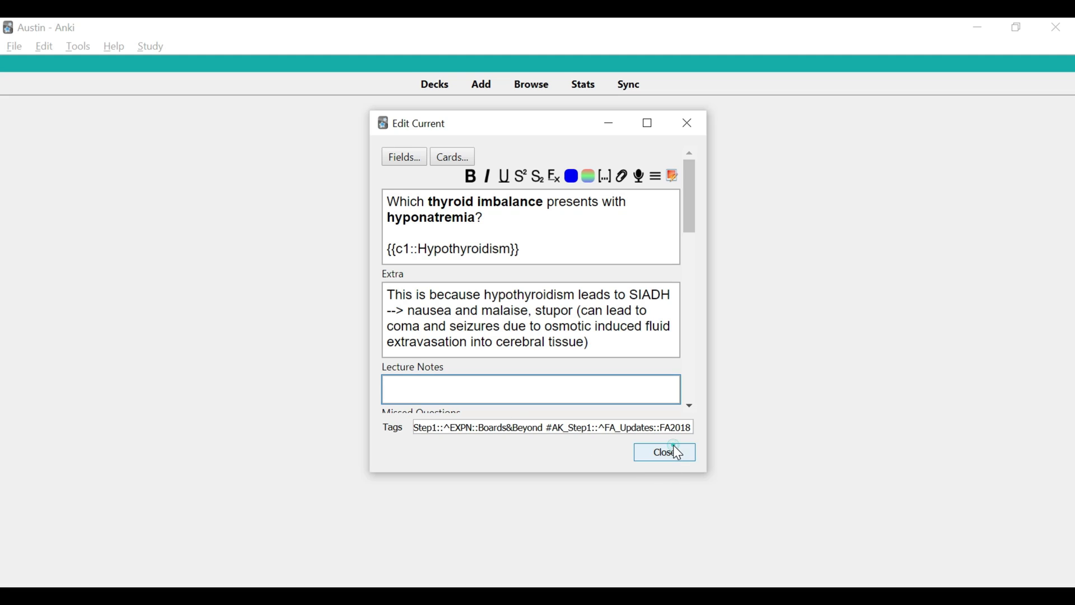
click(663, 452)
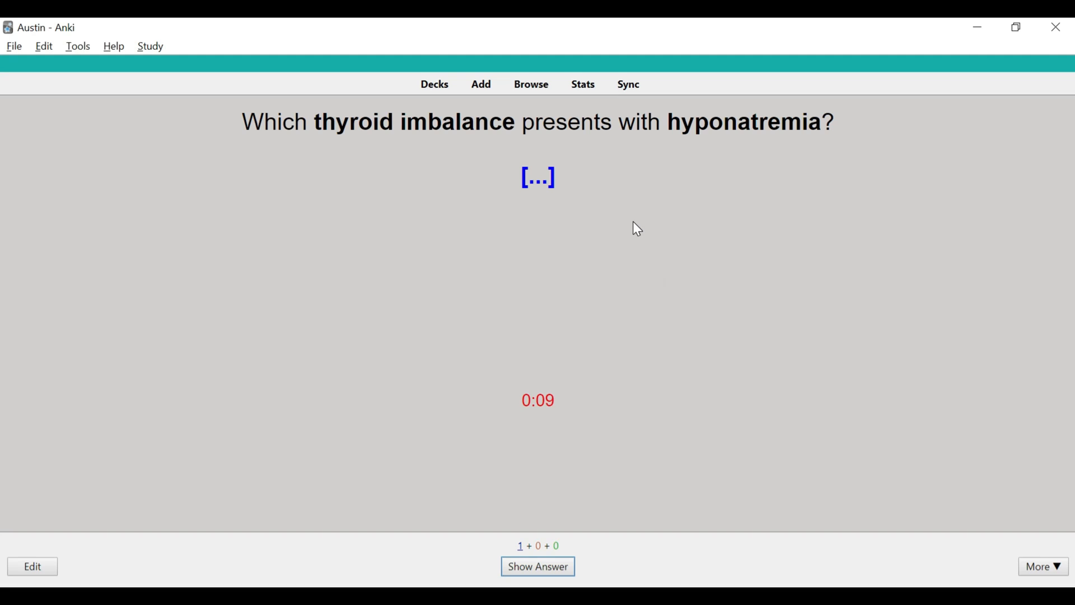
Show the installed add-ons list with Hierarchical Tags 2 highlighted.
click(538, 567)
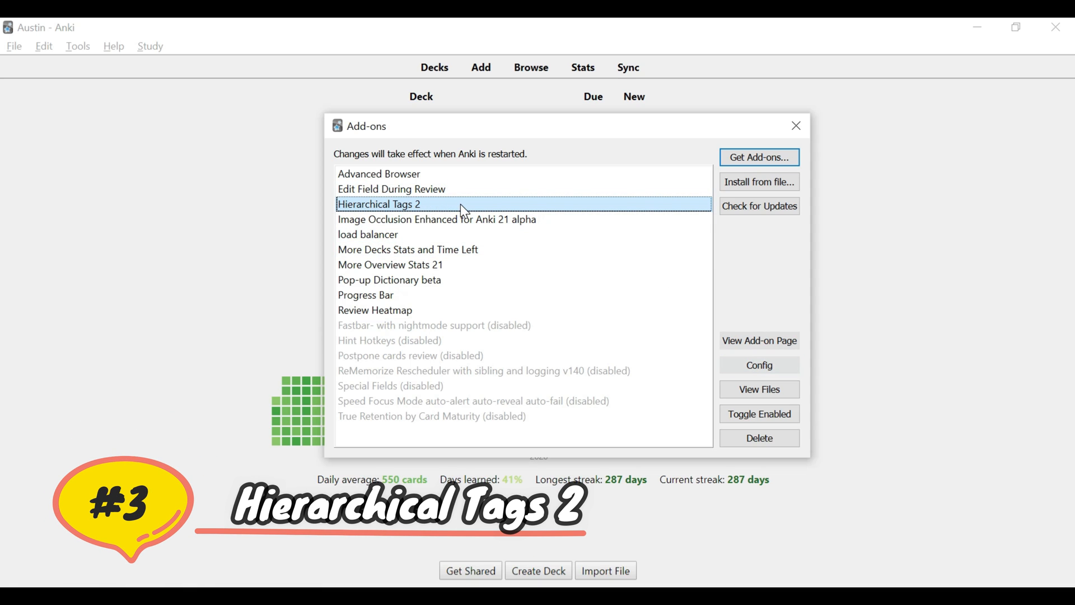
mouse_move(467, 214)
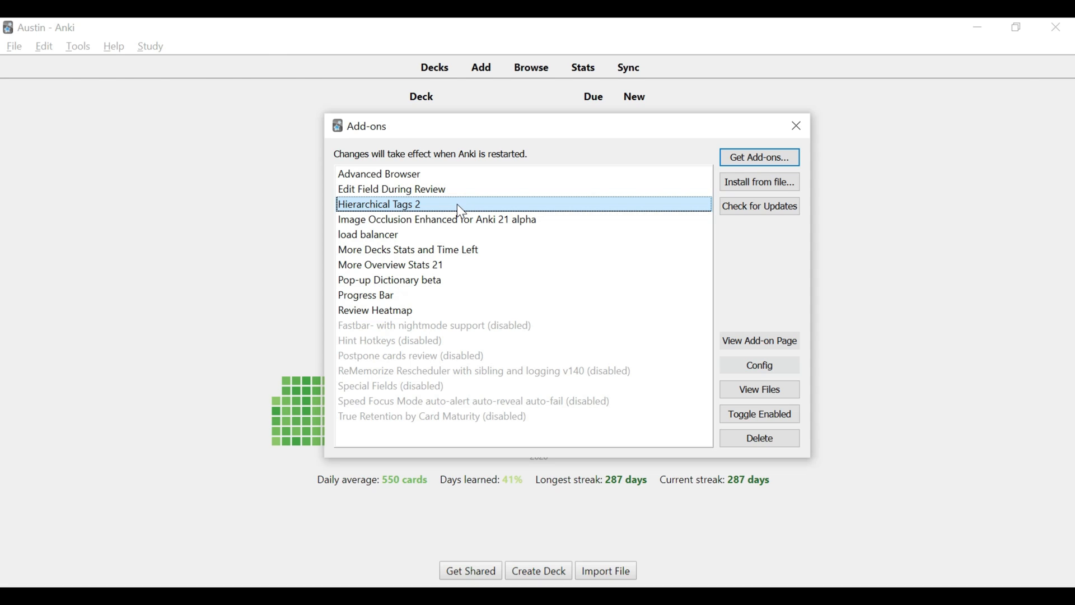
View the Hierarchical Tags 2 AnkiWeb page describing its nested tag sidebar.
click(758, 342)
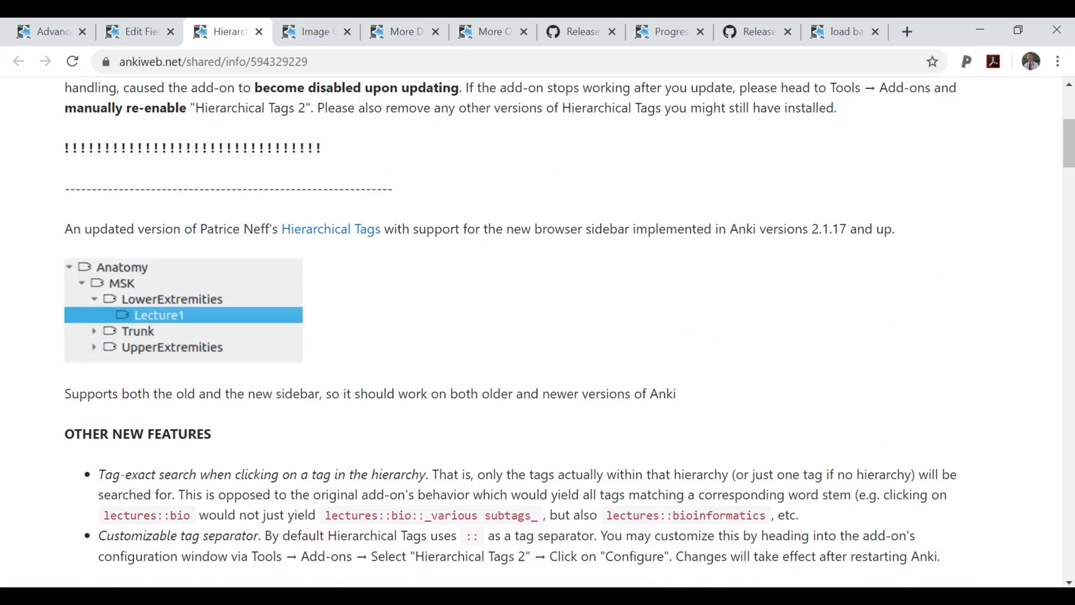
mouse_move(102, 259)
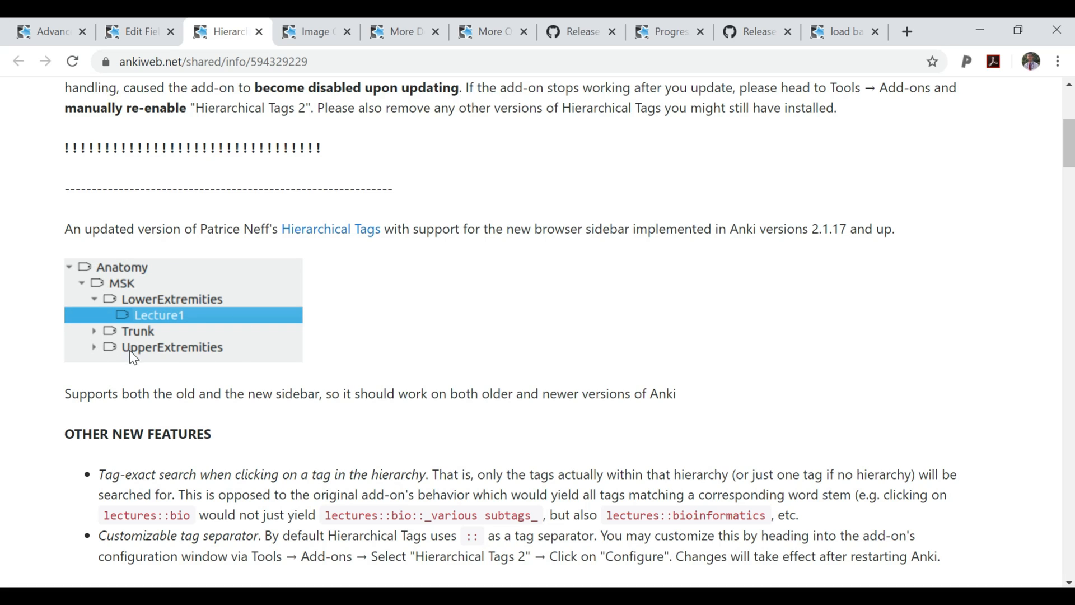
mouse_move(346, 326)
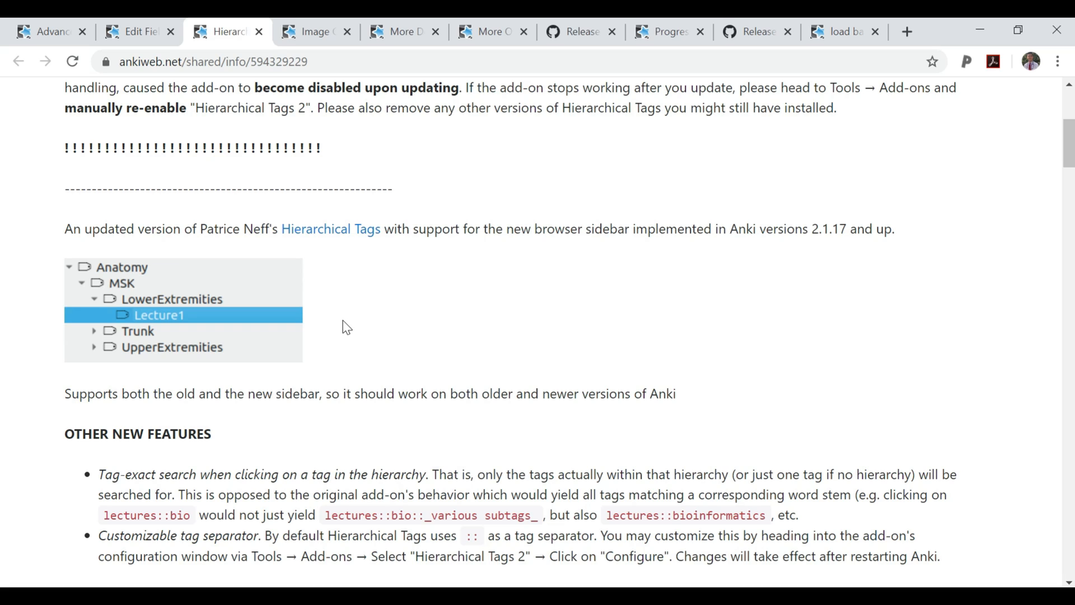
mouse_move(238, 329)
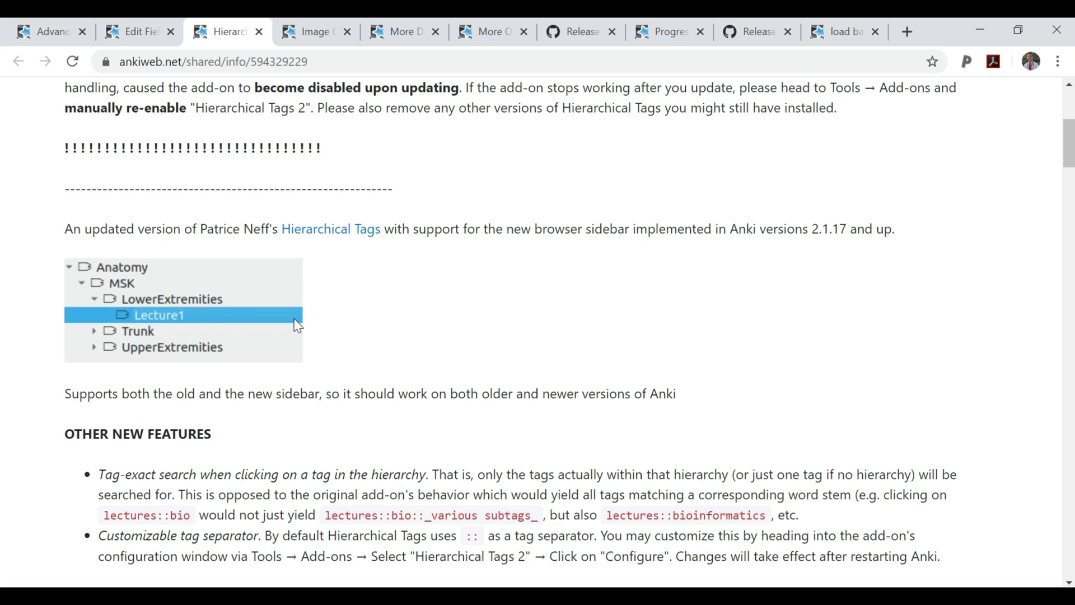
mouse_move(394, 322)
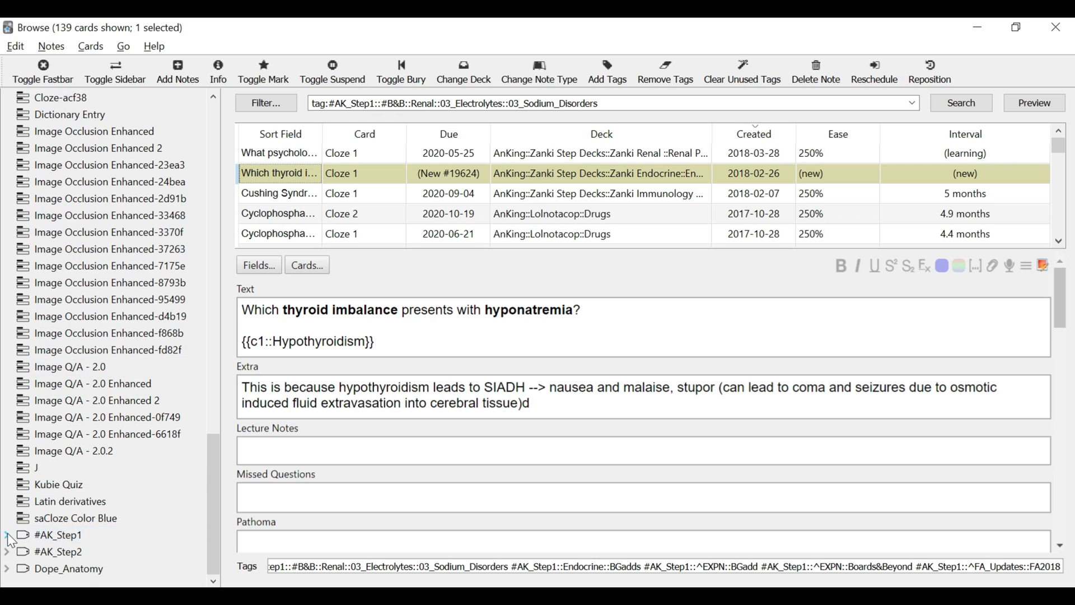
Expand the #AK_Step1 tag tree down through Cardiology to the 02_Ischemia subtopics.
click(7, 535)
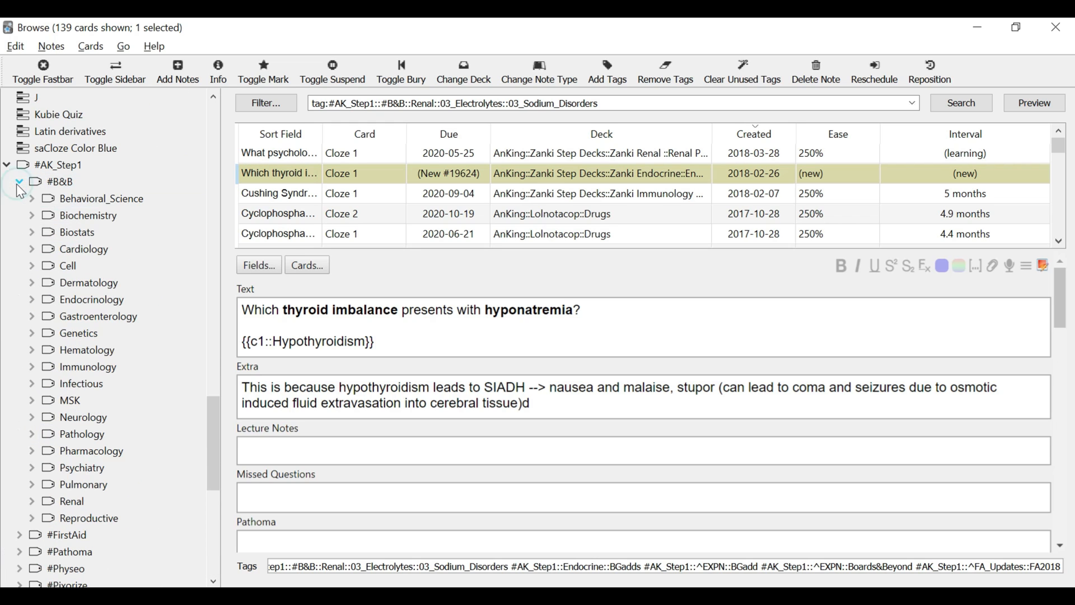
click(32, 249)
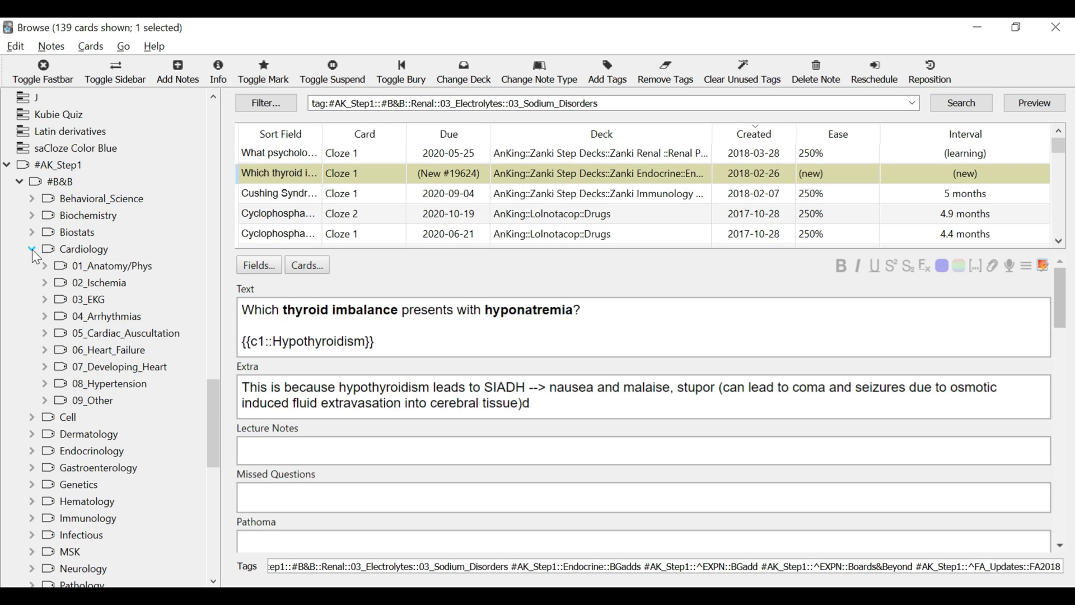
mouse_move(107, 383)
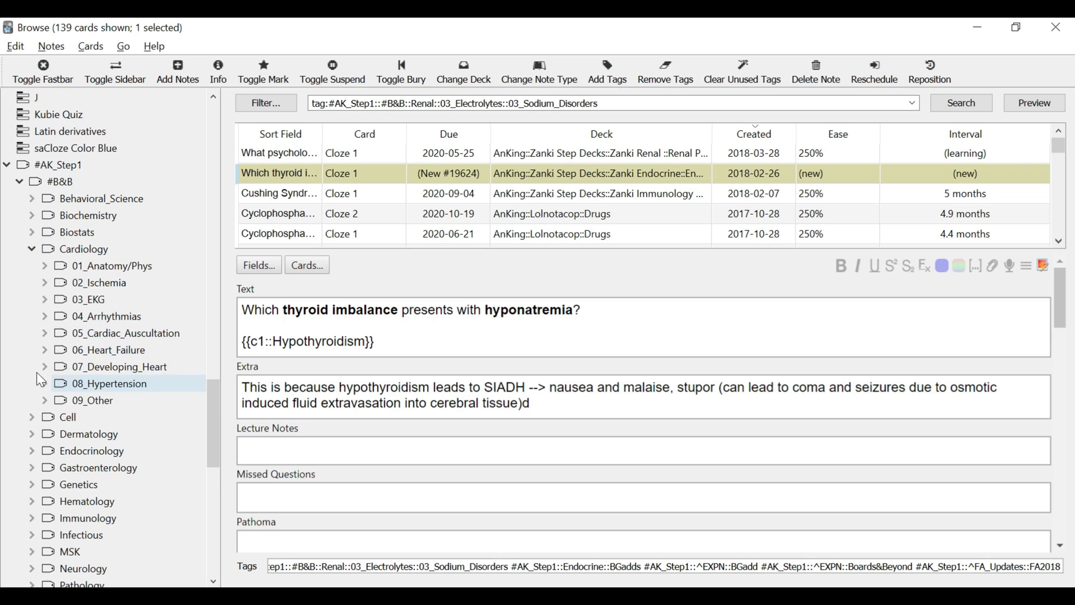
mouse_move(103, 282)
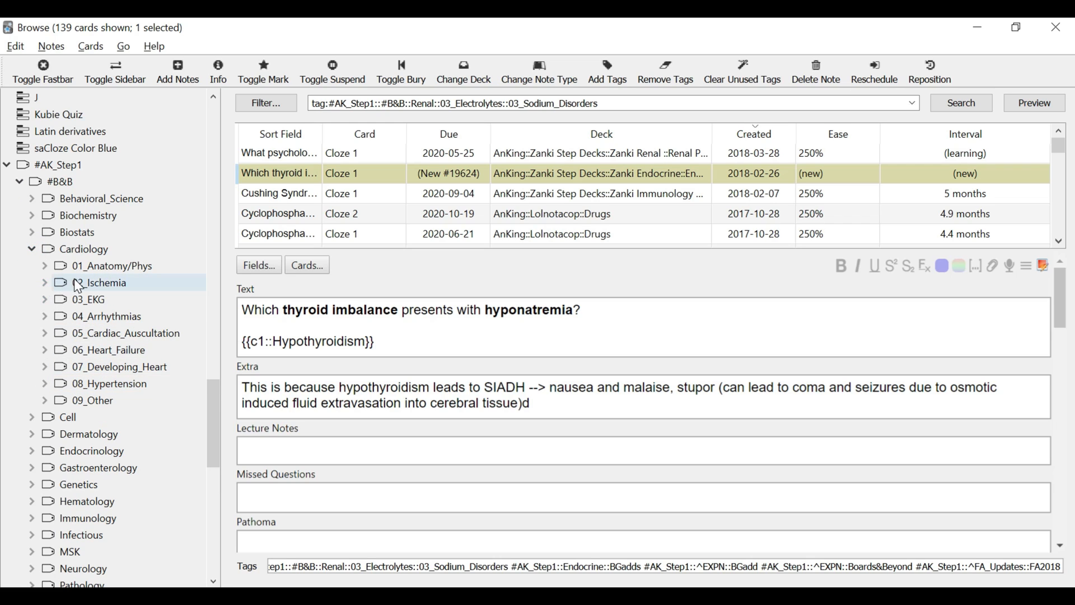
click(45, 282)
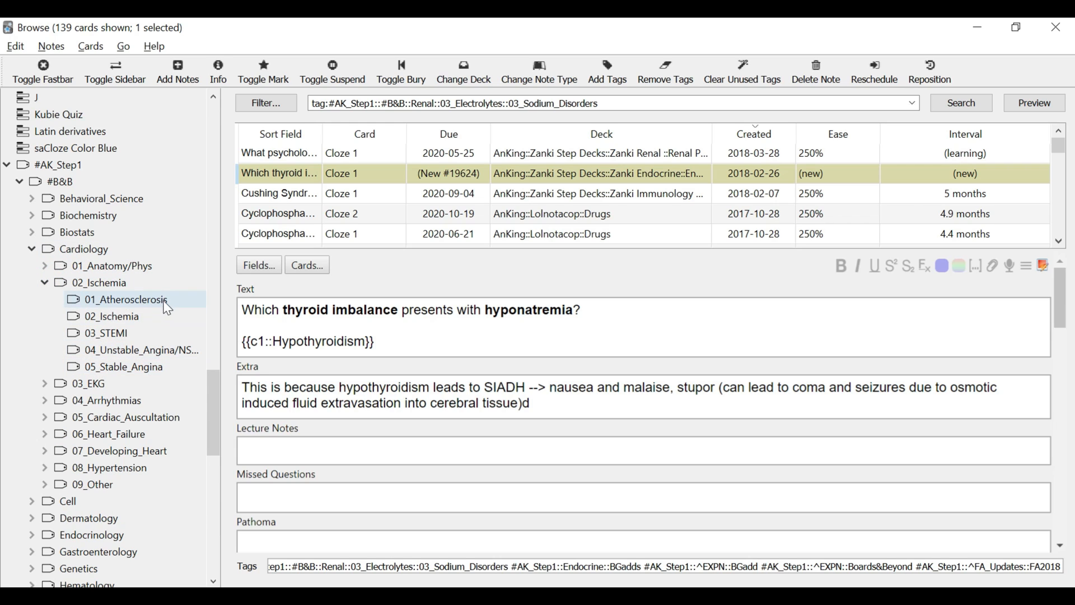
mouse_move(180, 337)
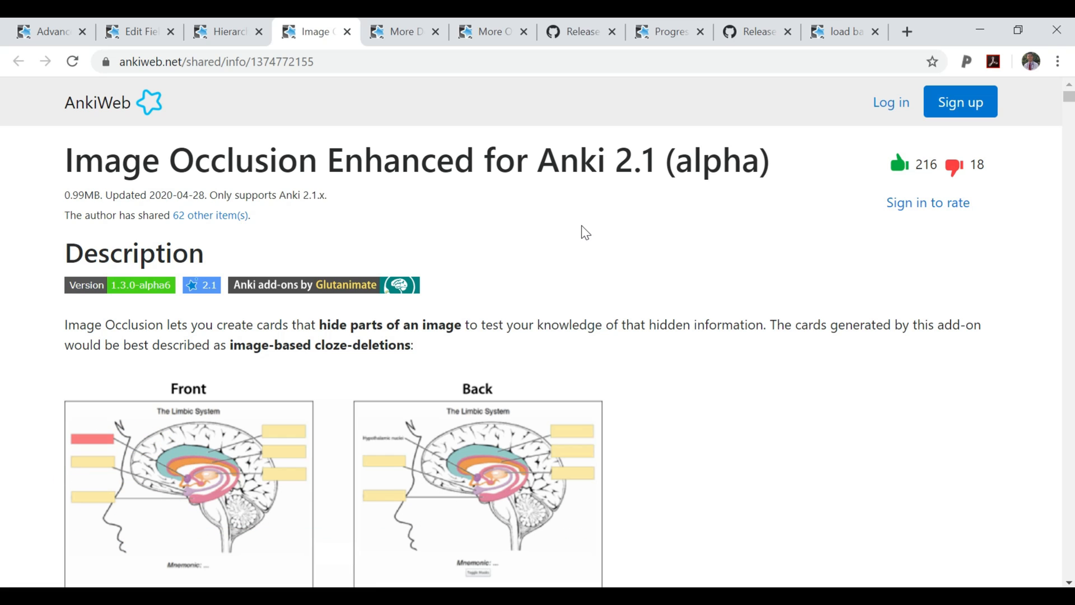
Scroll the Image Occlusion Enhanced page down to its front/back example cards.
scroll(down, 3)
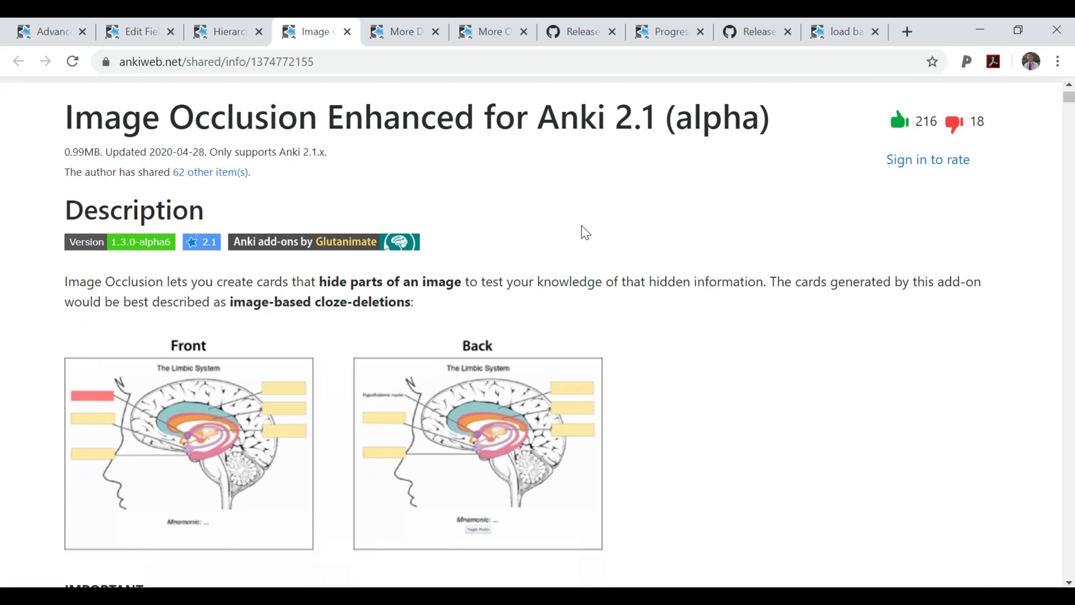
scroll(down, 3)
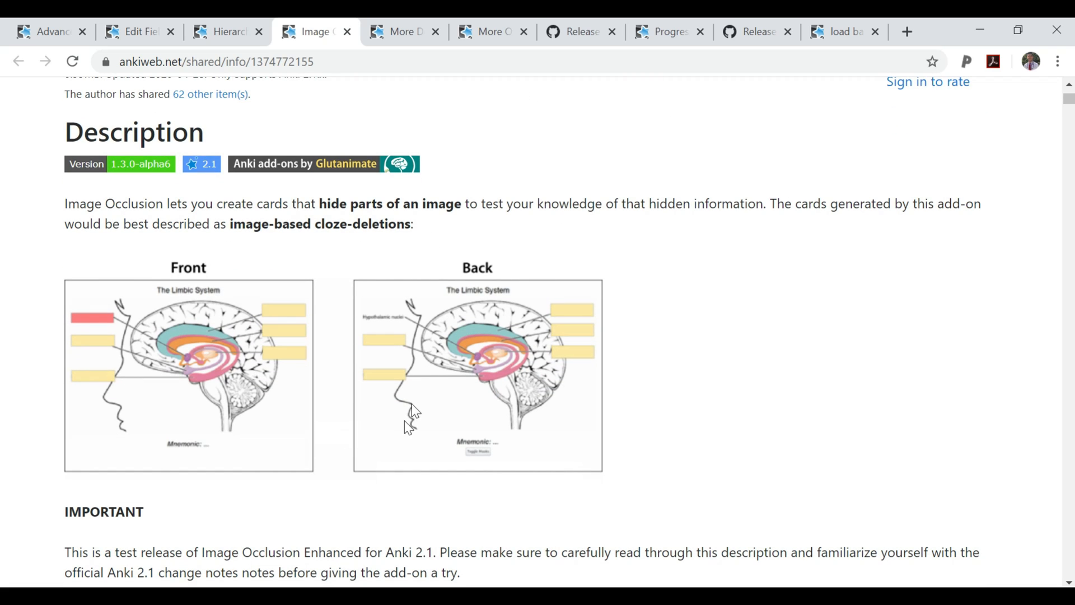
mouse_move(506, 364)
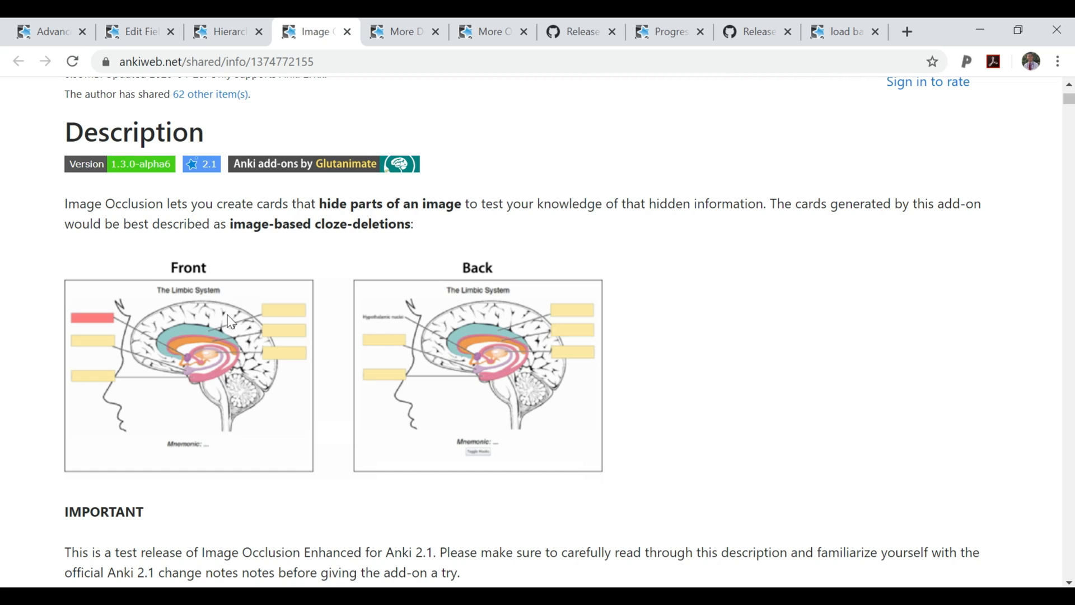
mouse_move(266, 311)
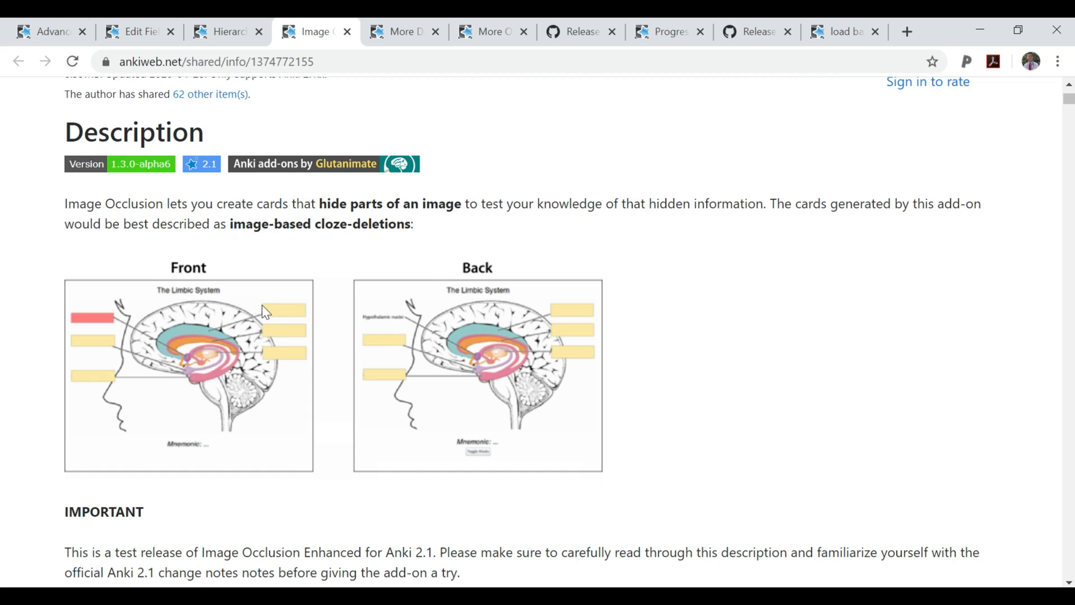
mouse_move(253, 311)
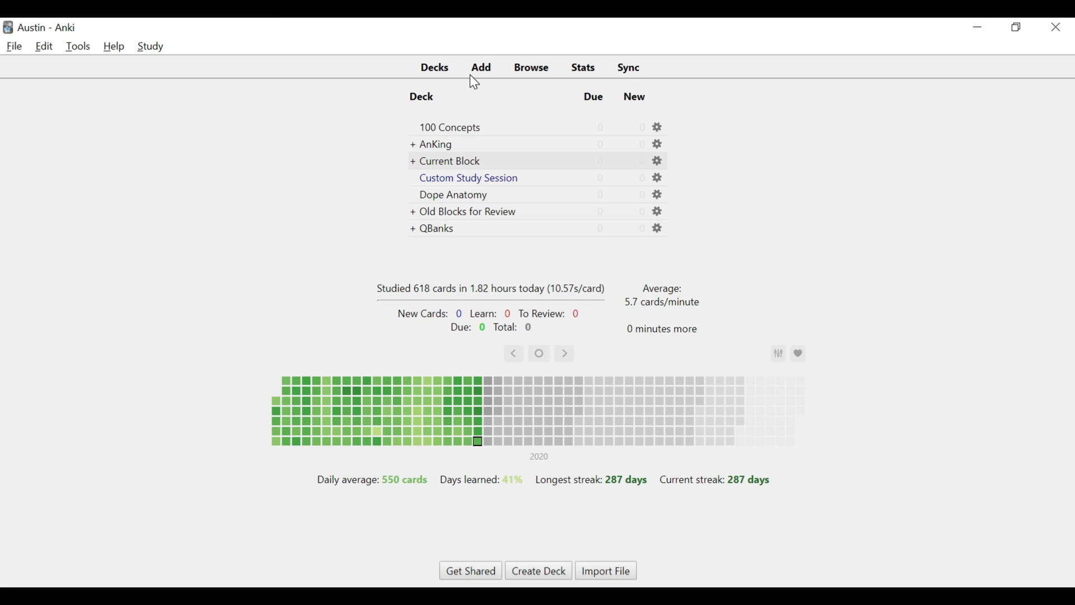
Start a new note and choose Image Occlusion Enhanced as its note type.
click(481, 67)
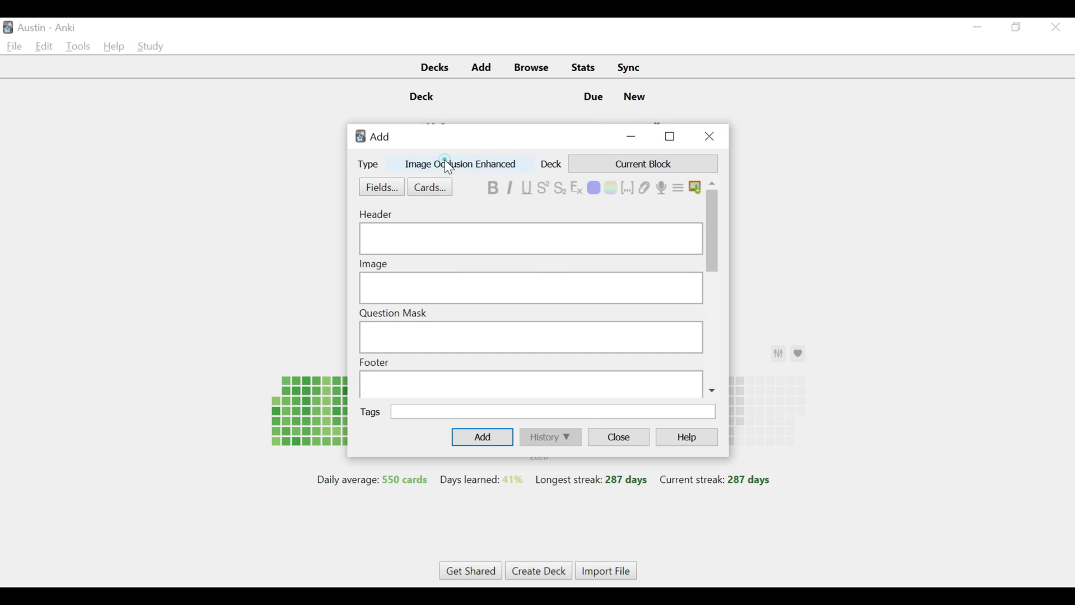
click(460, 163)
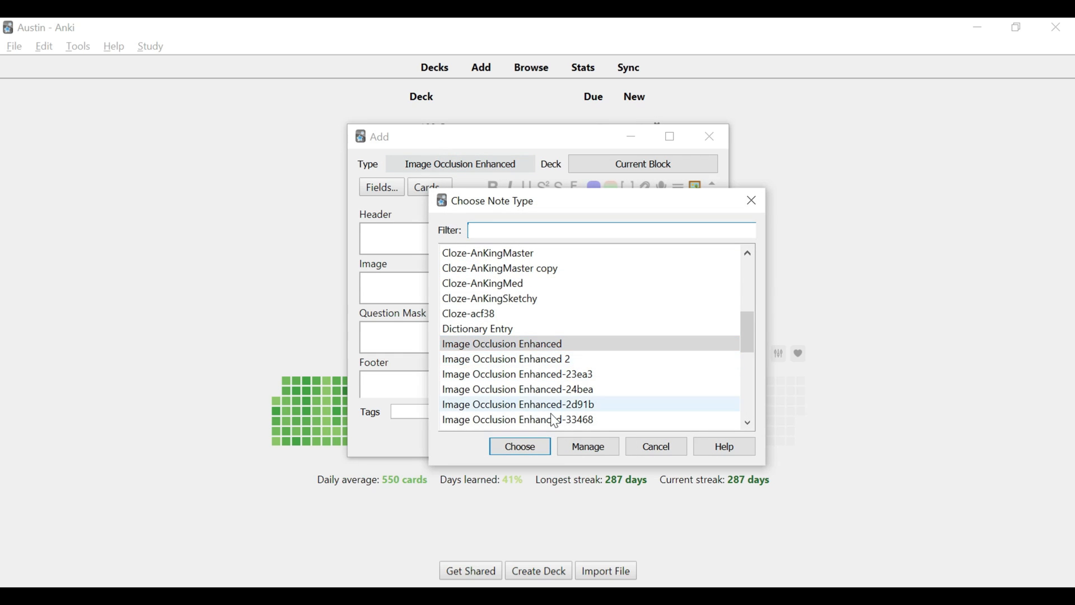
click(519, 447)
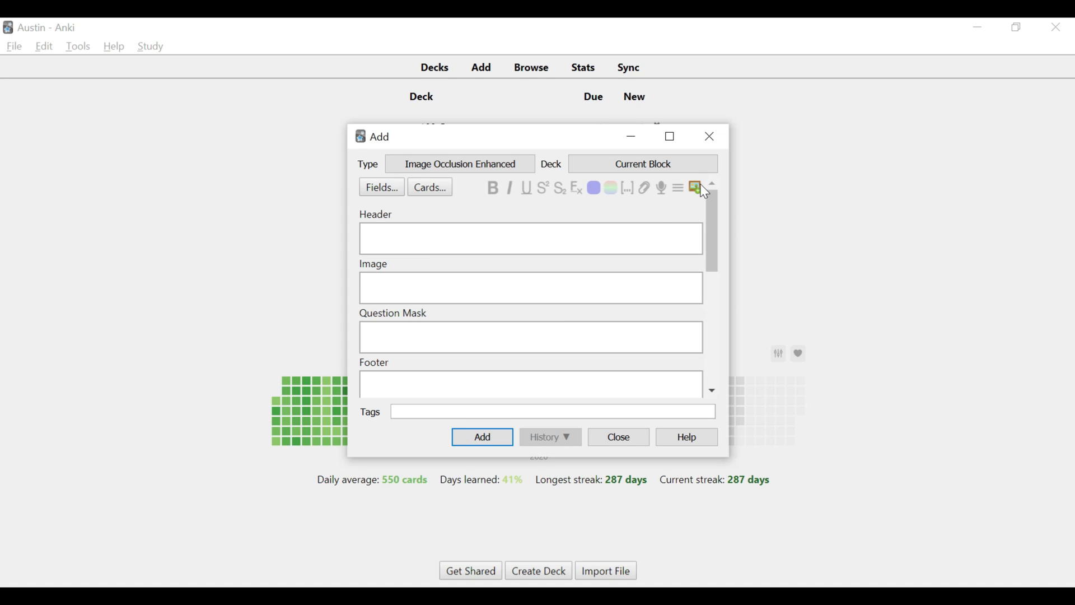
mouse_move(694, 187)
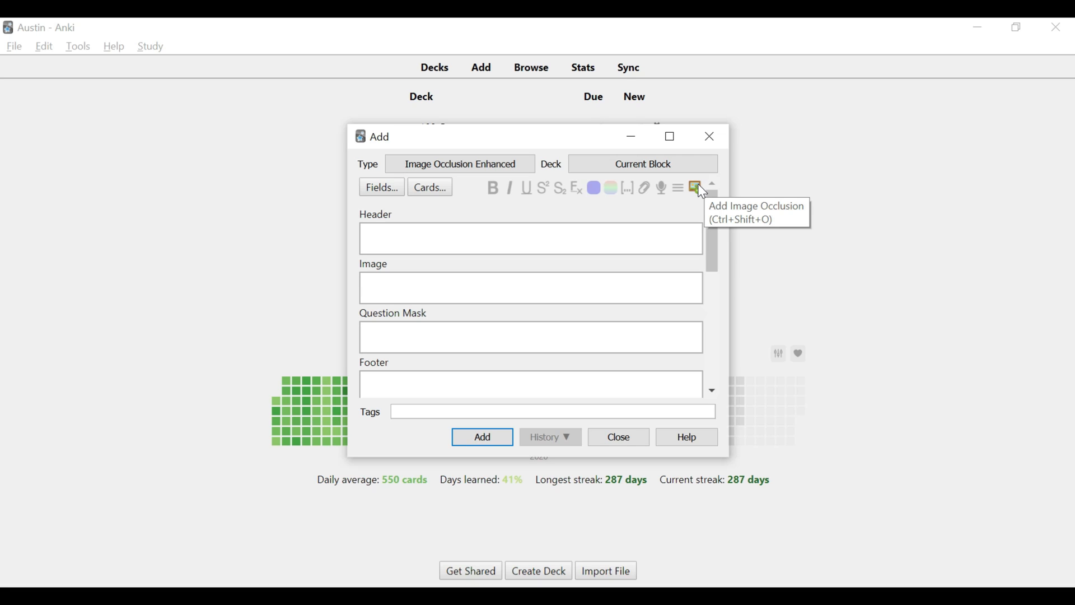
mouse_move(702, 190)
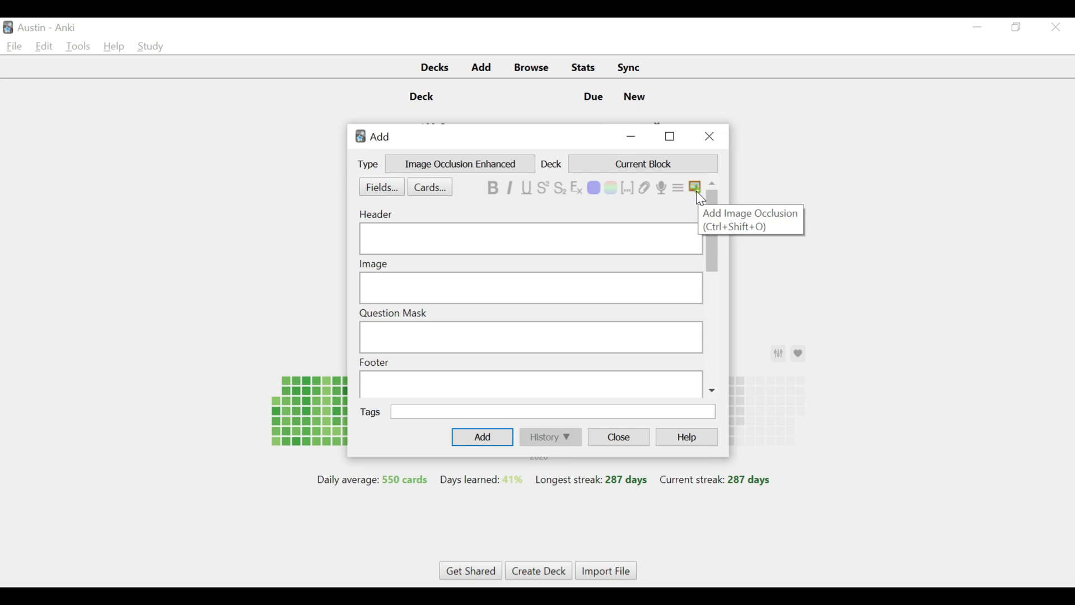
Mask the Trapezius label on the back-muscle diagram and create a Hide One, Guess One card.
click(695, 186)
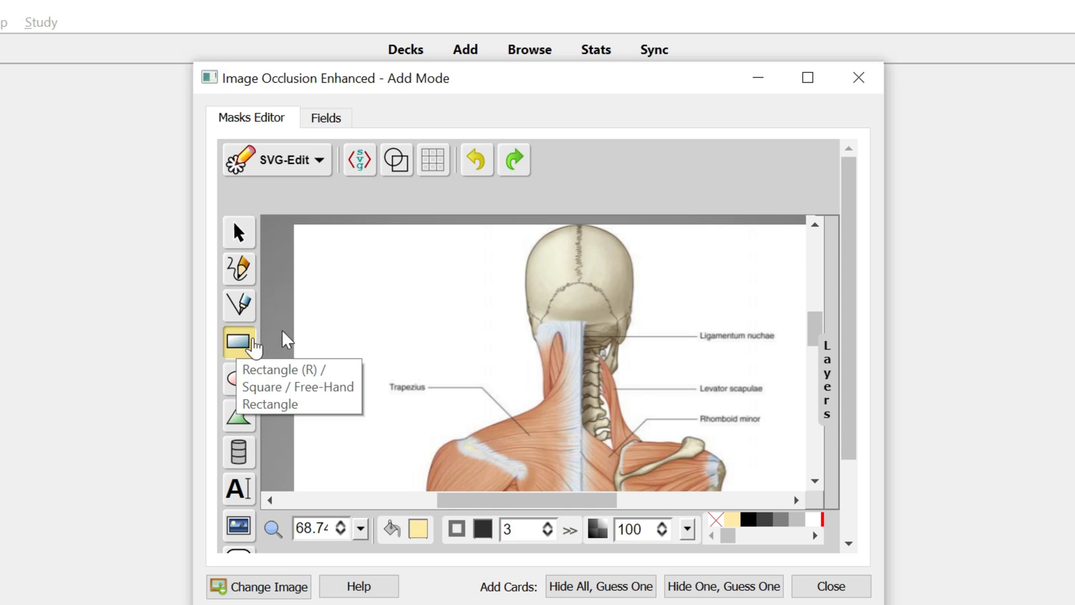
scroll(down, 3)
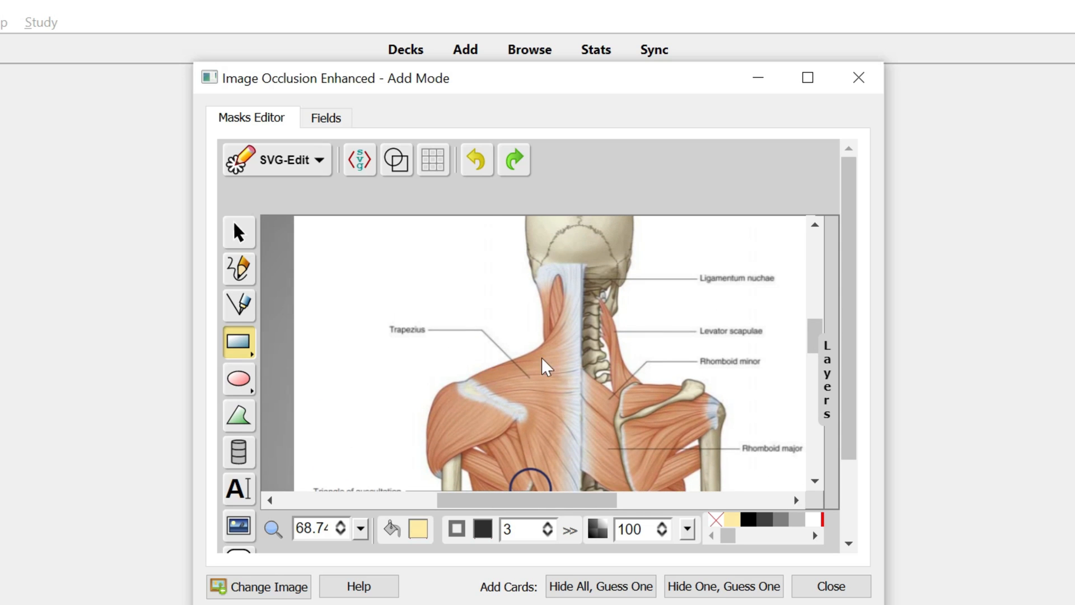
drag(545, 367, 388, 326)
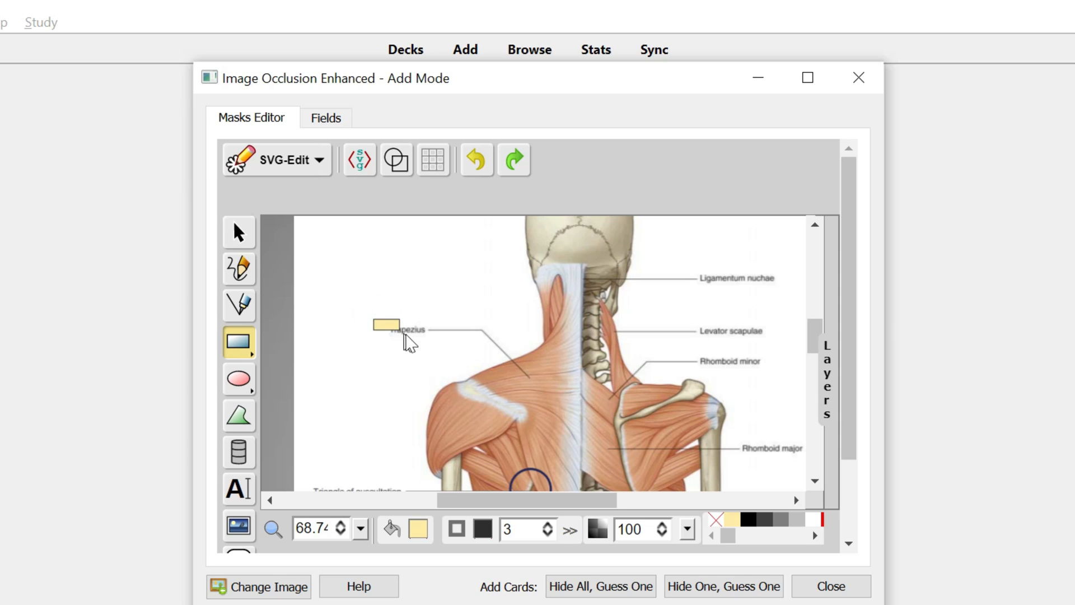
click(395, 325)
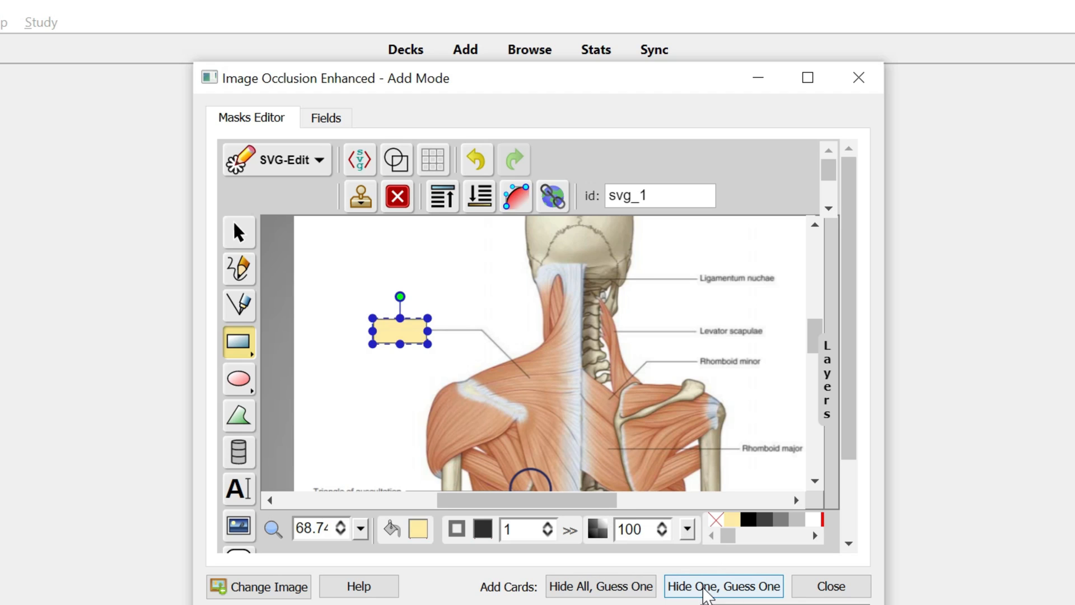
click(723, 587)
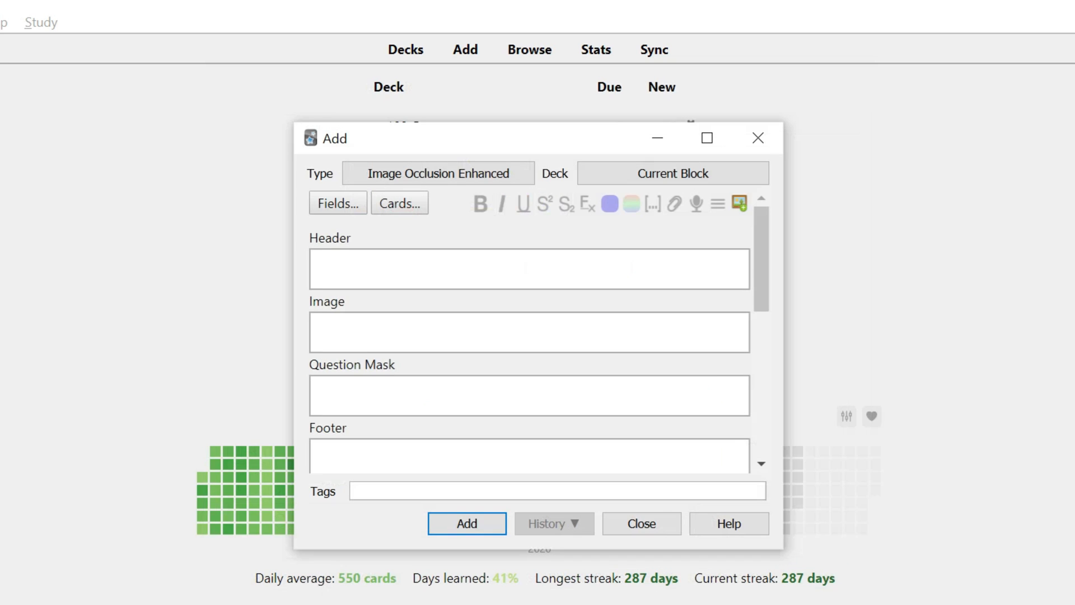
Leave the Add window and begin studying the new occlusion card in Current Block.
click(640, 523)
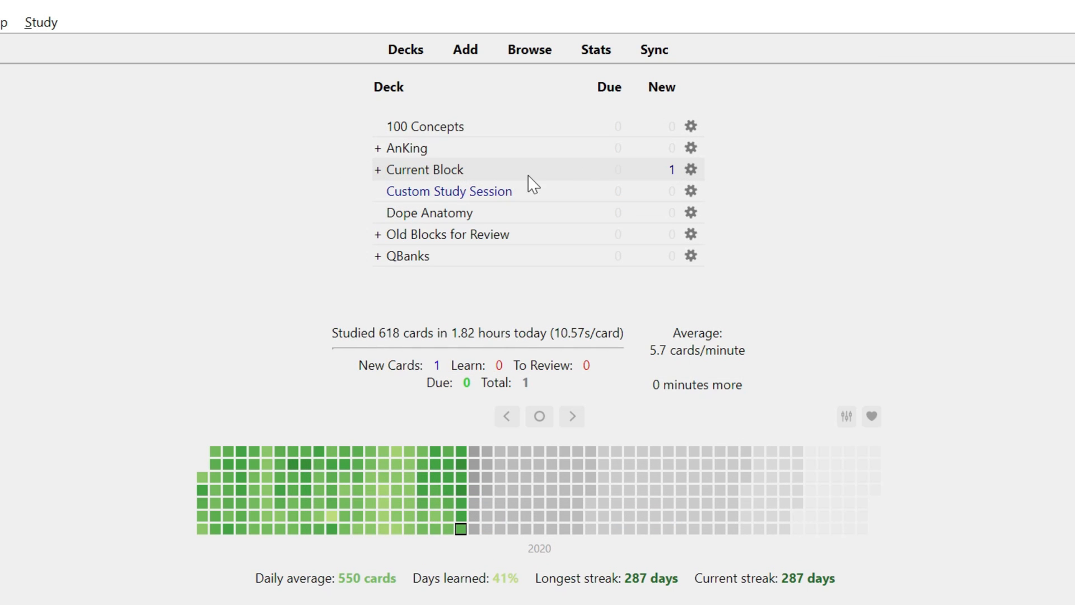
click(428, 169)
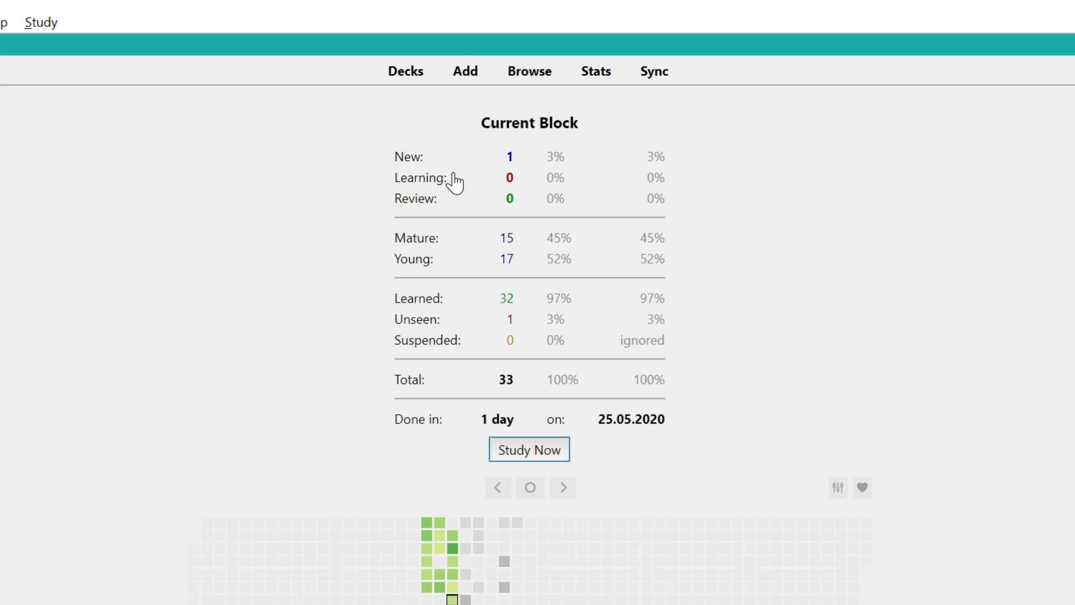
click(528, 449)
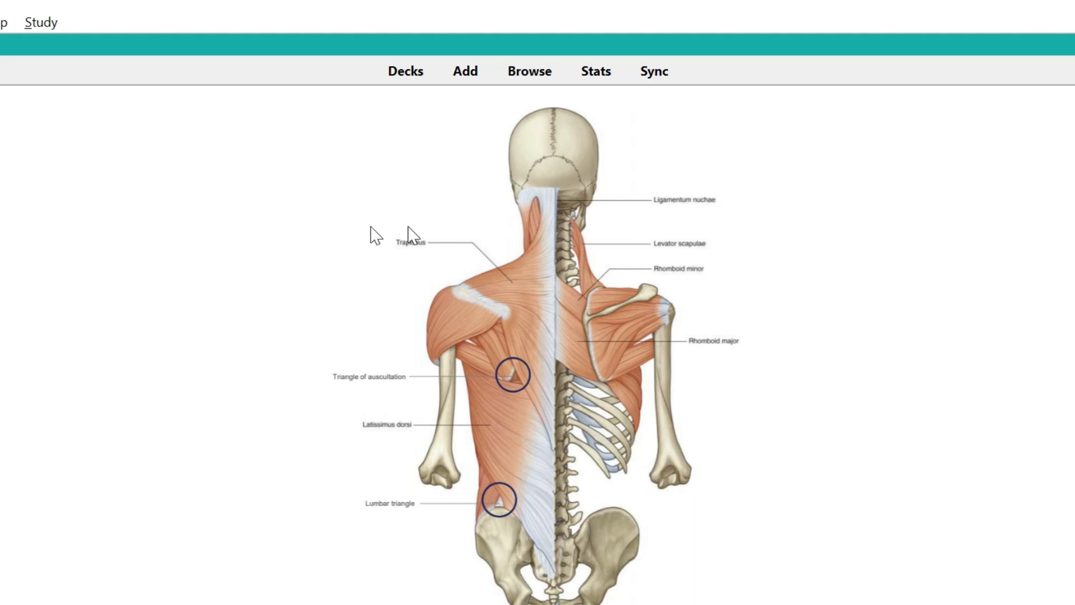
mouse_move(452, 254)
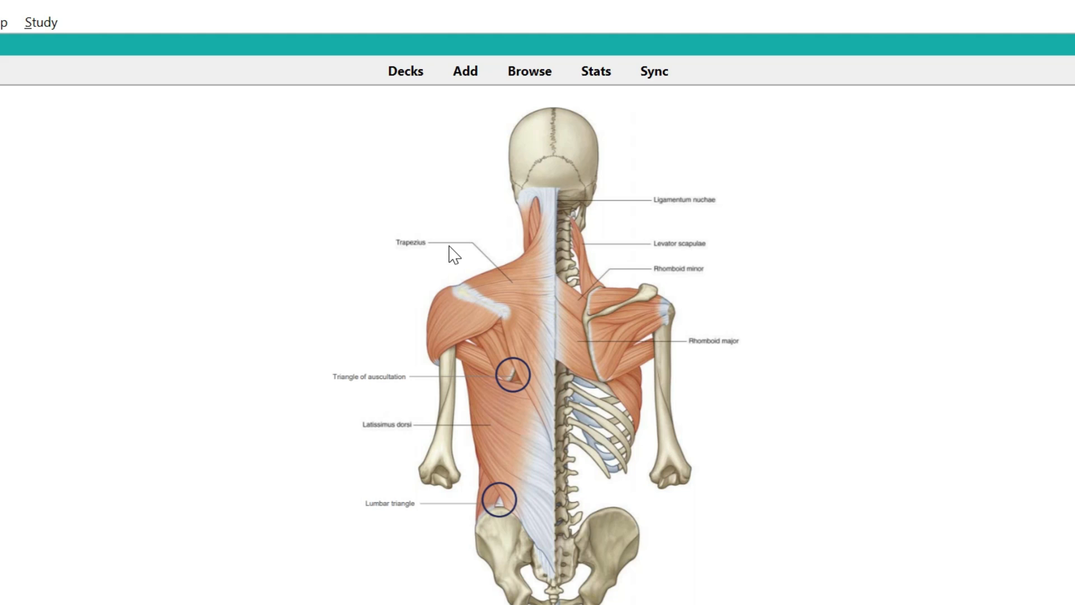
mouse_move(842, 499)
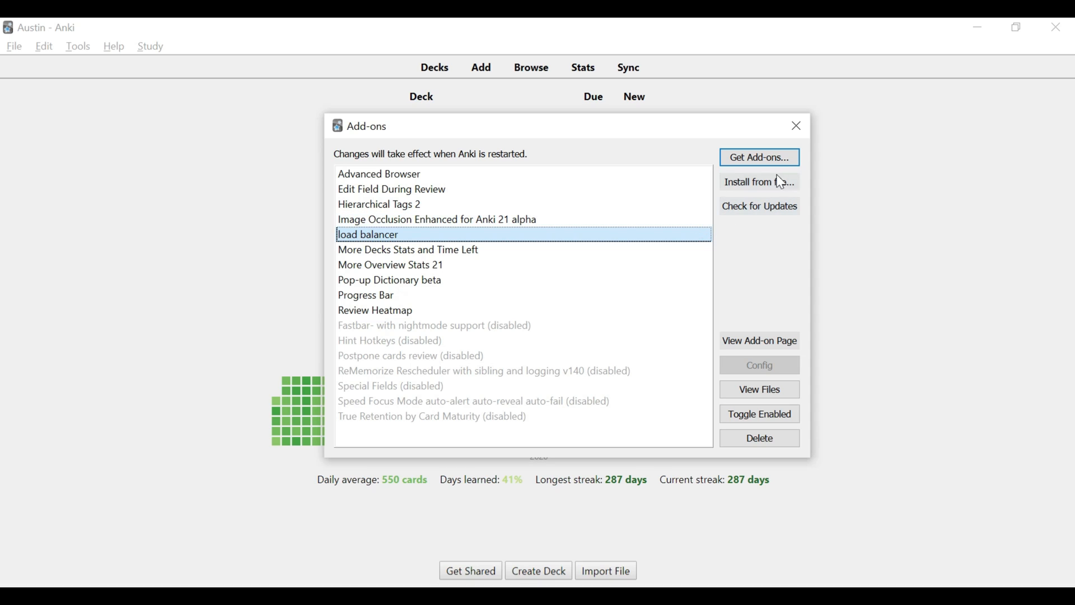
mouse_move(795, 126)
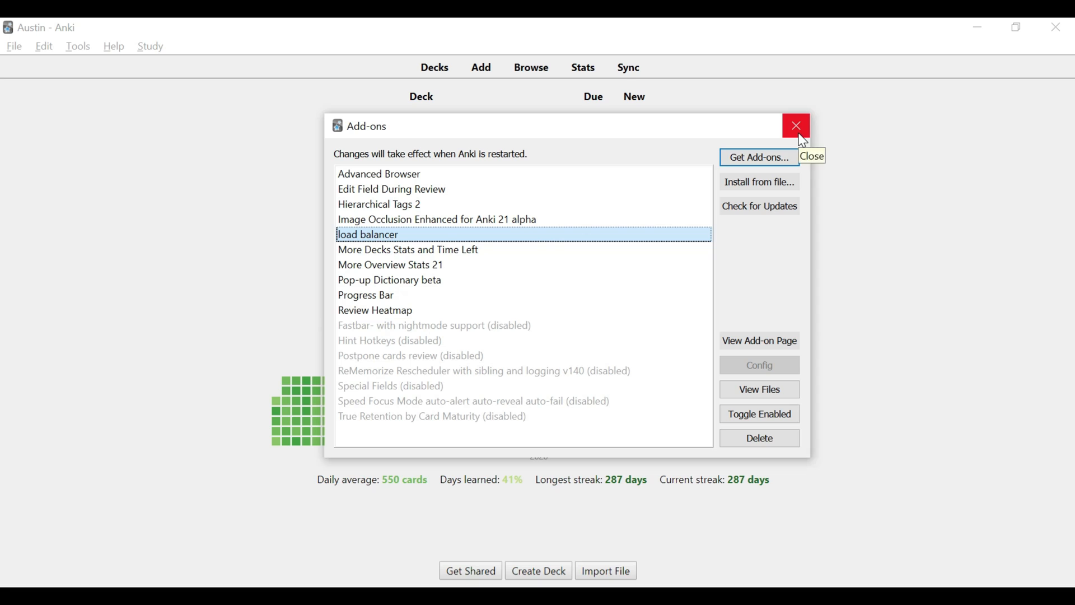
Close the Add-ons dialog to return to the deck list with its heatmap.
click(795, 126)
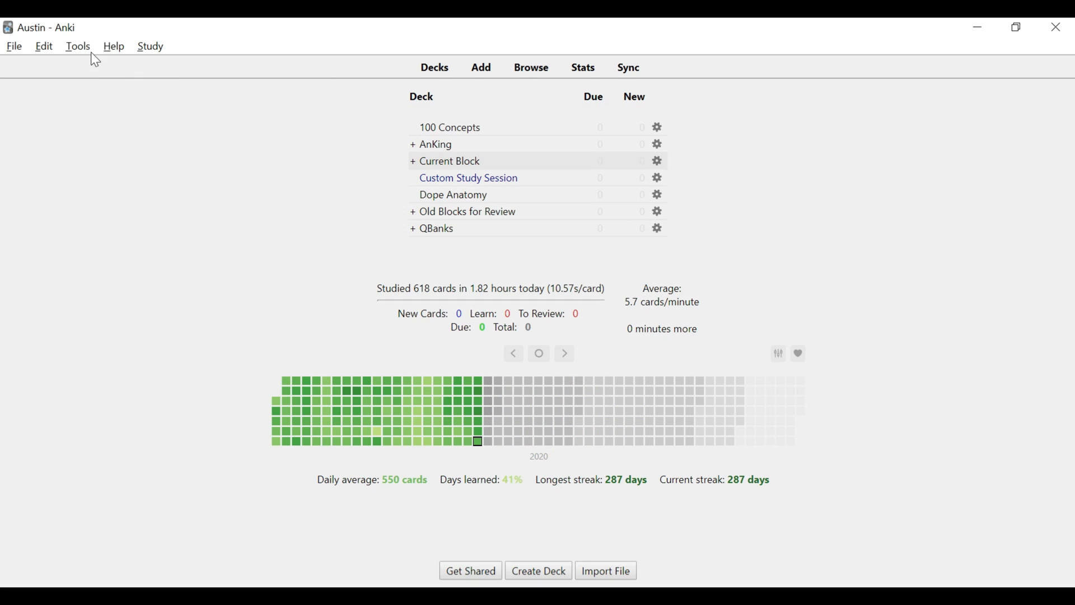
Show the Load Balancer preferences with their 10 percent ranges and day maximums and minimums.
click(77, 46)
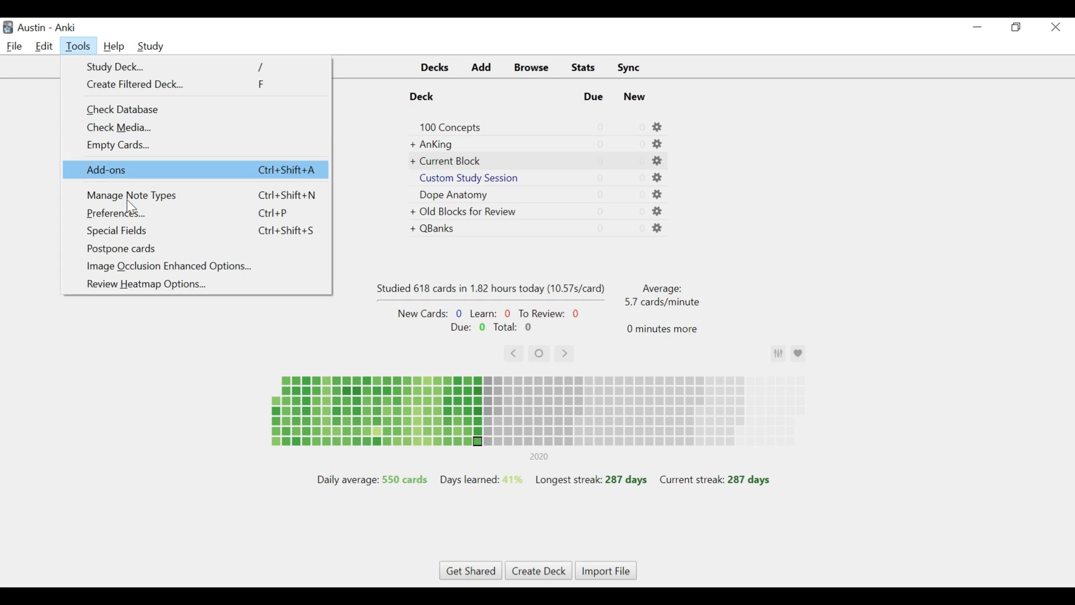
click(116, 213)
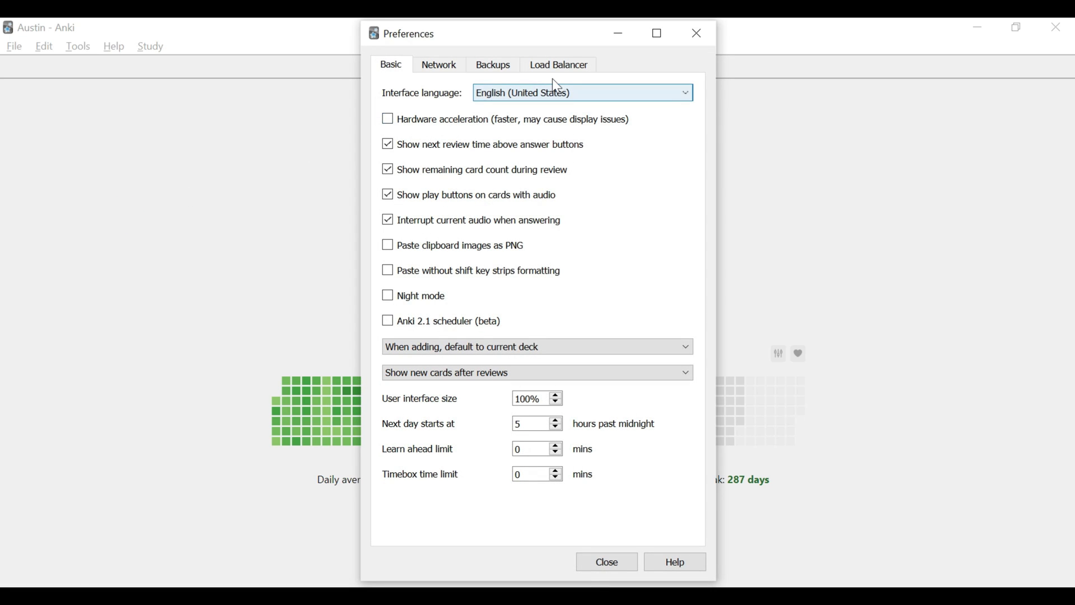
click(558, 64)
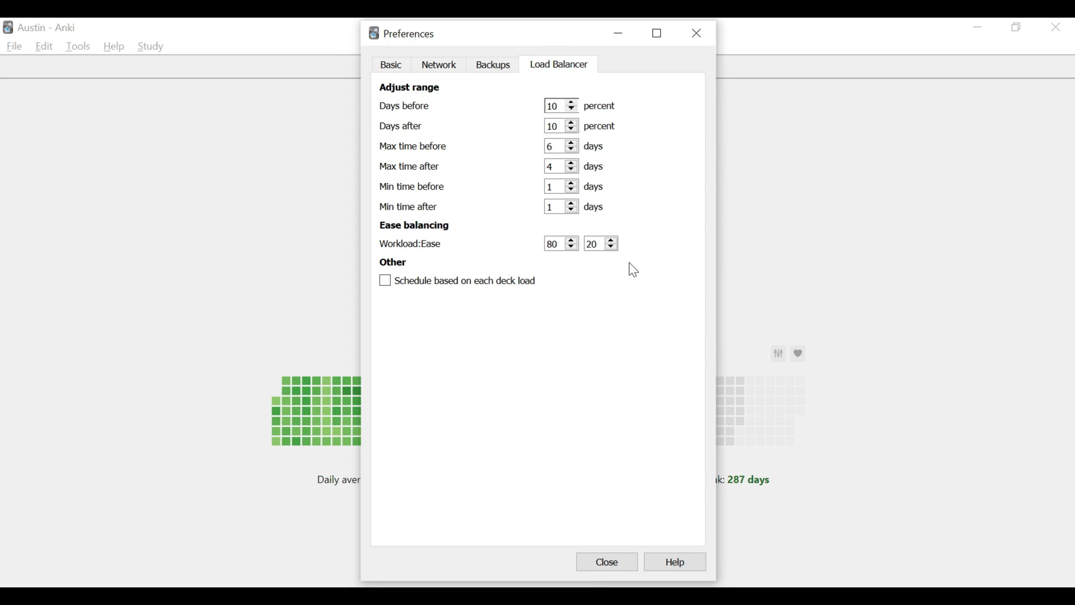
mouse_move(514, 266)
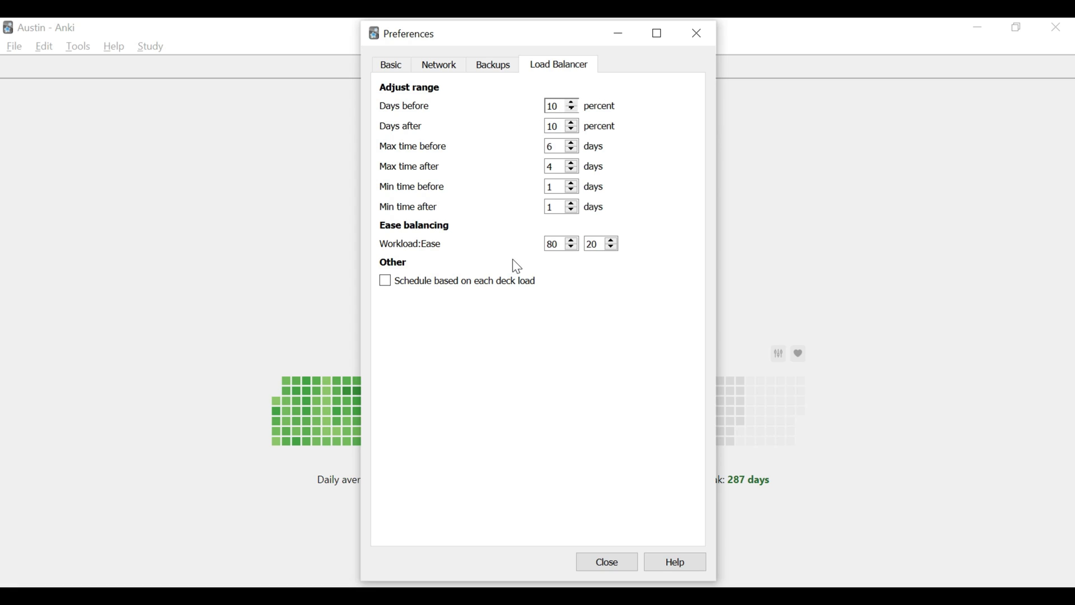
click(557, 146)
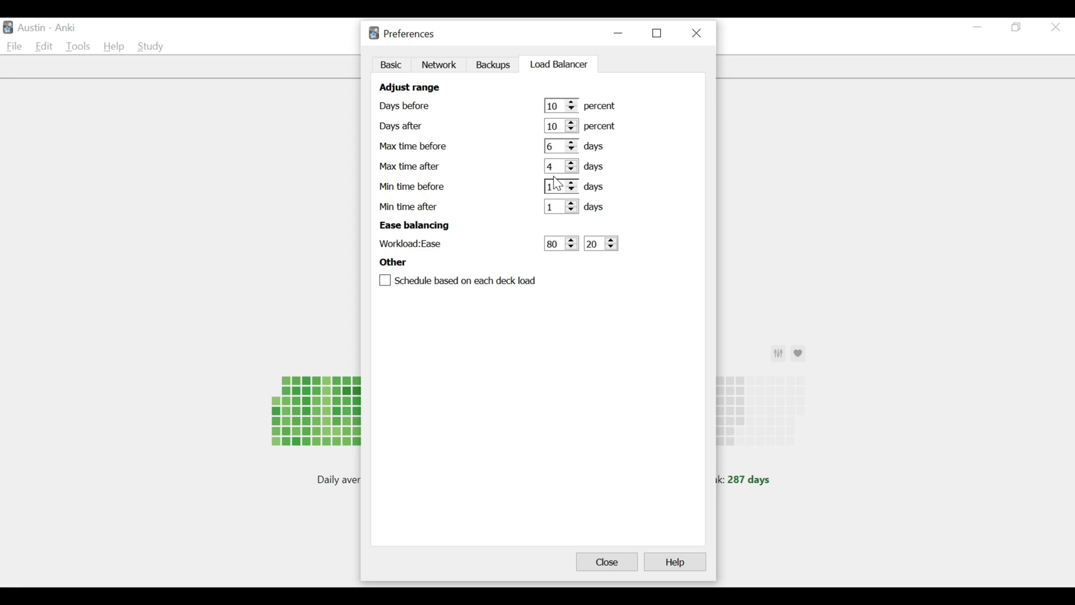
mouse_move(535, 211)
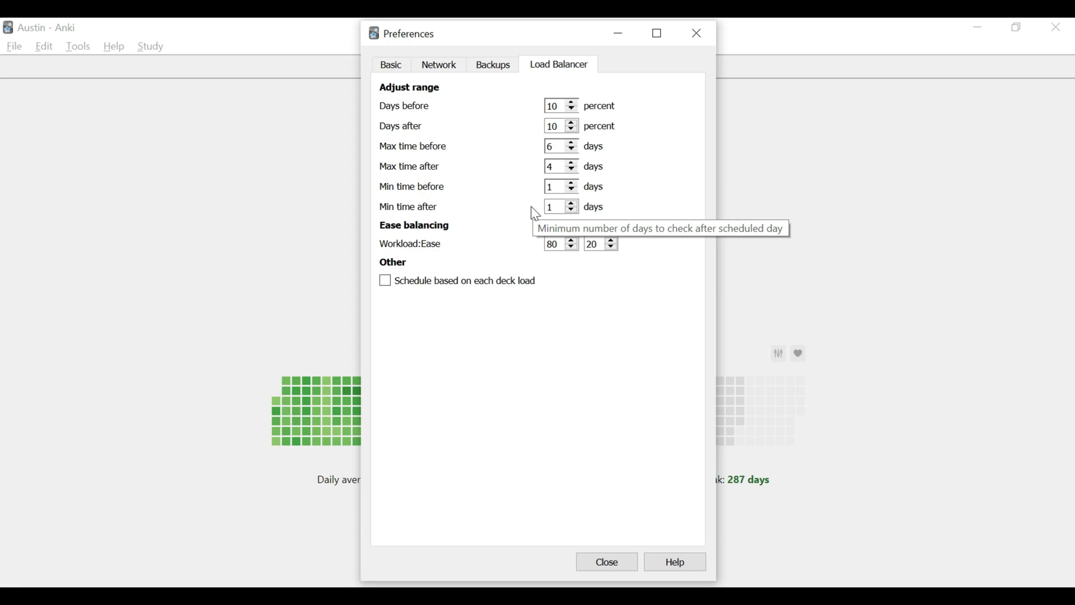
mouse_move(459, 167)
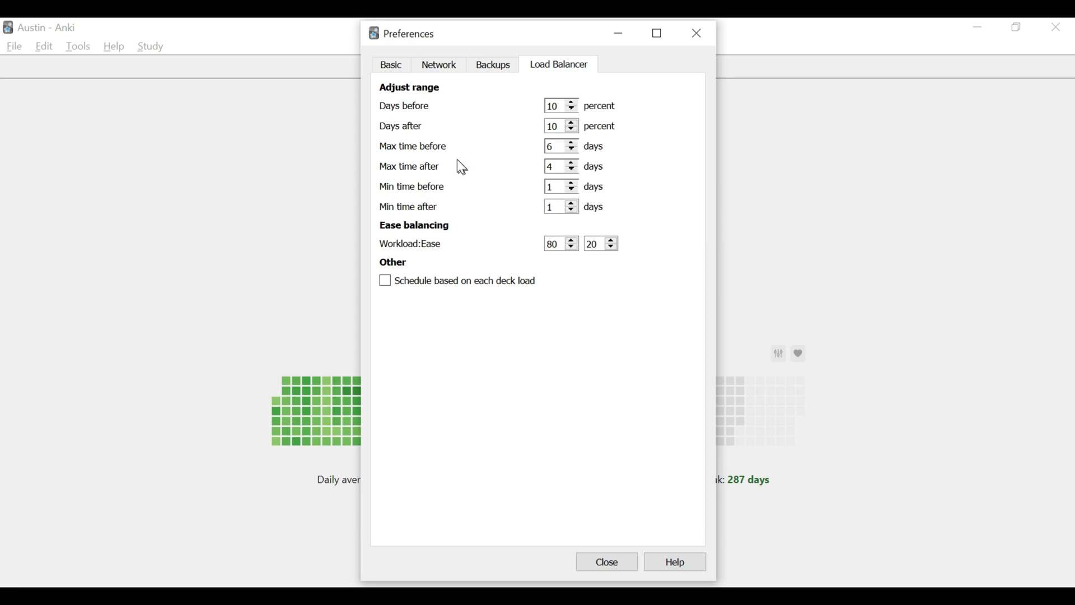
mouse_move(489, 155)
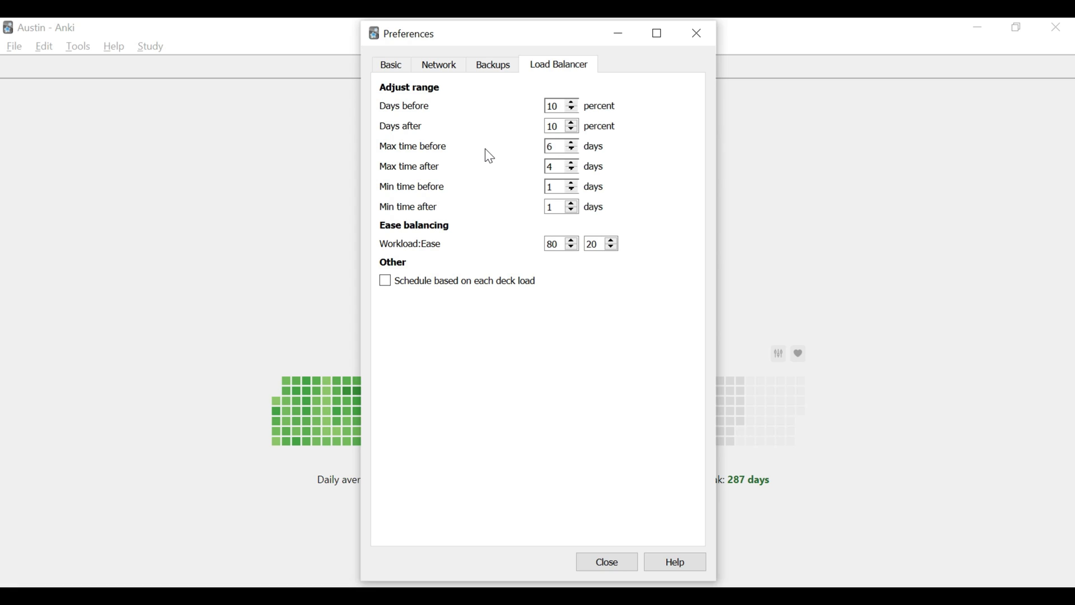
click(555, 146)
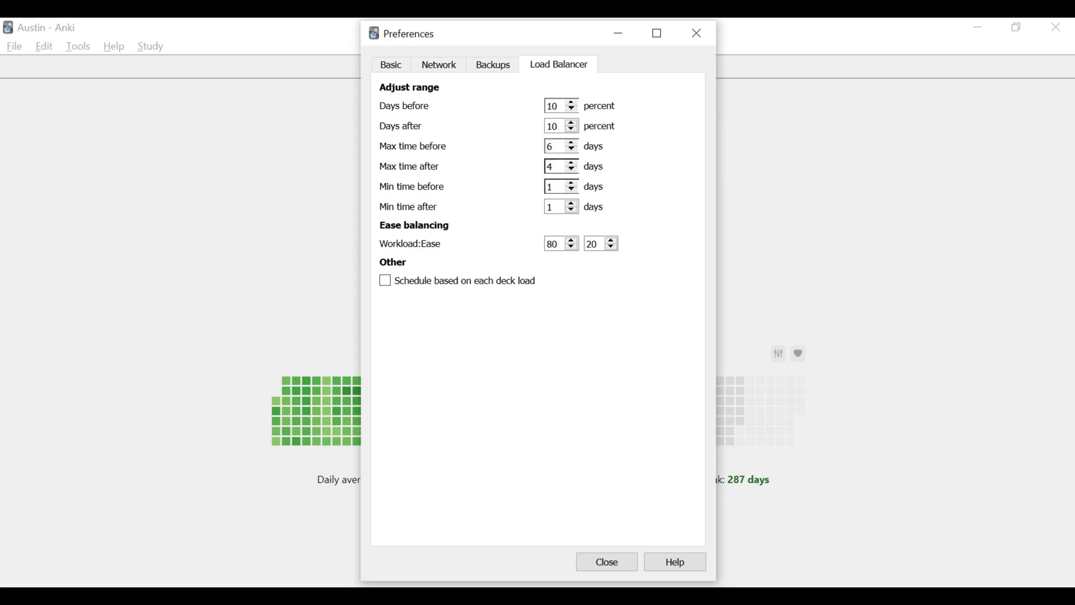
mouse_move(524, 168)
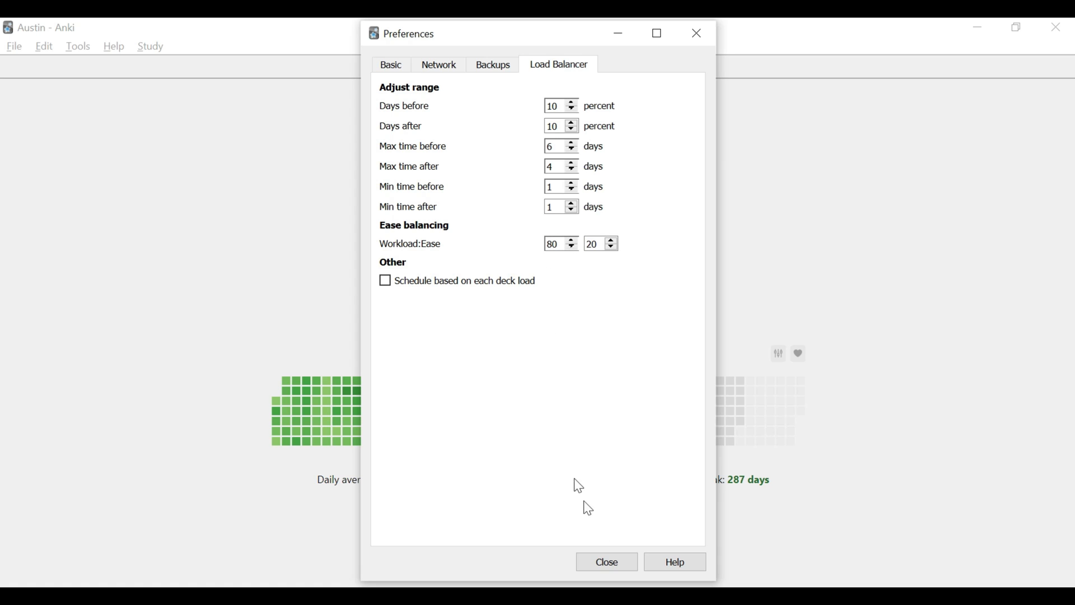
mouse_move(606, 561)
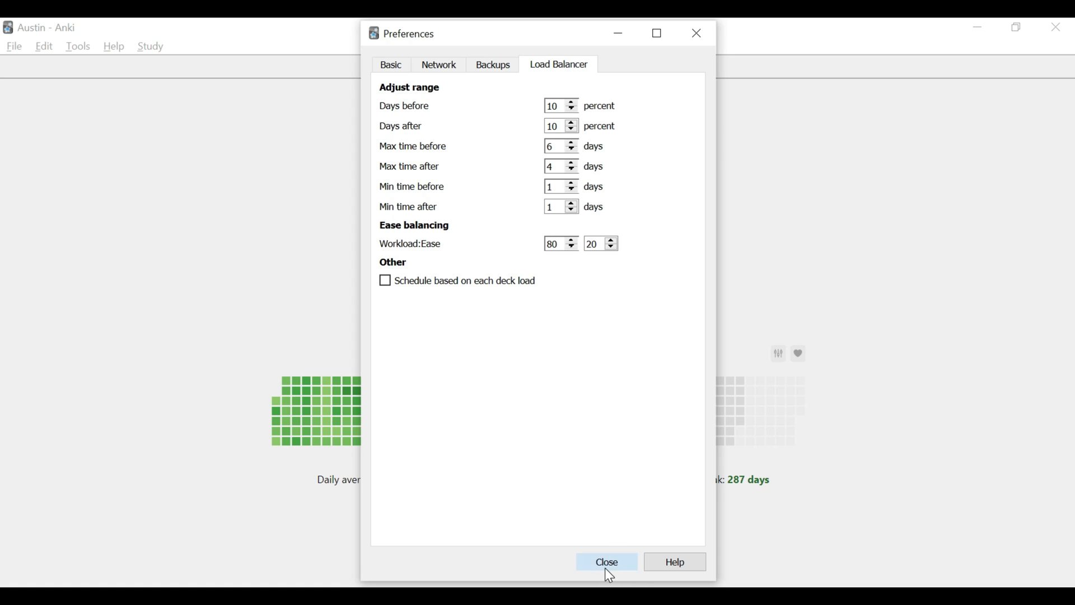
Close Preferences and return to the deck list with today's review heatmap.
click(605, 562)
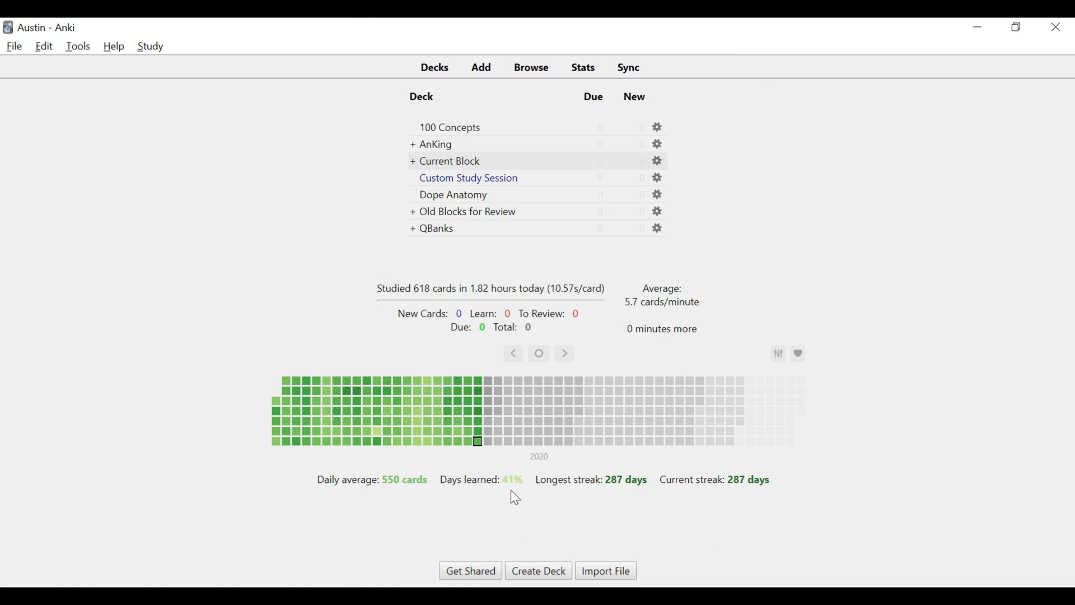
mouse_move(429, 468)
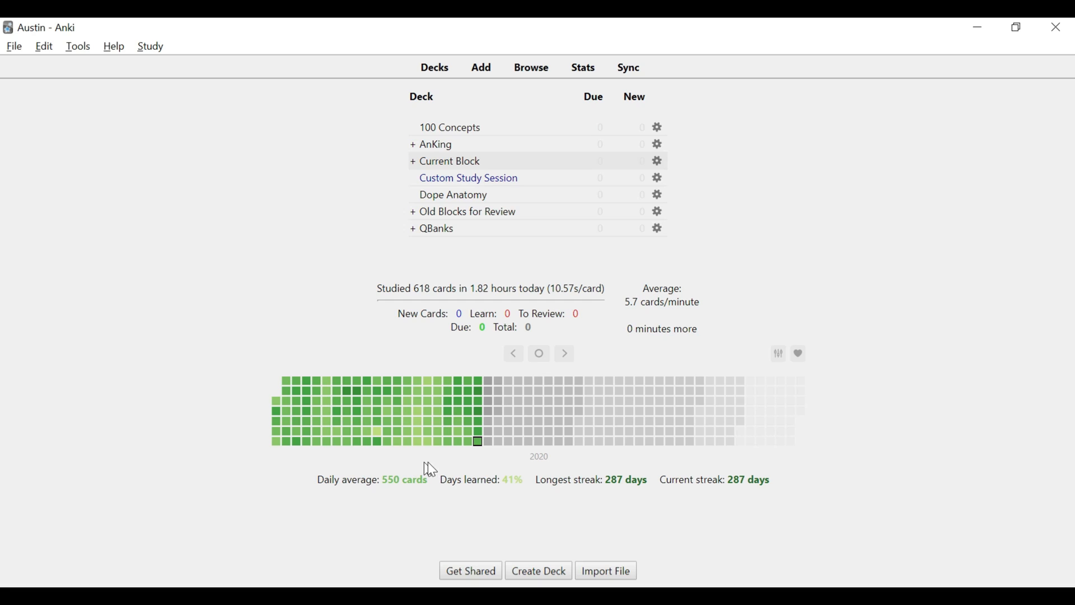
mouse_move(443, 382)
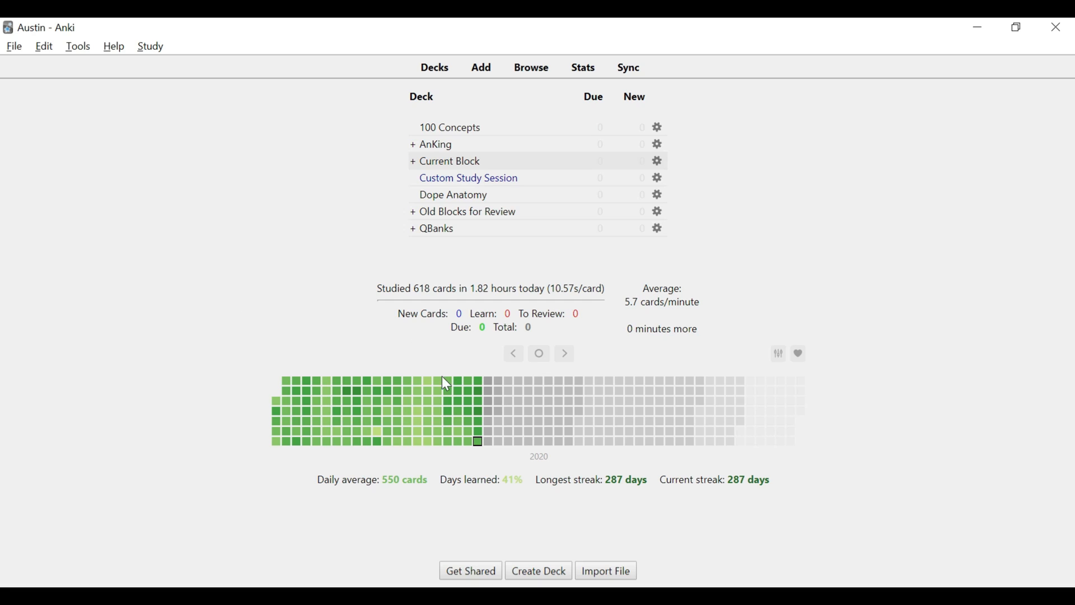
mouse_move(437, 382)
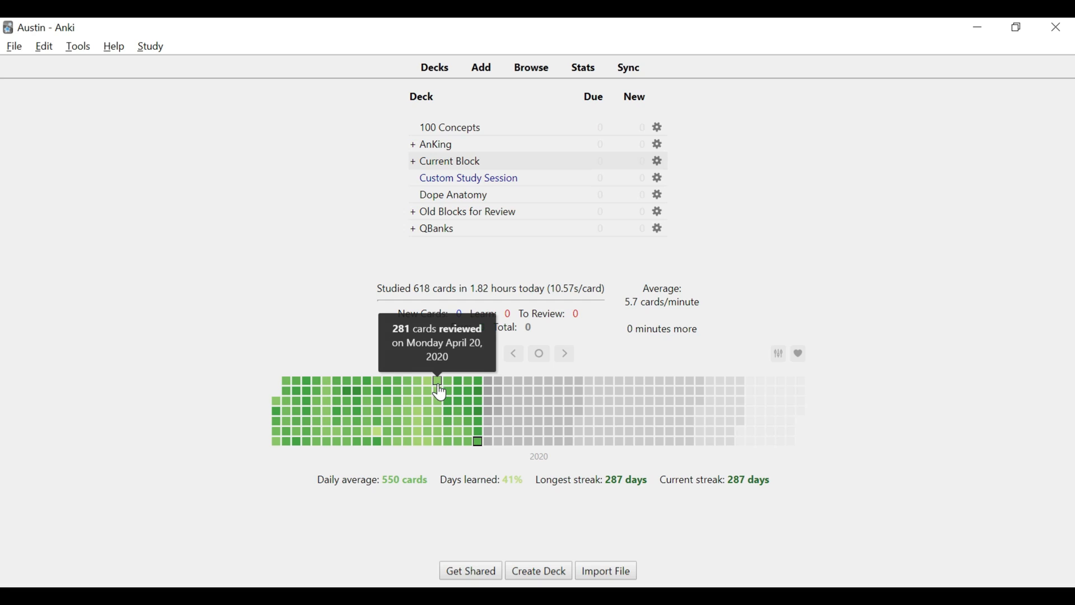
mouse_move(438, 404)
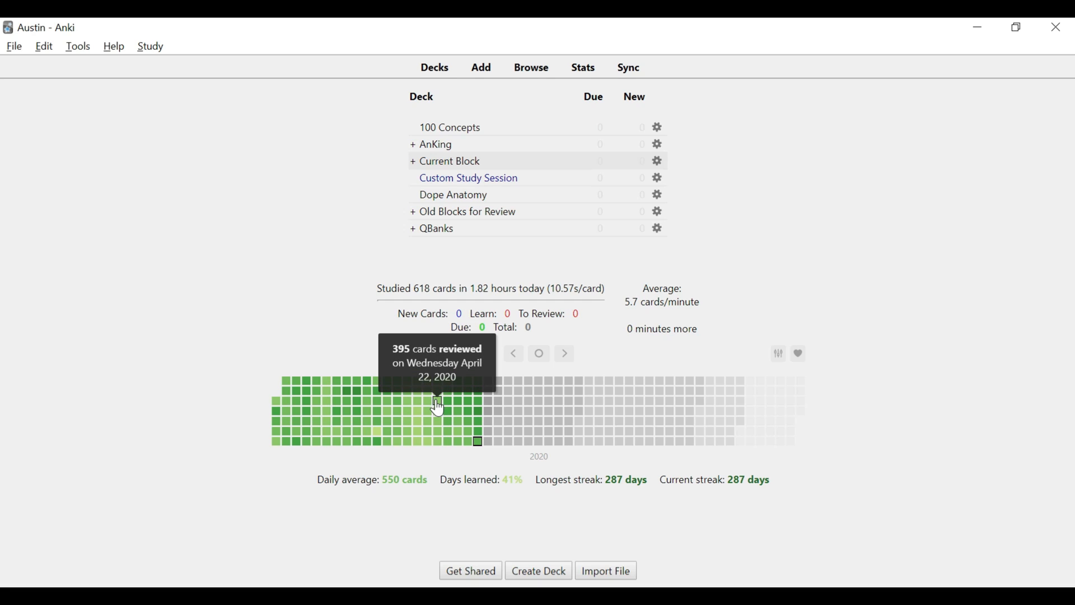
mouse_move(437, 410)
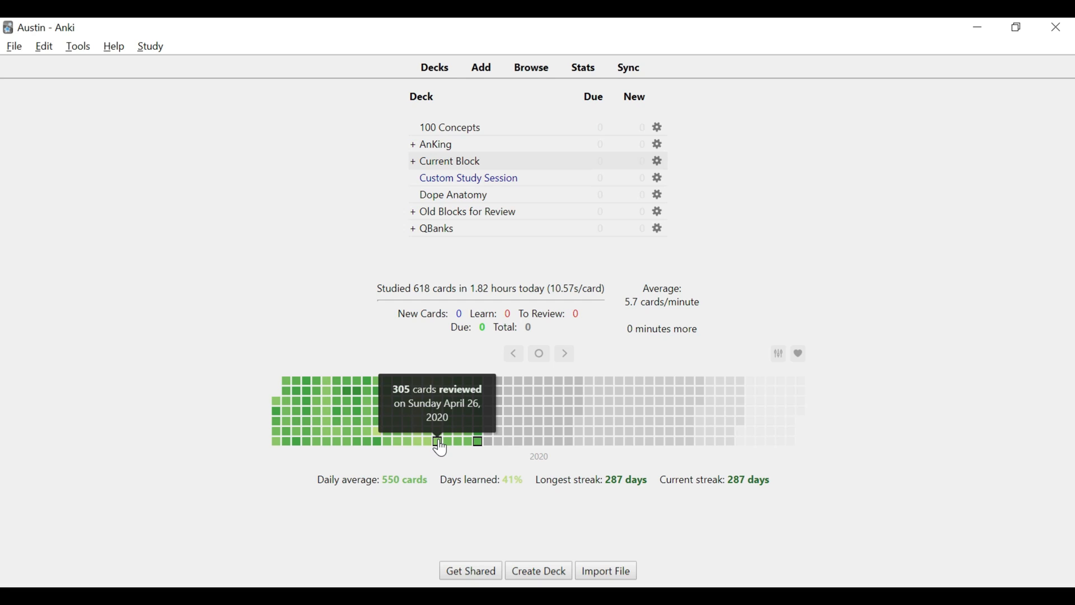
mouse_move(442, 472)
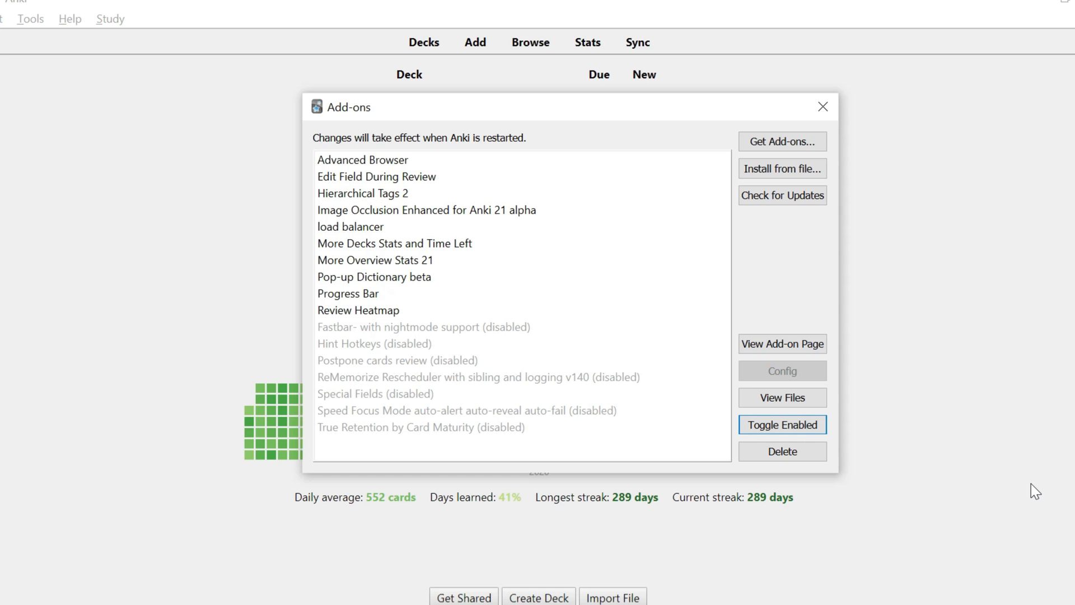
Select the More Decks Stats and Time Left and More Overview Stats 21 add-on entries.
click(394, 242)
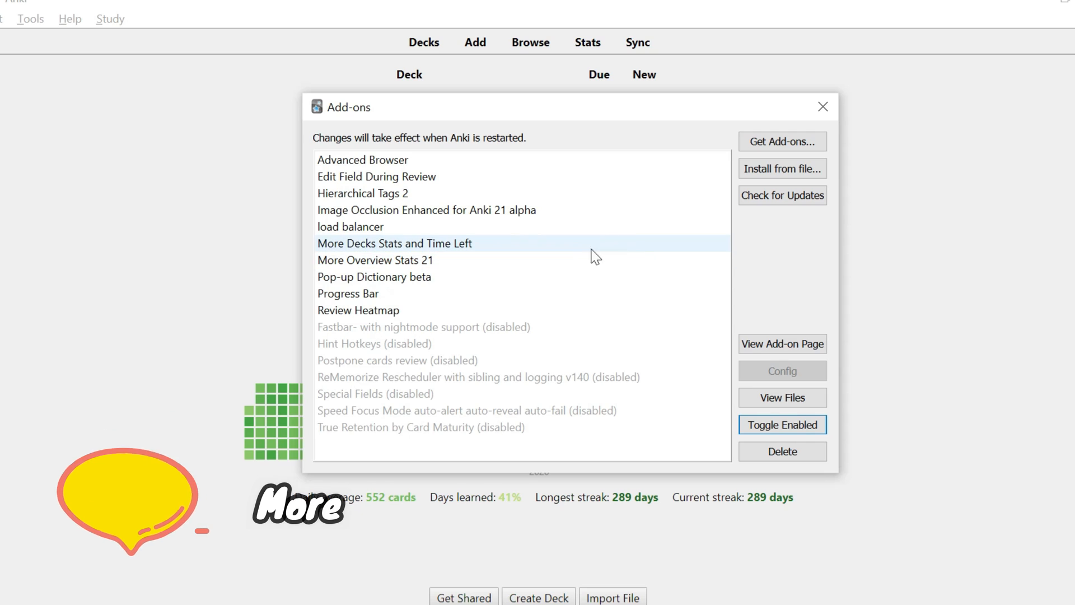
click(375, 260)
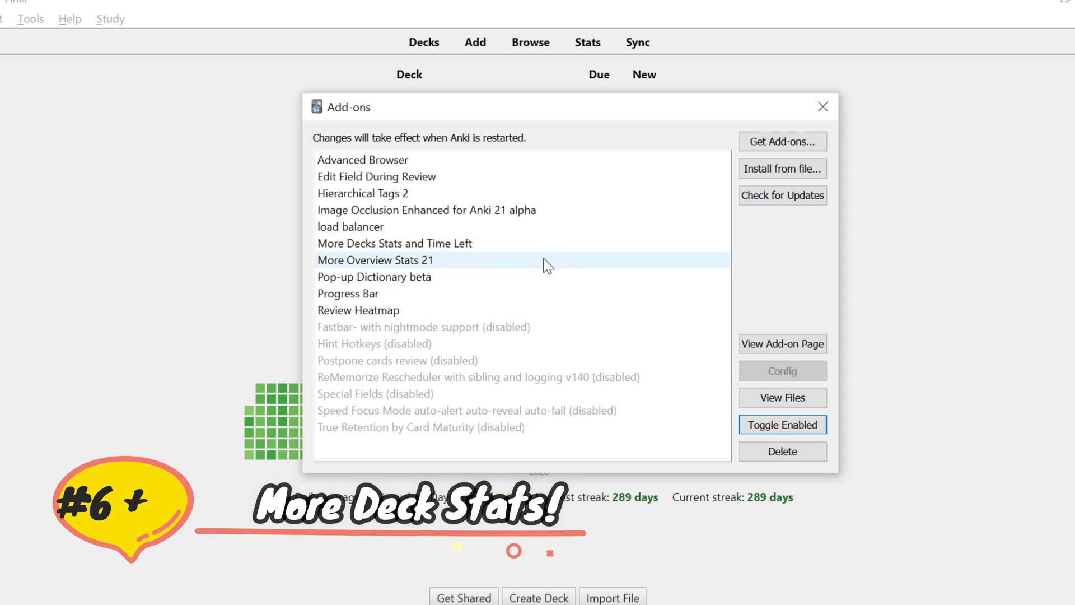
click(394, 244)
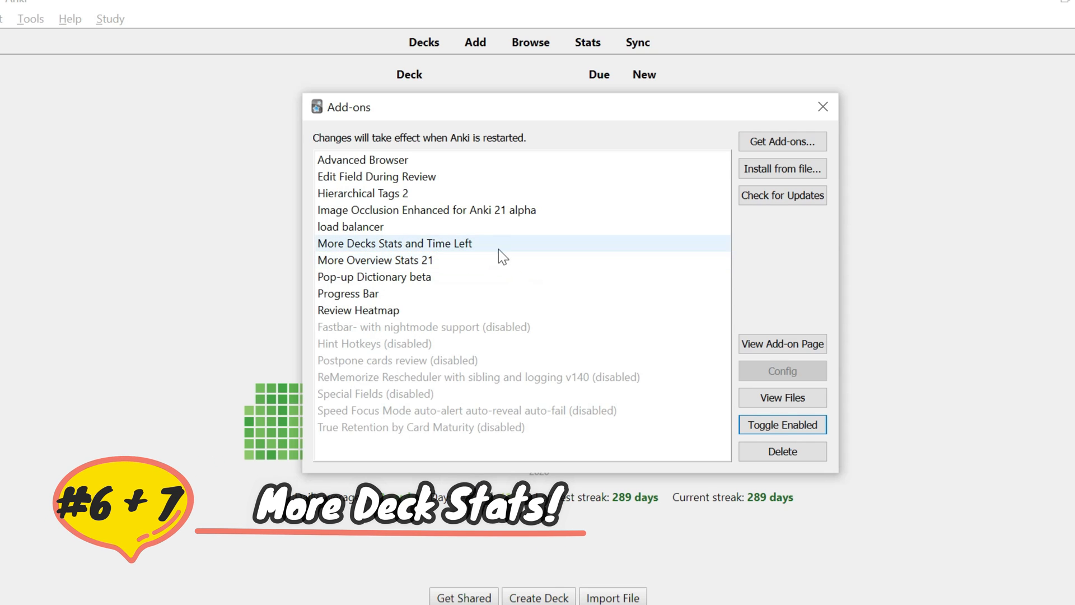
click(375, 260)
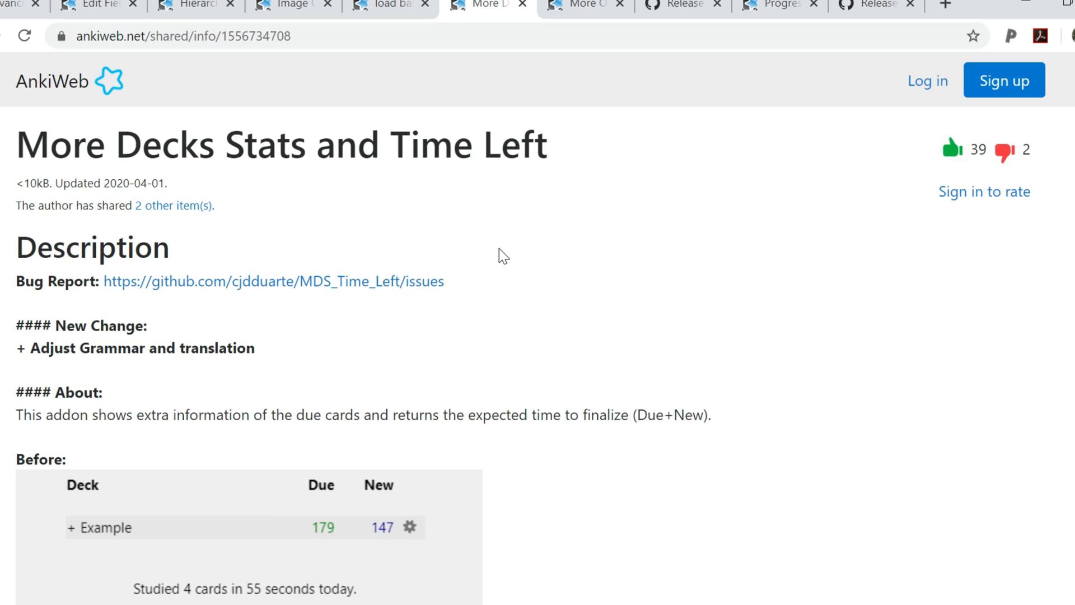
Scroll the More Decks Stats page to its Before and After deck screenshots.
scroll(down, 3)
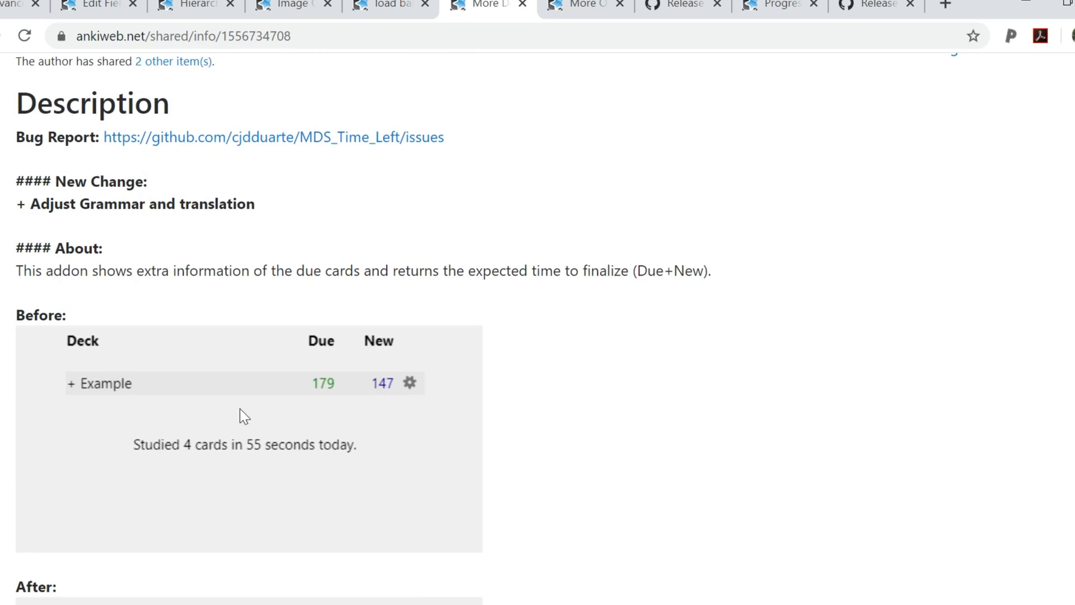
mouse_move(250, 450)
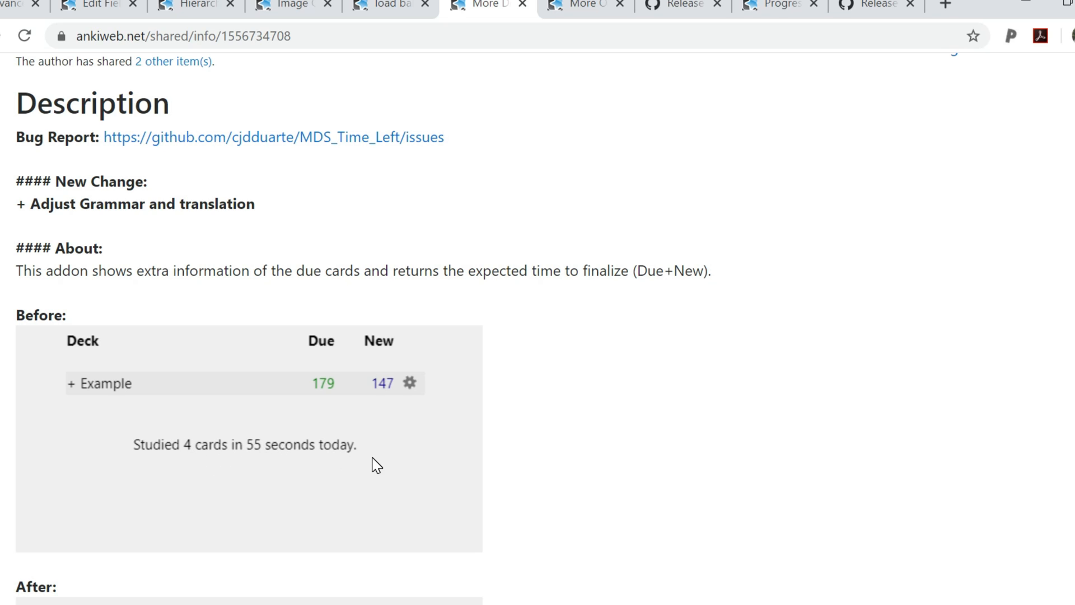
scroll(down, 3)
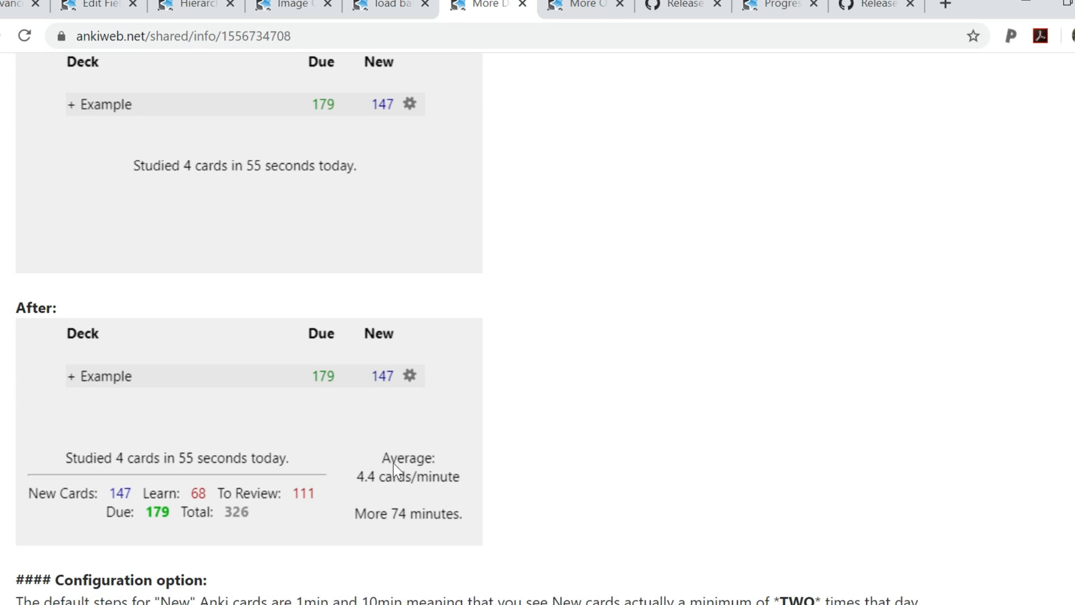
mouse_move(363, 514)
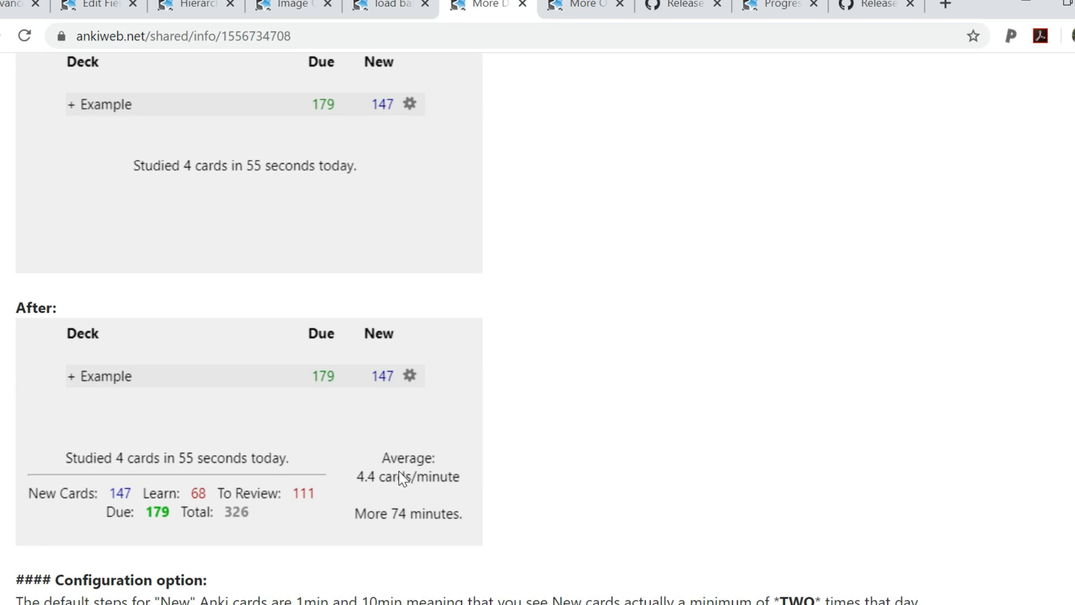
mouse_move(503, 492)
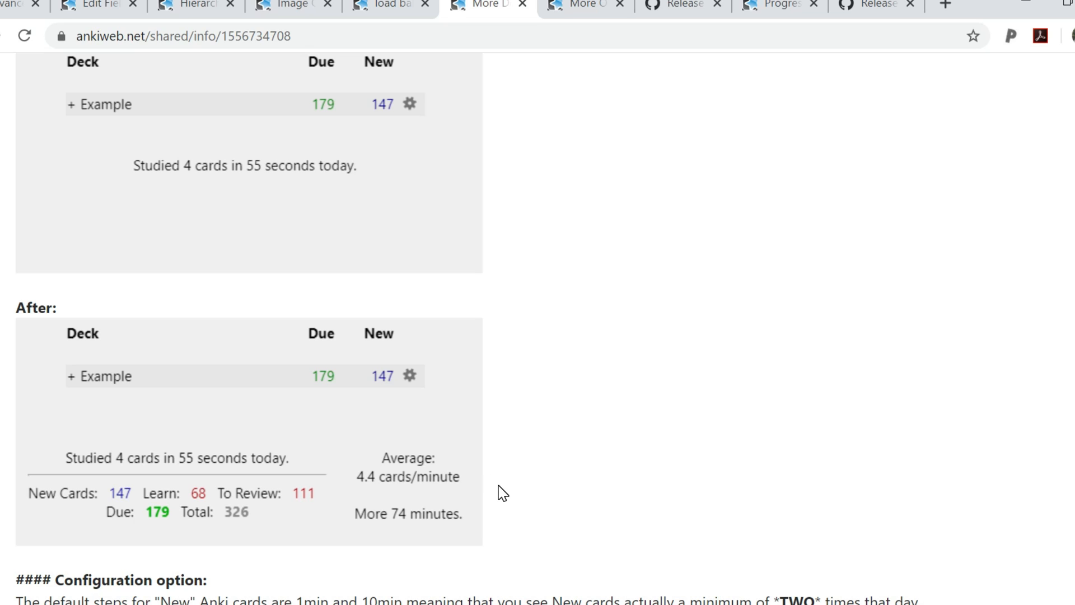
mouse_move(457, 534)
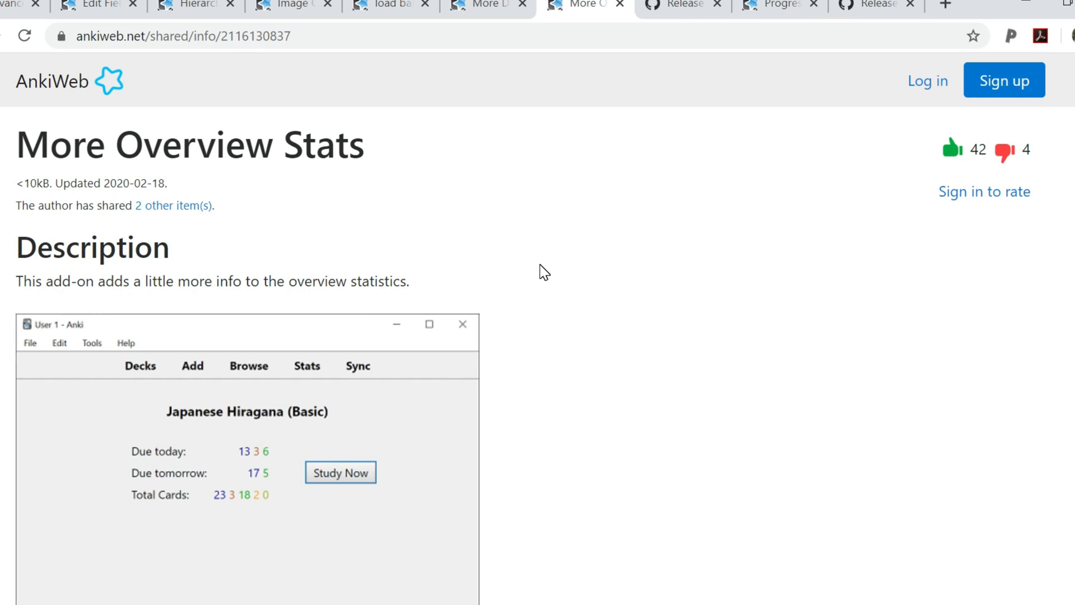
Scroll through the More Overview Stats example deck overview screenshots.
scroll(down, 3)
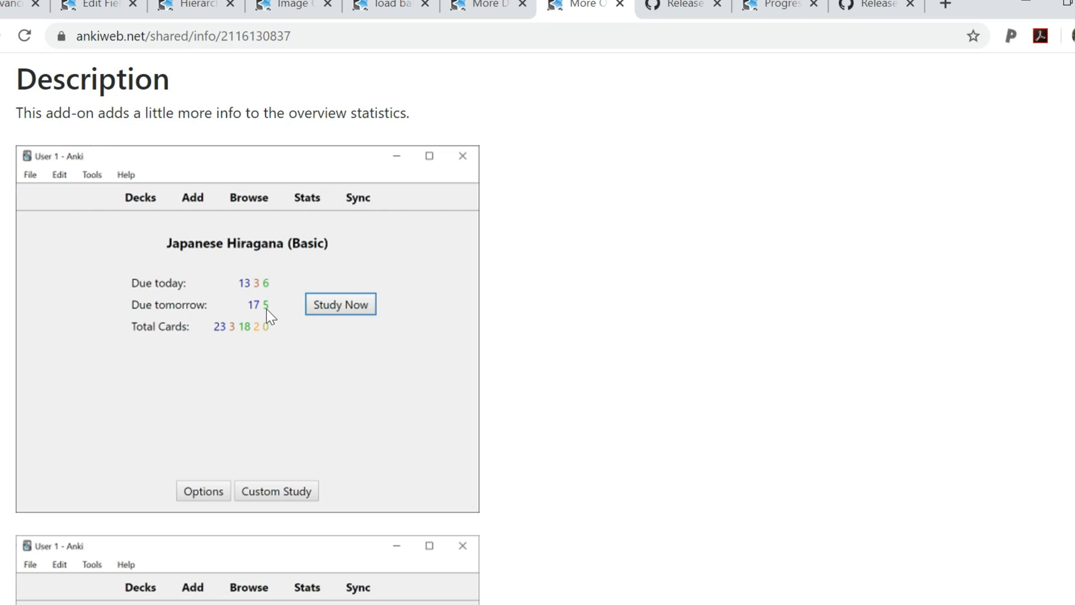
mouse_move(259, 291)
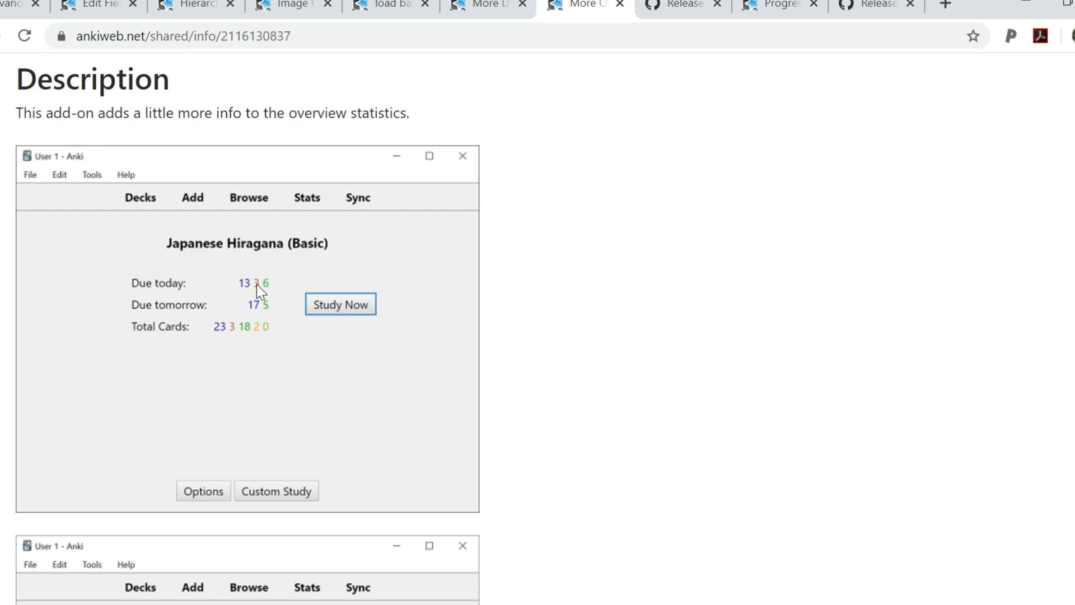
mouse_move(248, 287)
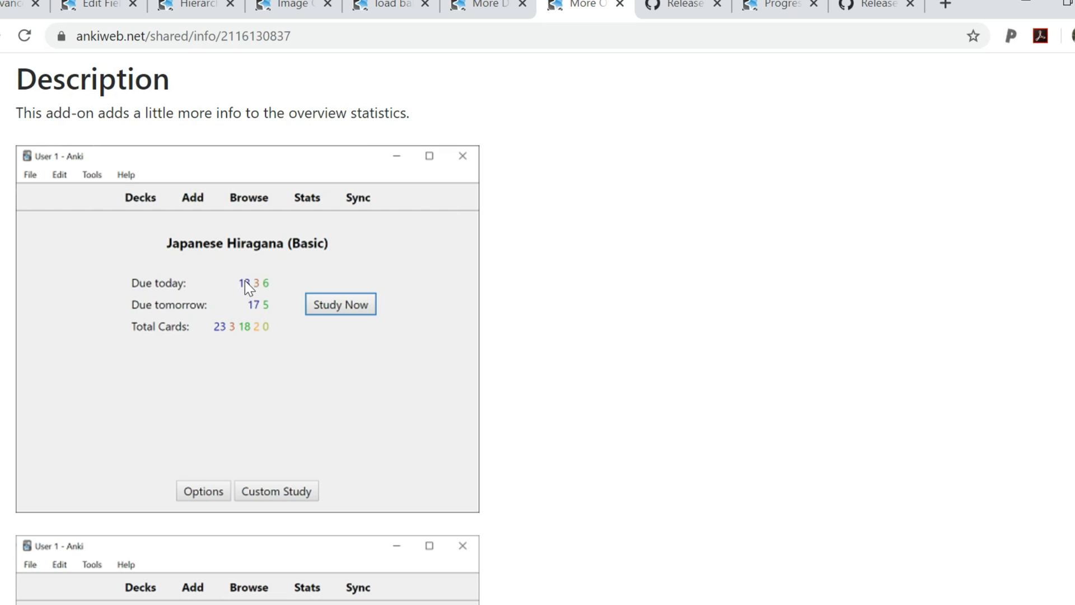
scroll(down, 3)
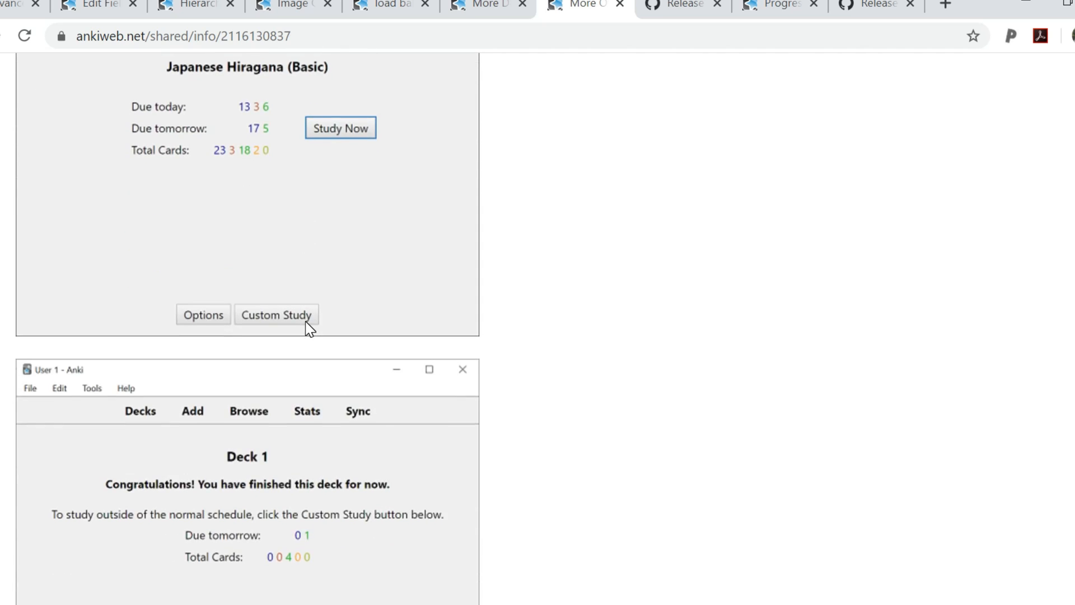
scroll(down, 3)
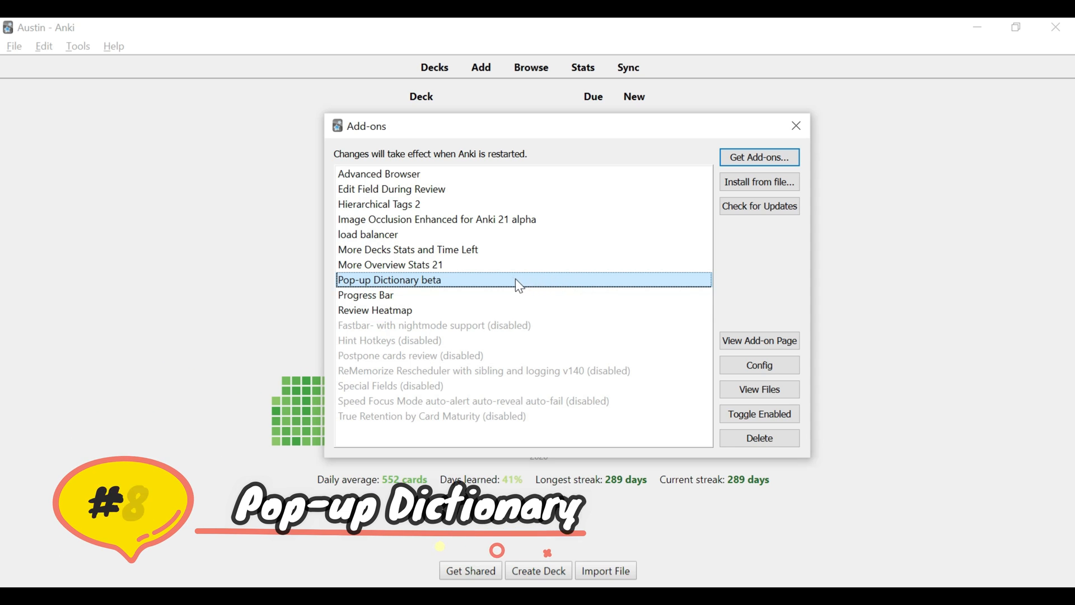
mouse_move(534, 286)
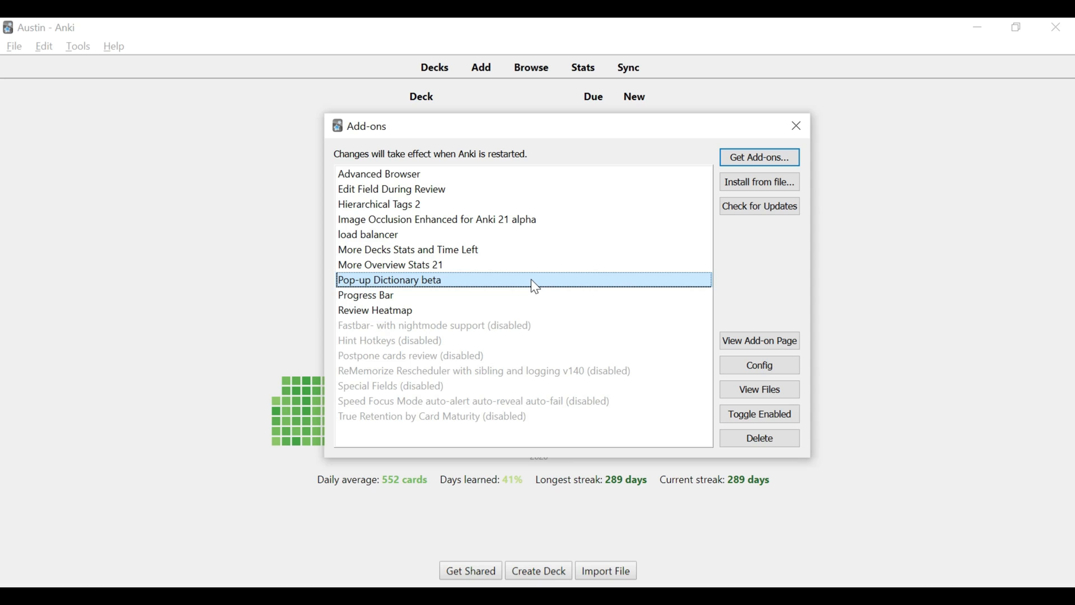
mouse_move(605, 287)
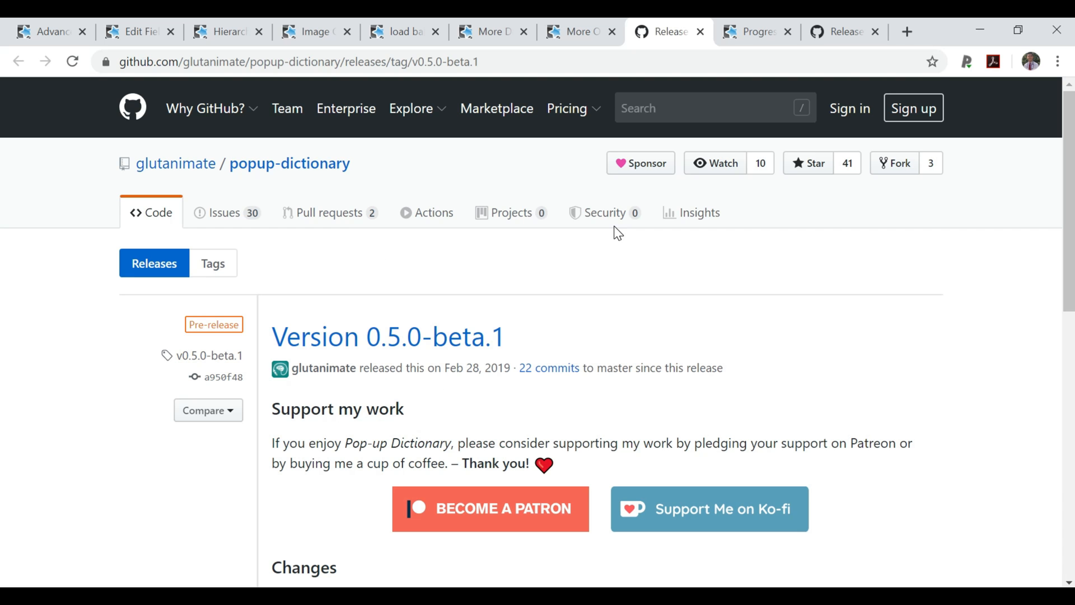
mouse_move(290, 163)
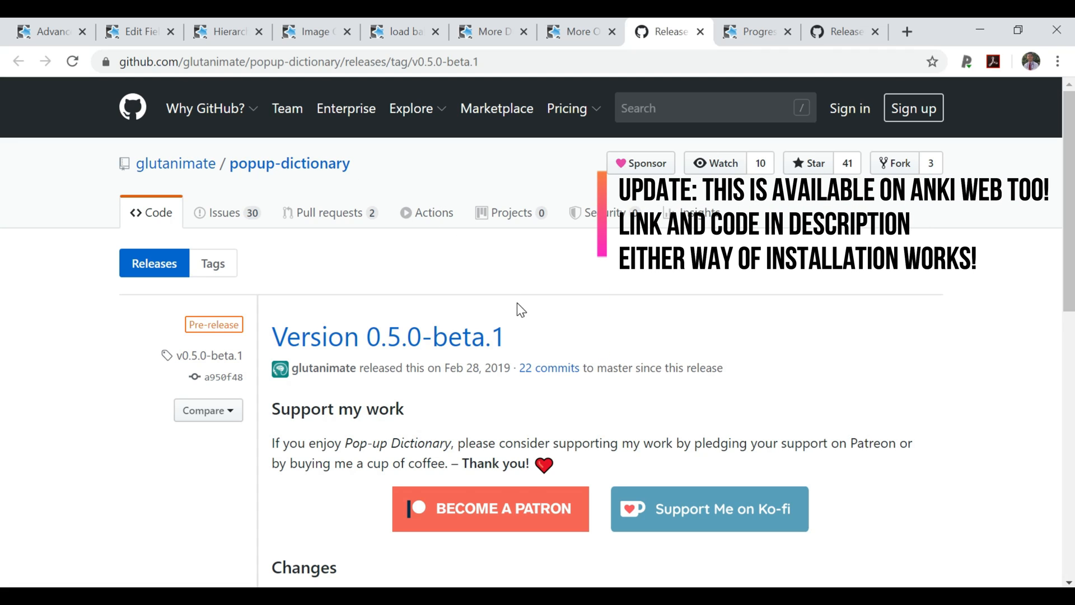
Scroll the 0.5.0-beta.1 release page to its anki20 and anki21 zip assets.
scroll(down, 3)
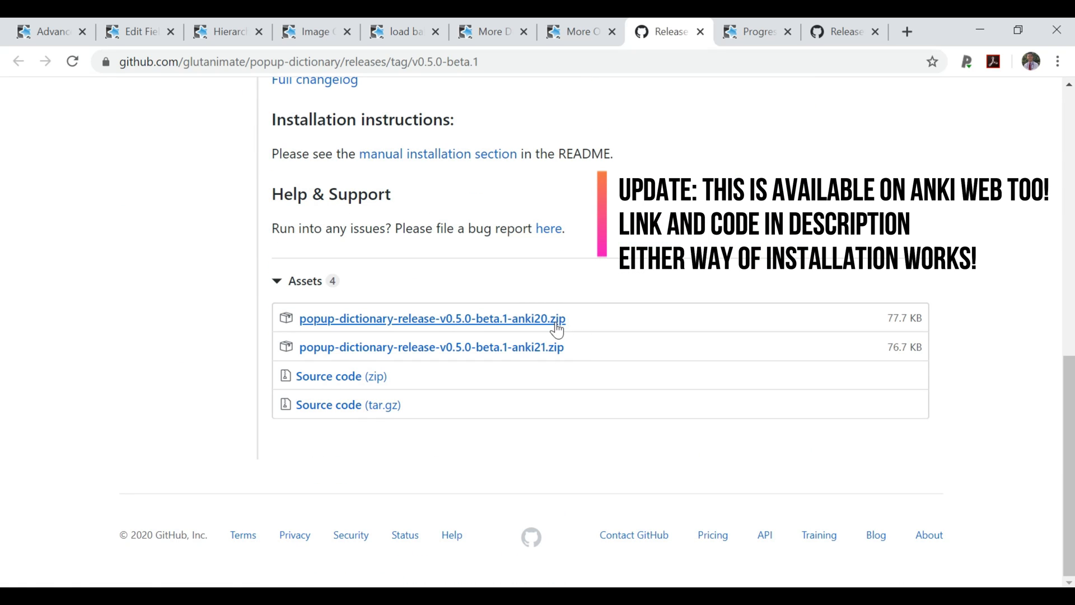
mouse_move(431, 348)
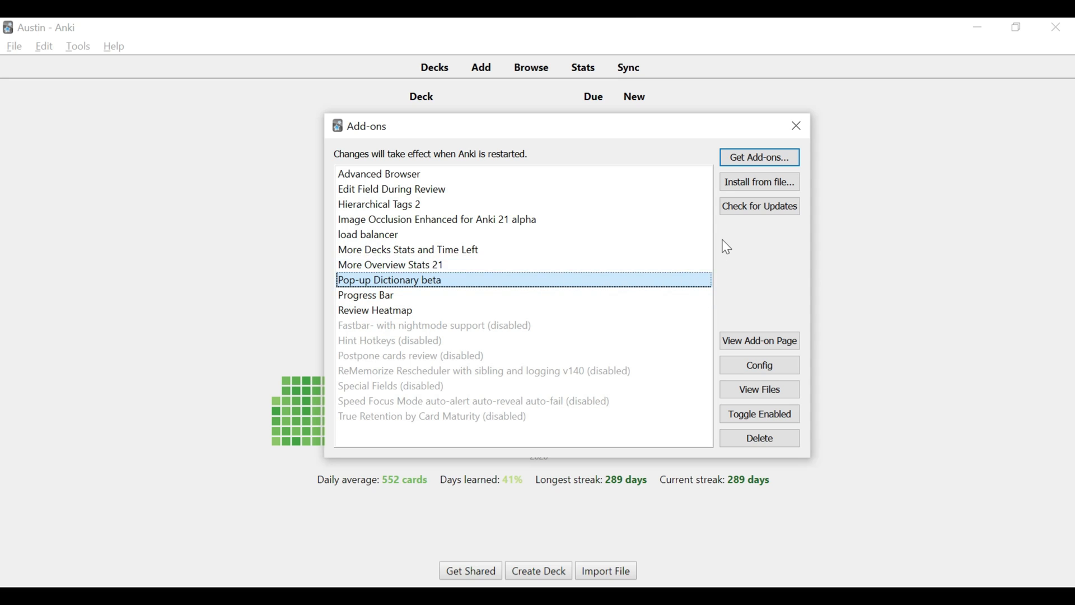
mouse_move(760, 182)
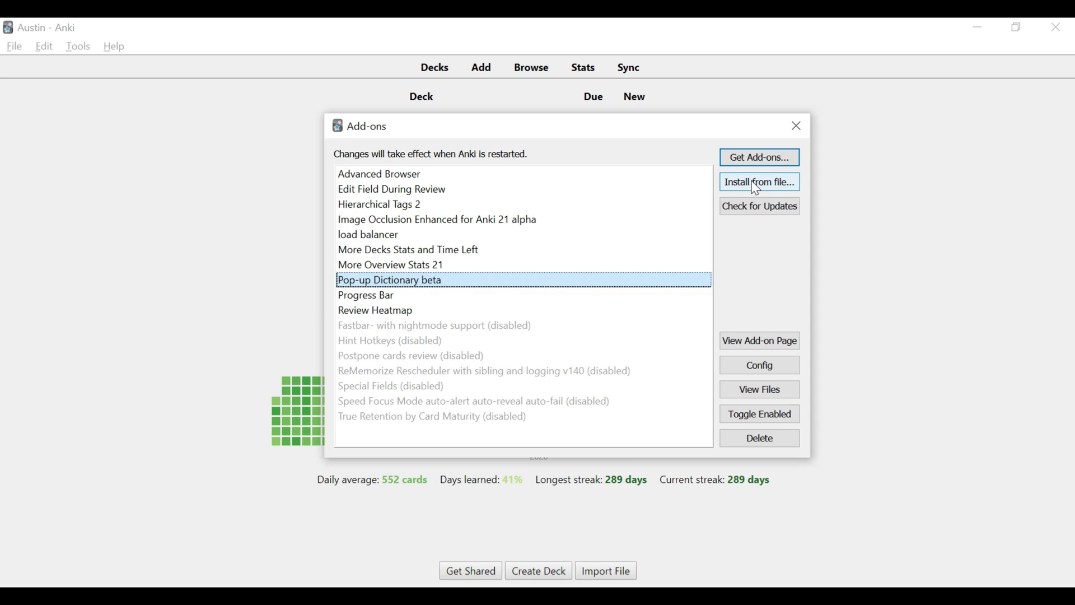
mouse_move(745, 277)
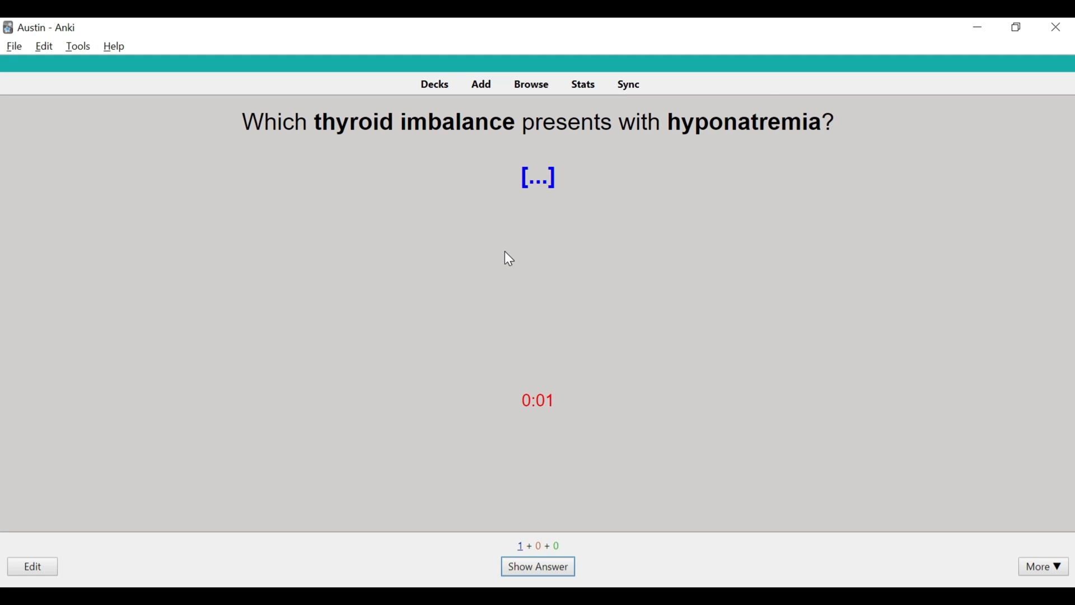
Reveal the answer Hypothyroidism and look it up in the Pop-up Dictionary, browsing the matching cards.
click(538, 566)
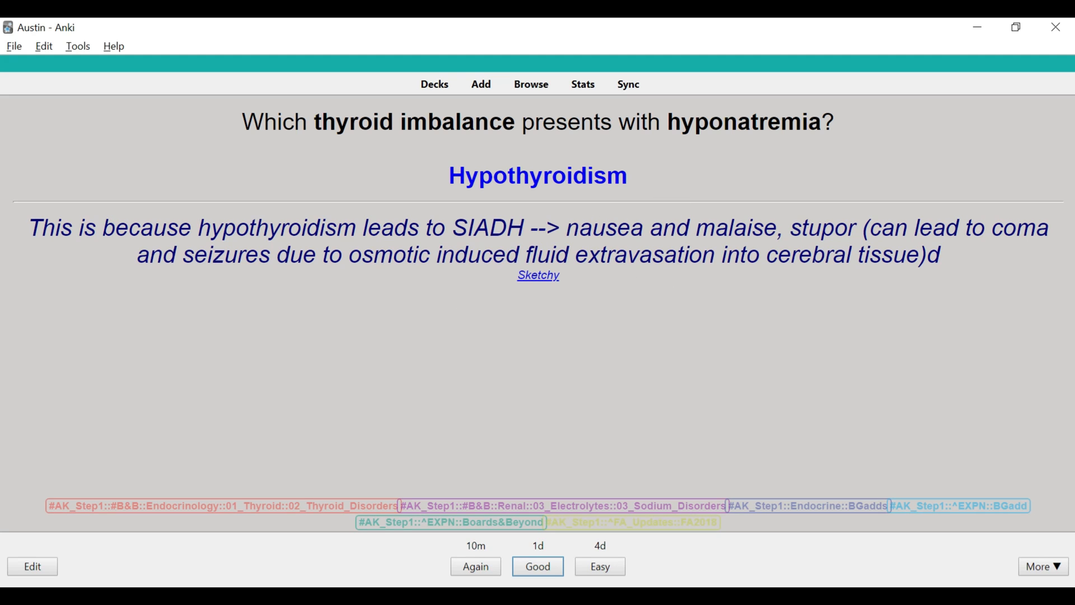
mouse_move(614, 286)
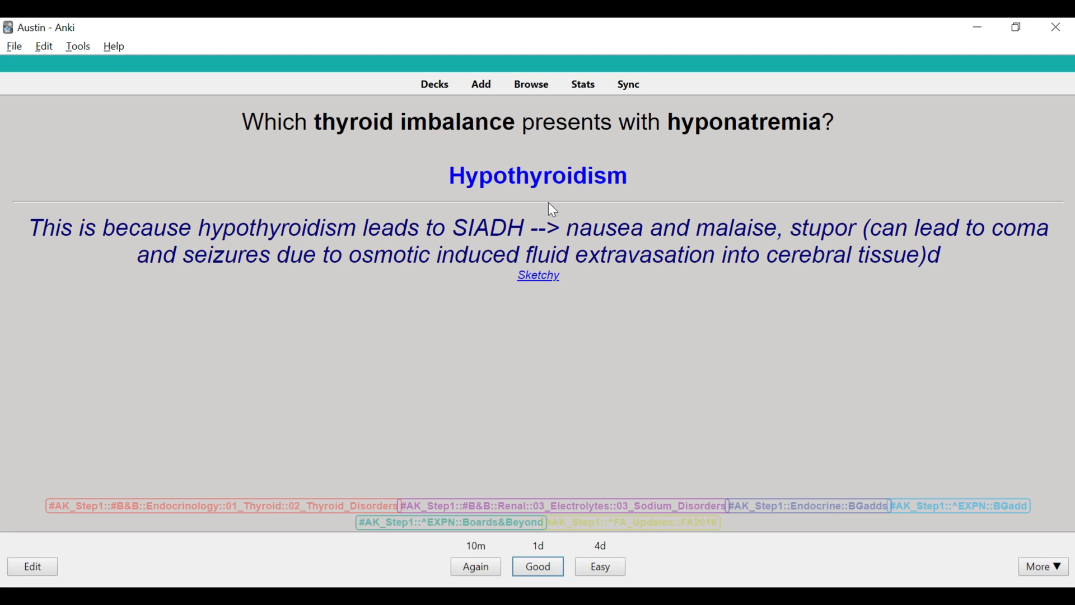
double_click(537, 176)
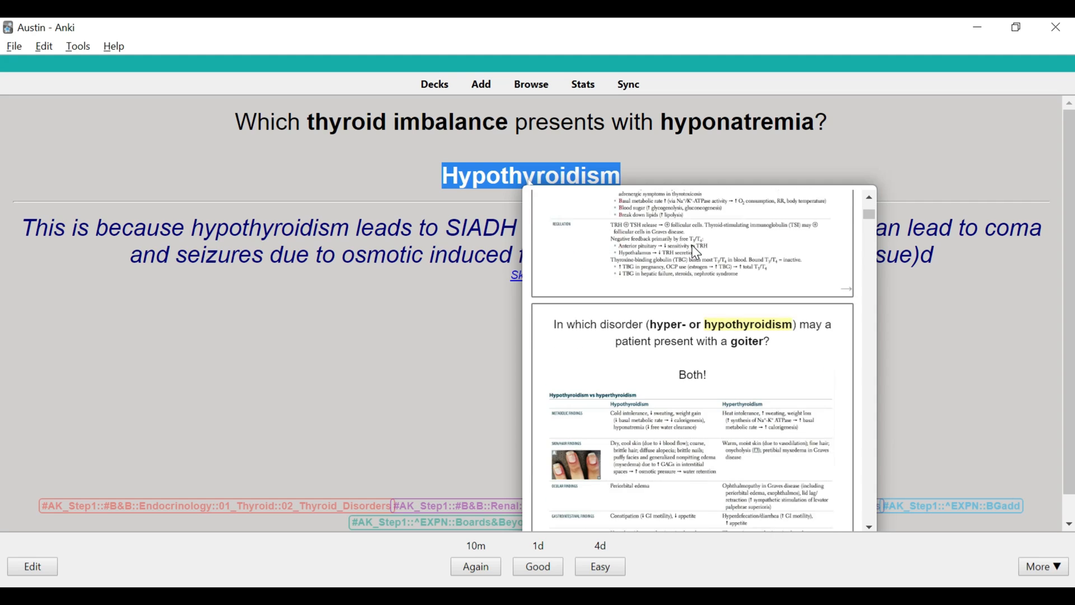
scroll(down, 3)
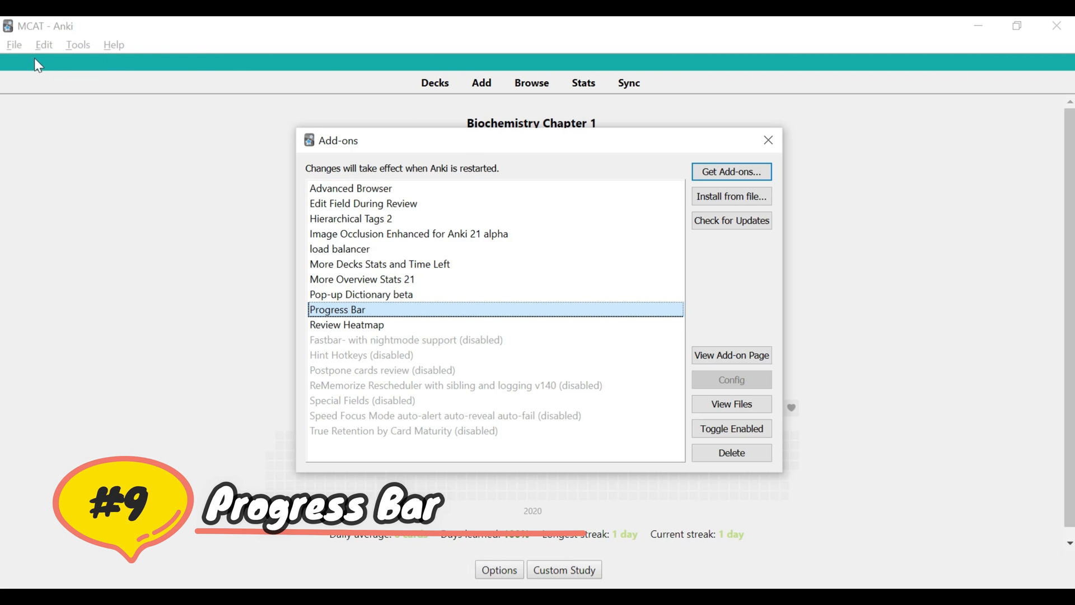
mouse_move(1039, 61)
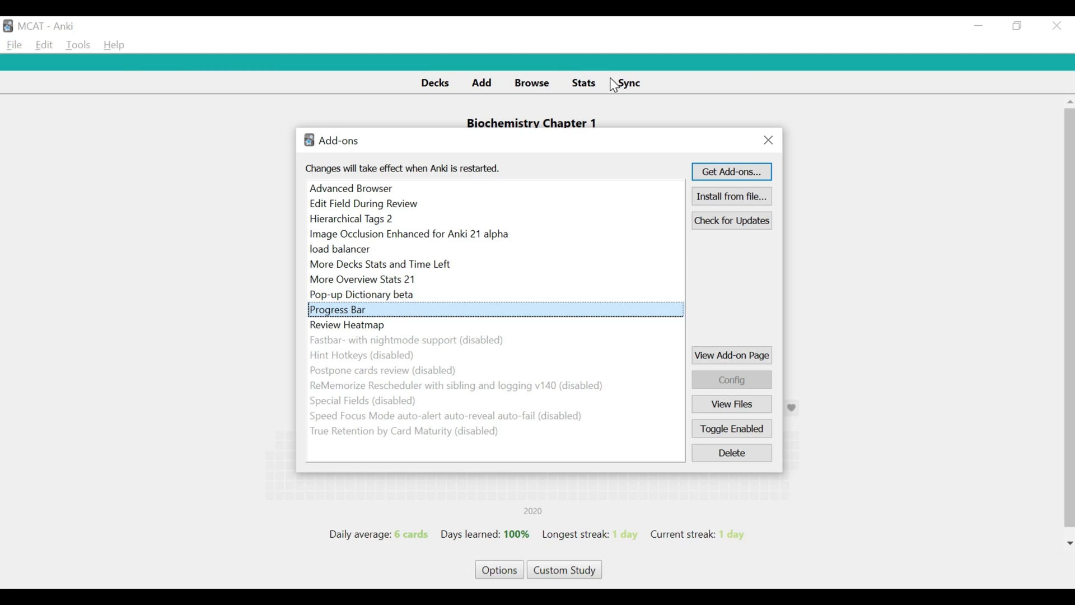
Close the Add-ons dialog to return to the Biochemistry Chapter 1 deck overview.
click(768, 141)
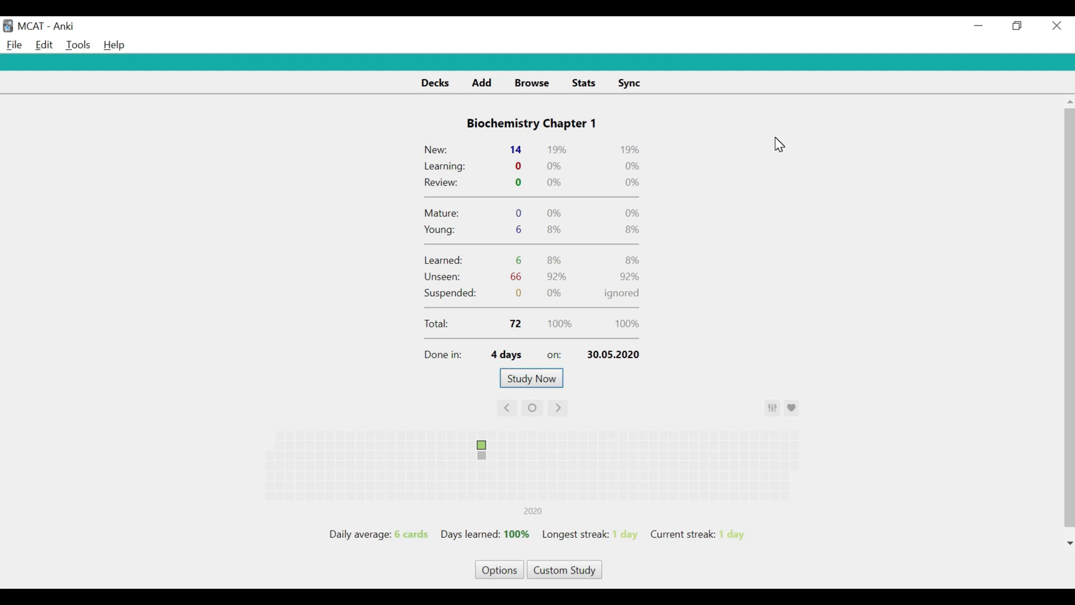
mouse_move(460, 315)
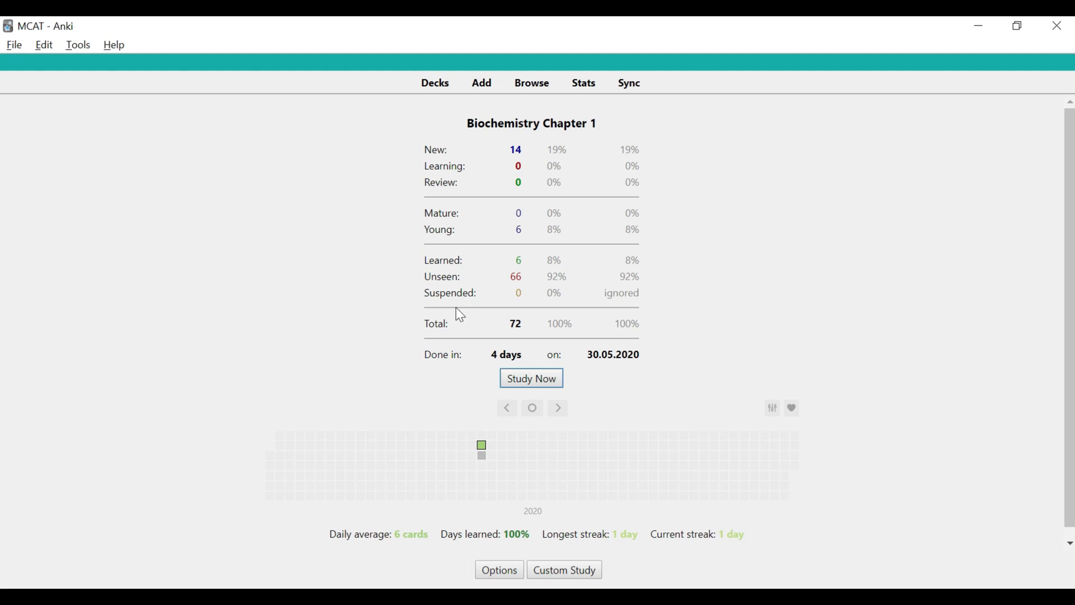
mouse_move(458, 316)
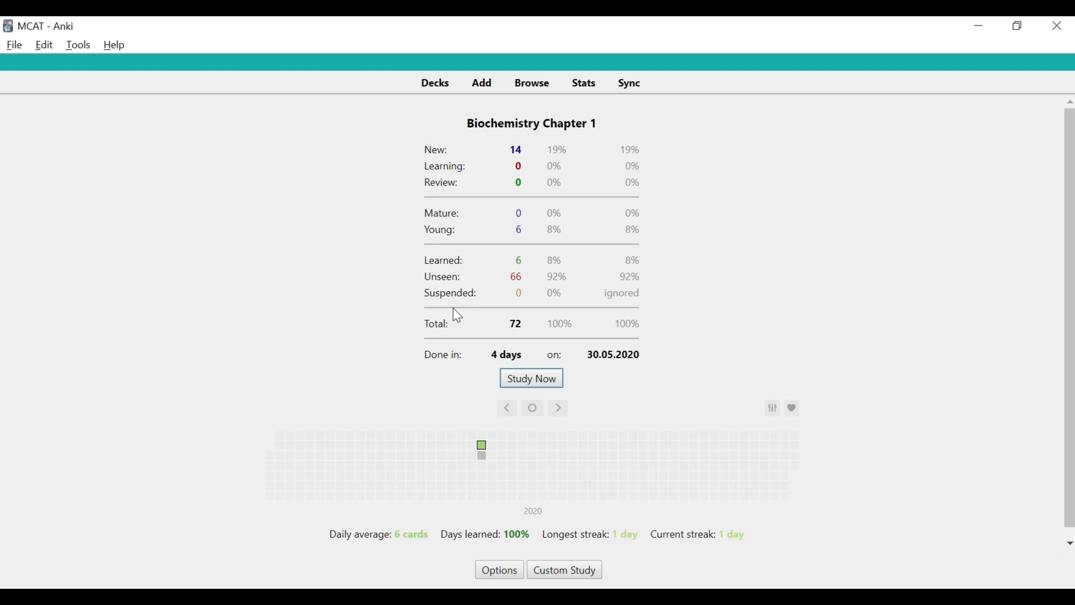
Study Biochemistry Chapter 1, passing the Methionine and Tyrosine cards as the progress bar fills.
click(531, 378)
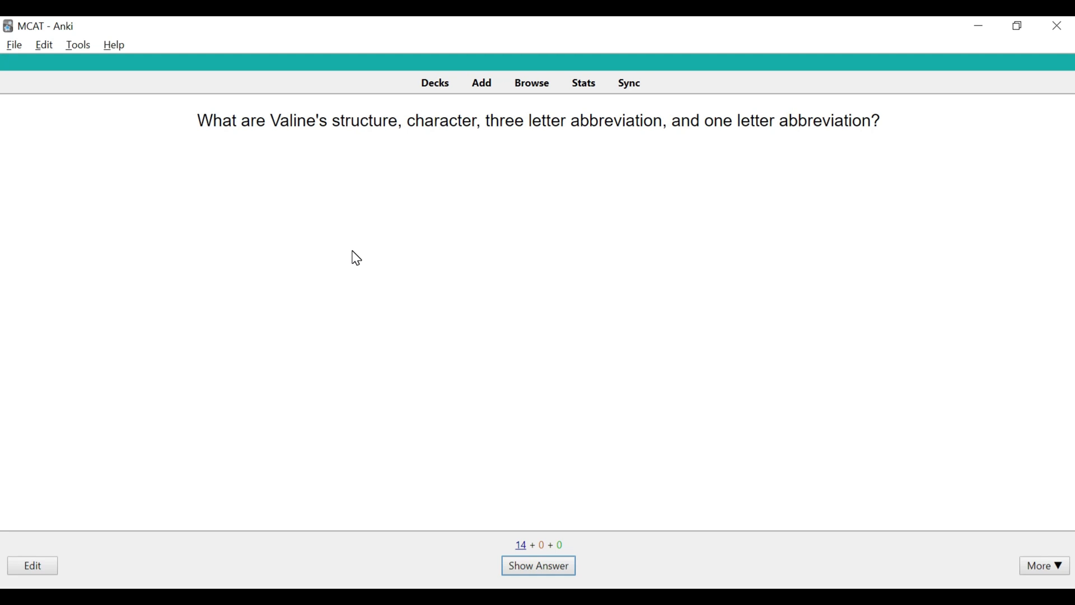
click(538, 566)
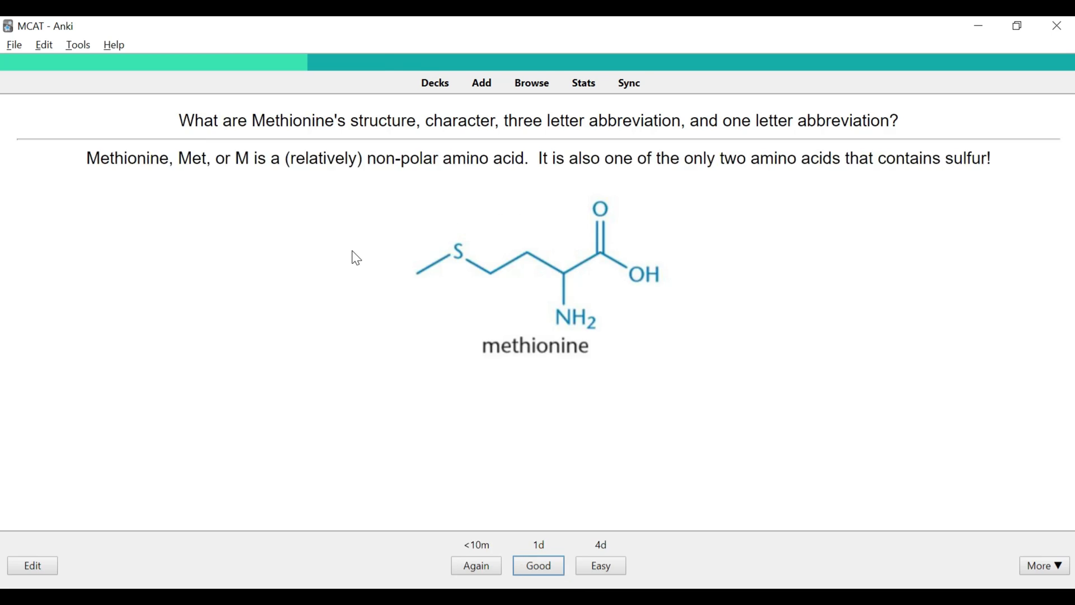
click(538, 565)
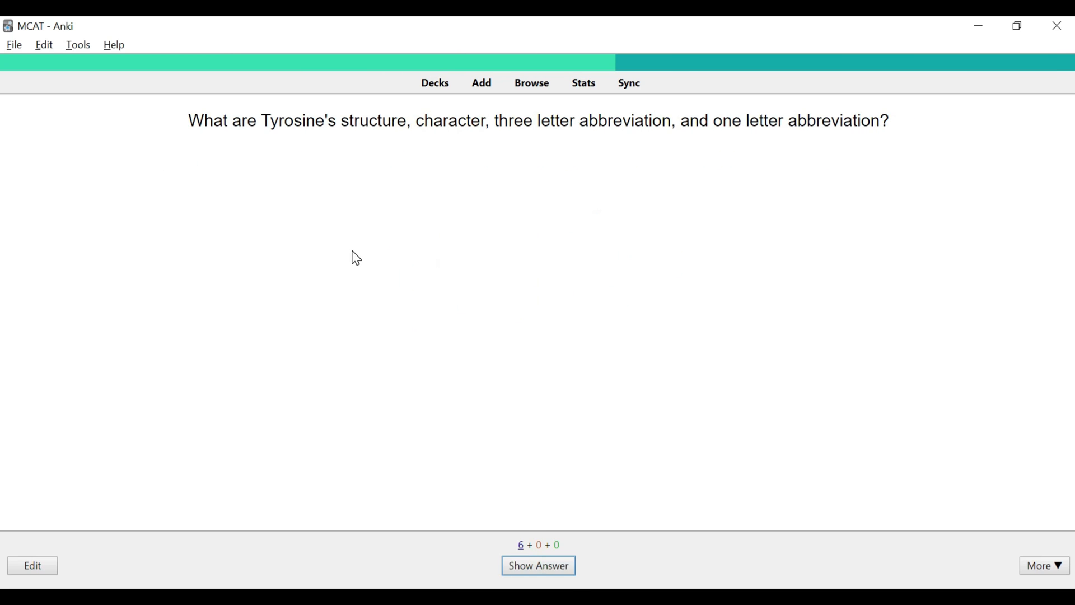
click(538, 565)
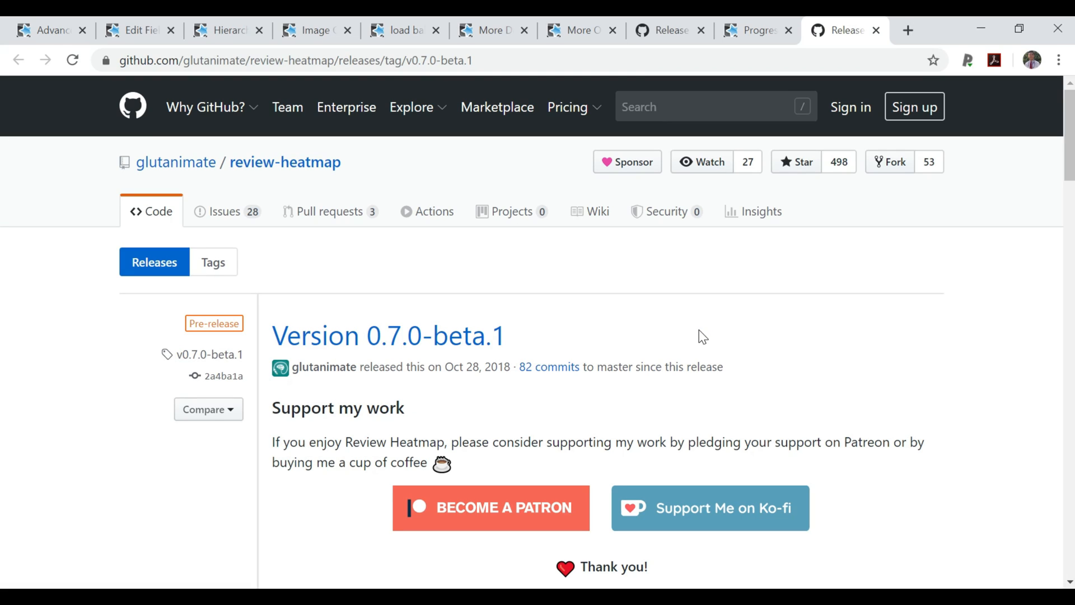
Scroll the review-heatmap v0.7.0-beta.1 release notes down to the anki20 and anki21 download assets.
scroll(down, 3)
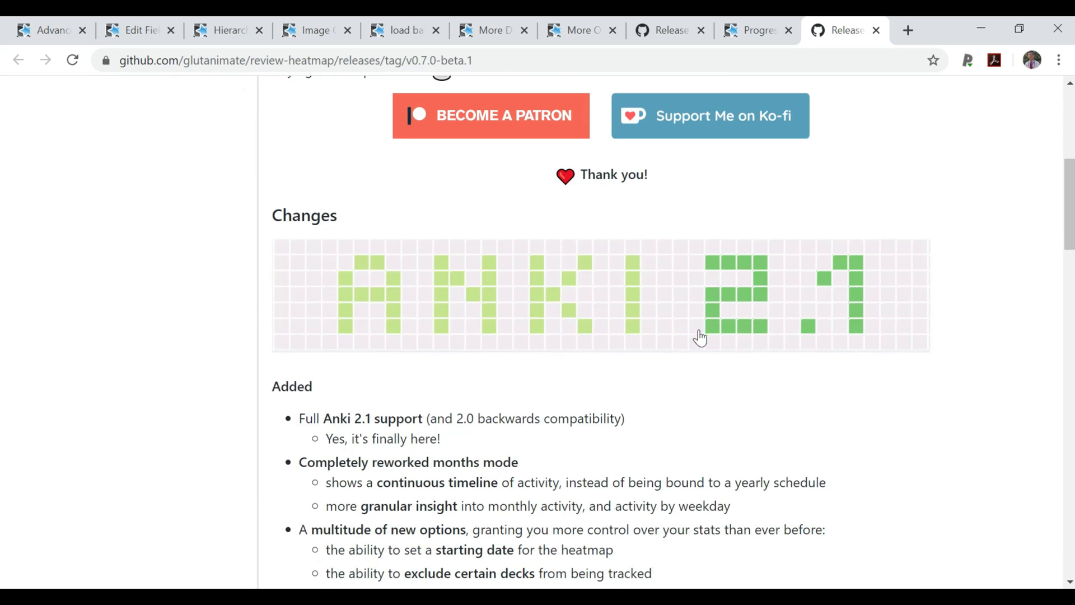
scroll(down, 3)
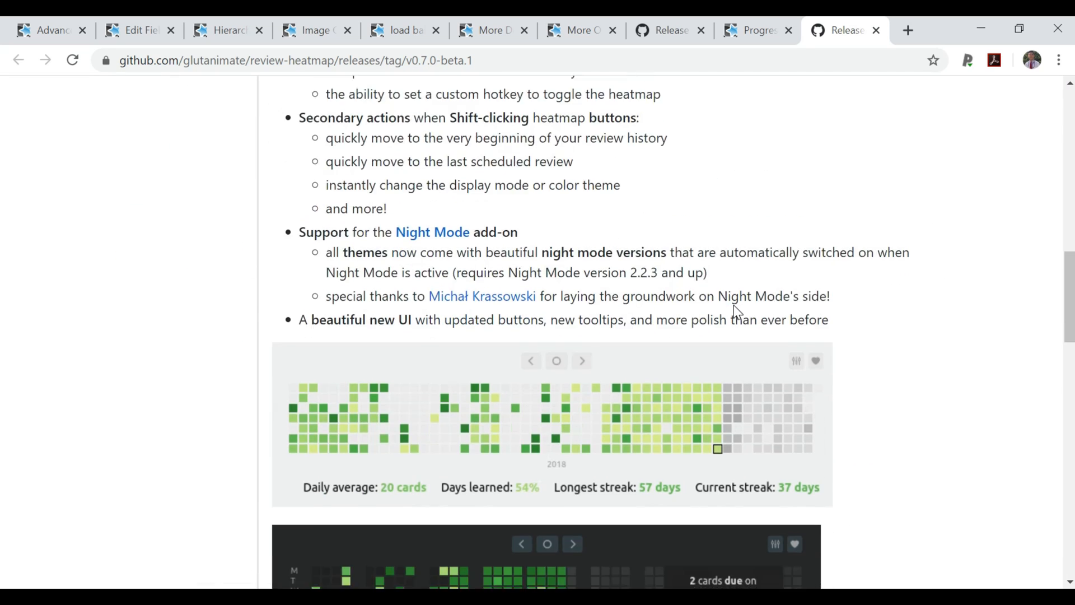
scroll(down, 3)
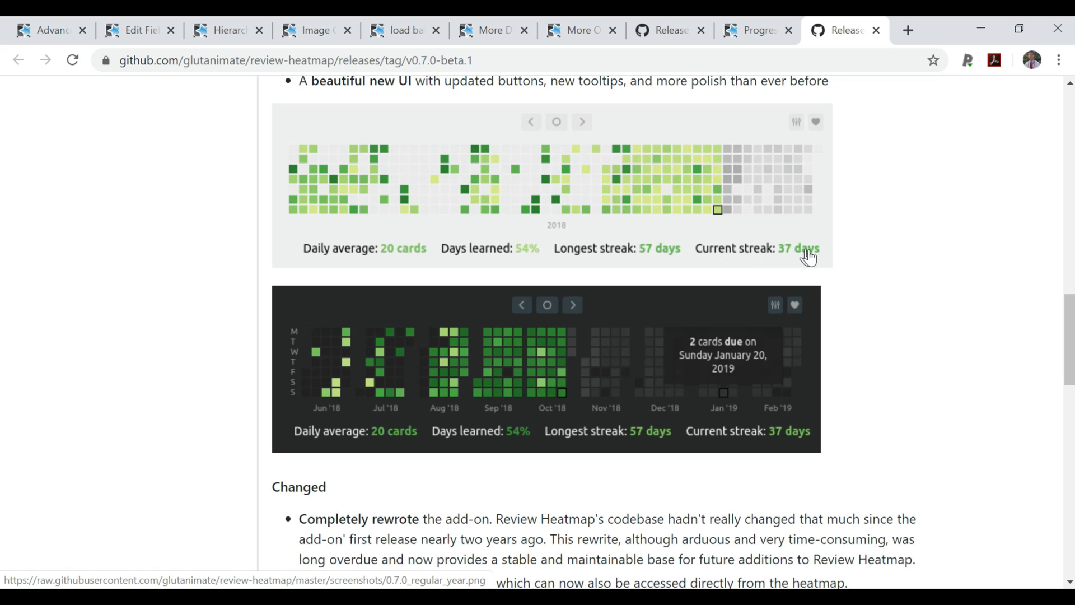
mouse_move(395, 263)
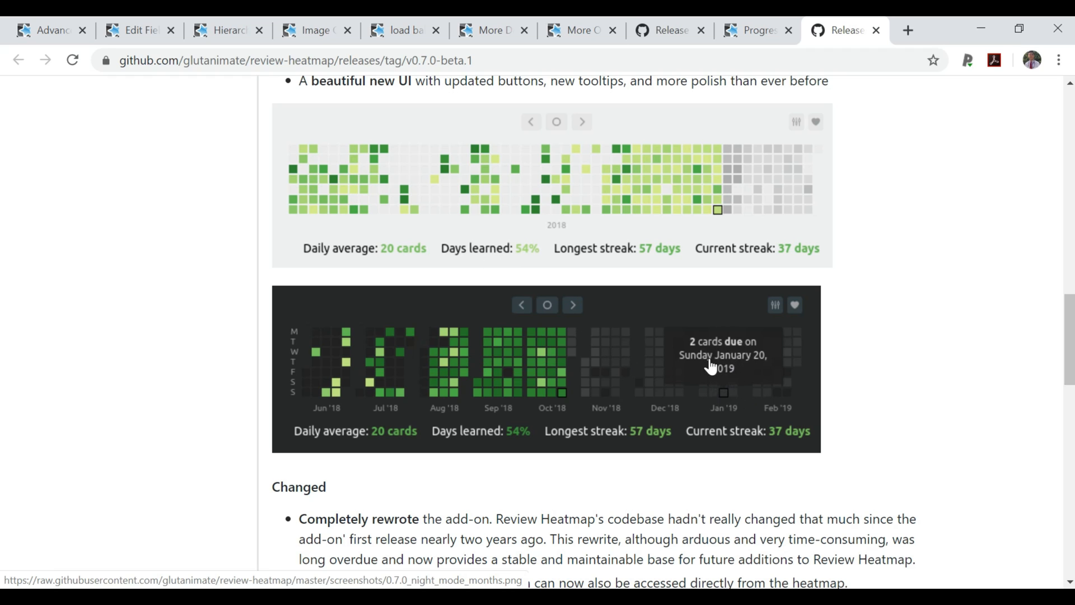
scroll(down, 3)
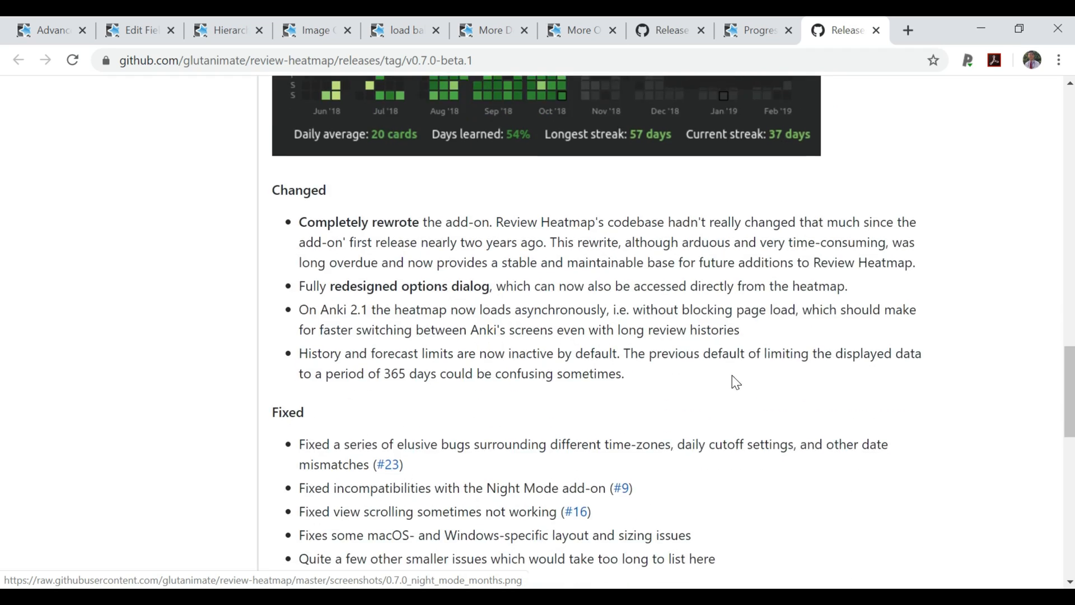
scroll(down, 3)
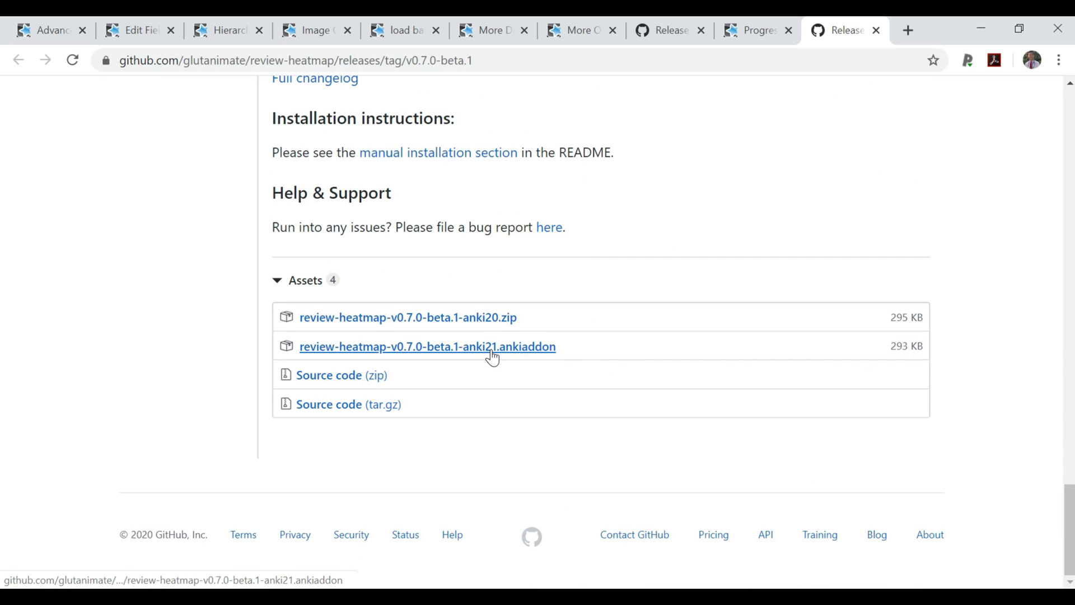
mouse_move(408, 317)
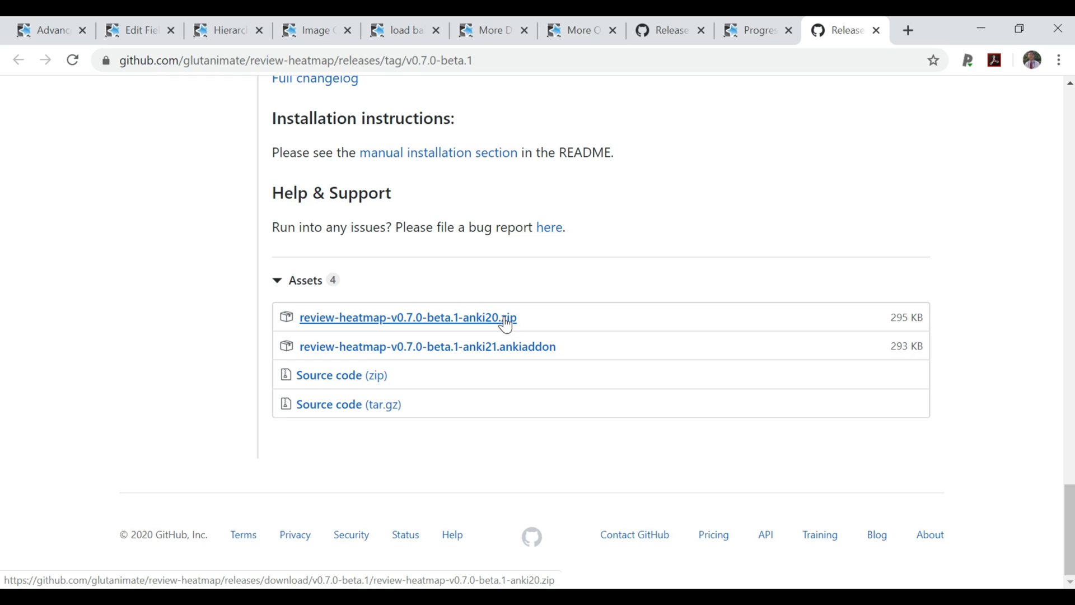
mouse_move(599, 286)
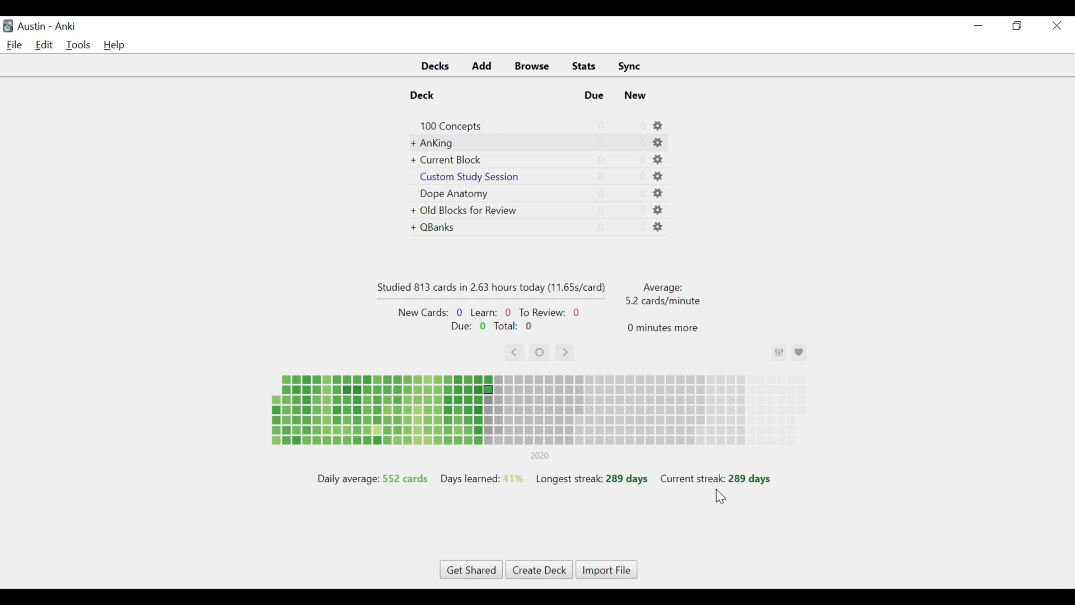
mouse_move(480, 494)
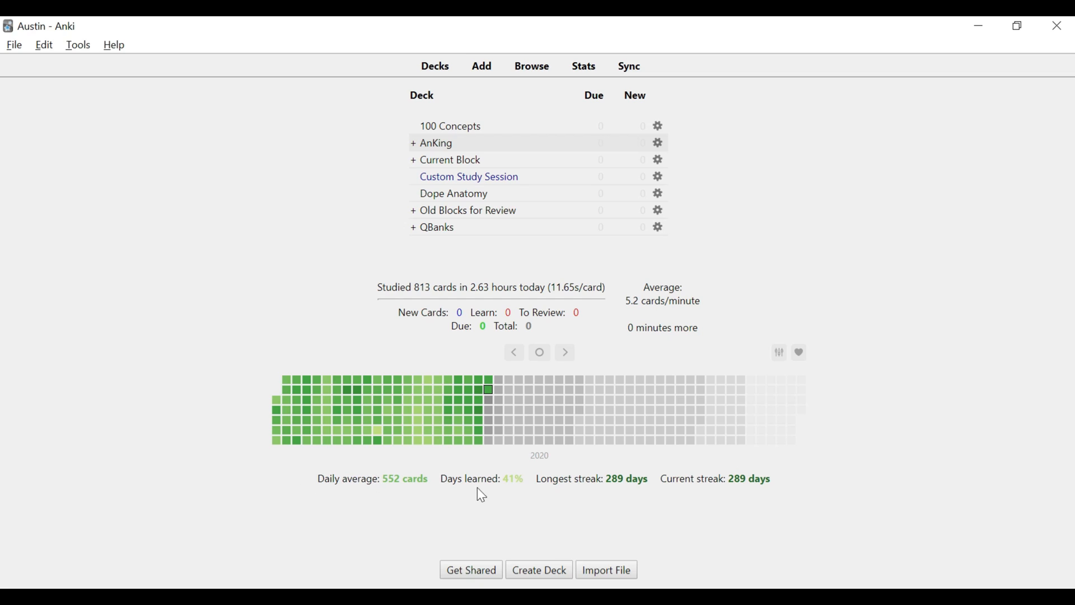
mouse_move(751, 537)
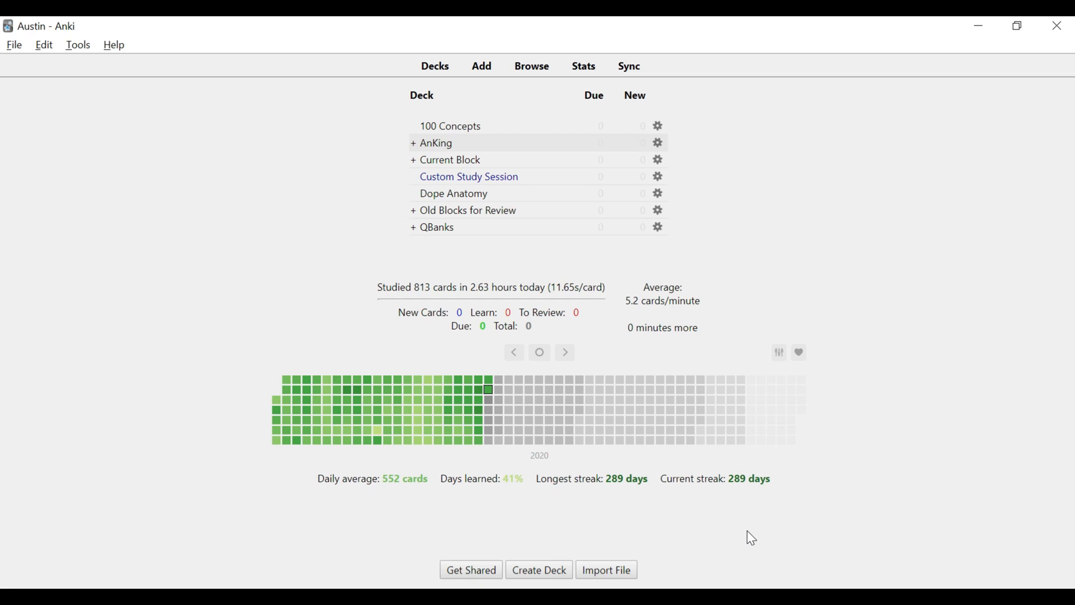
mouse_move(620, 433)
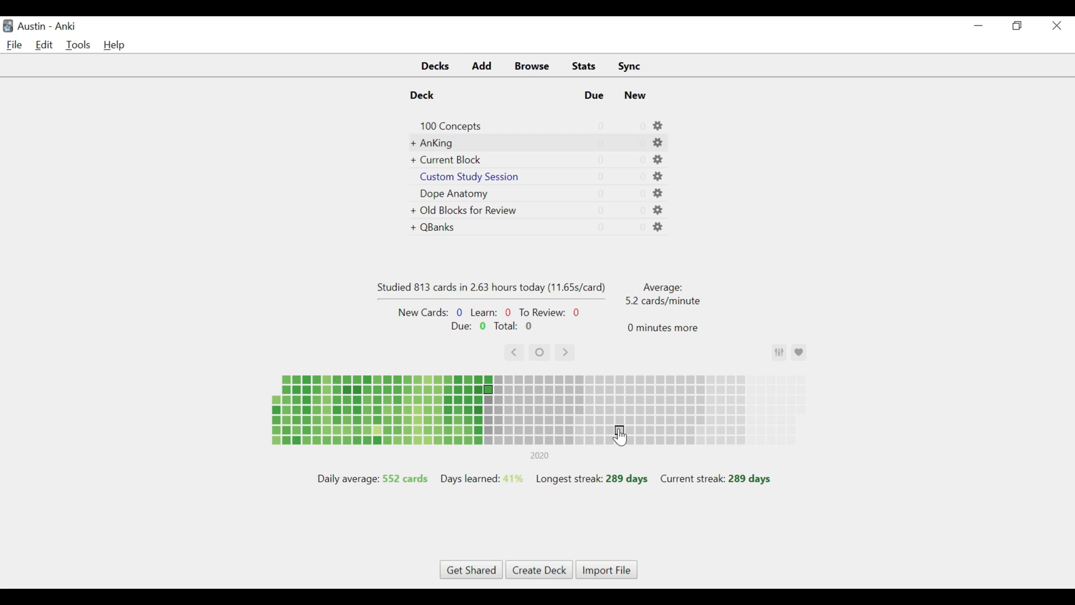
mouse_move(377, 401)
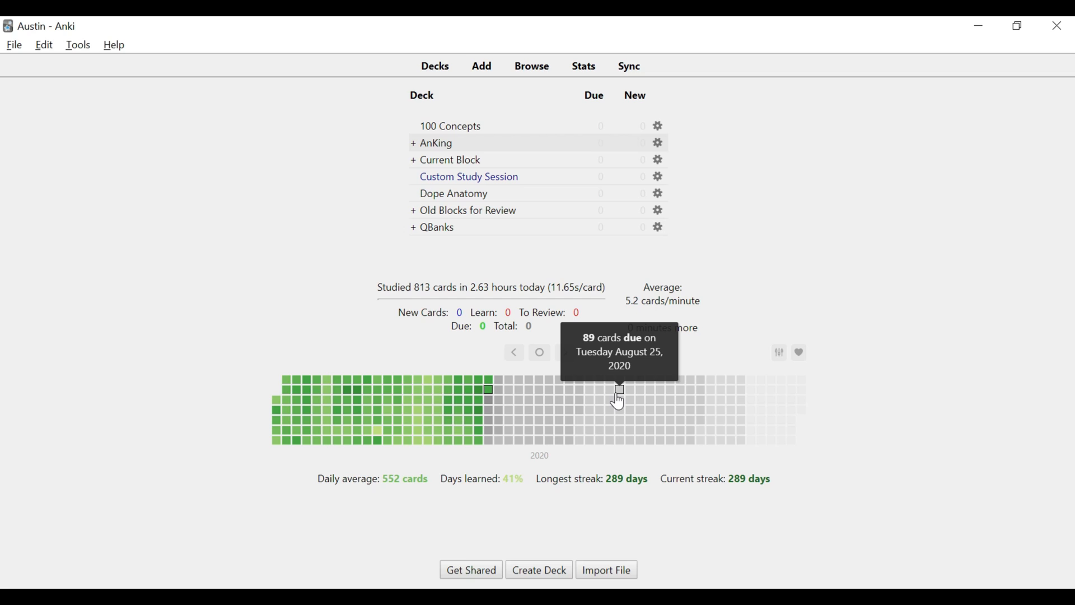
mouse_move(558, 403)
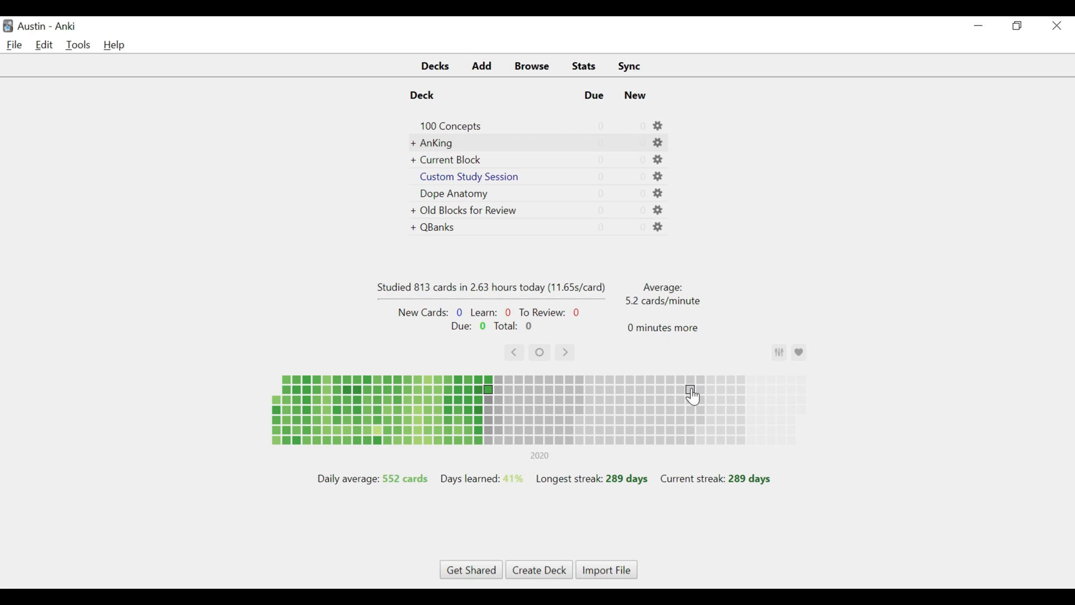
mouse_move(600, 403)
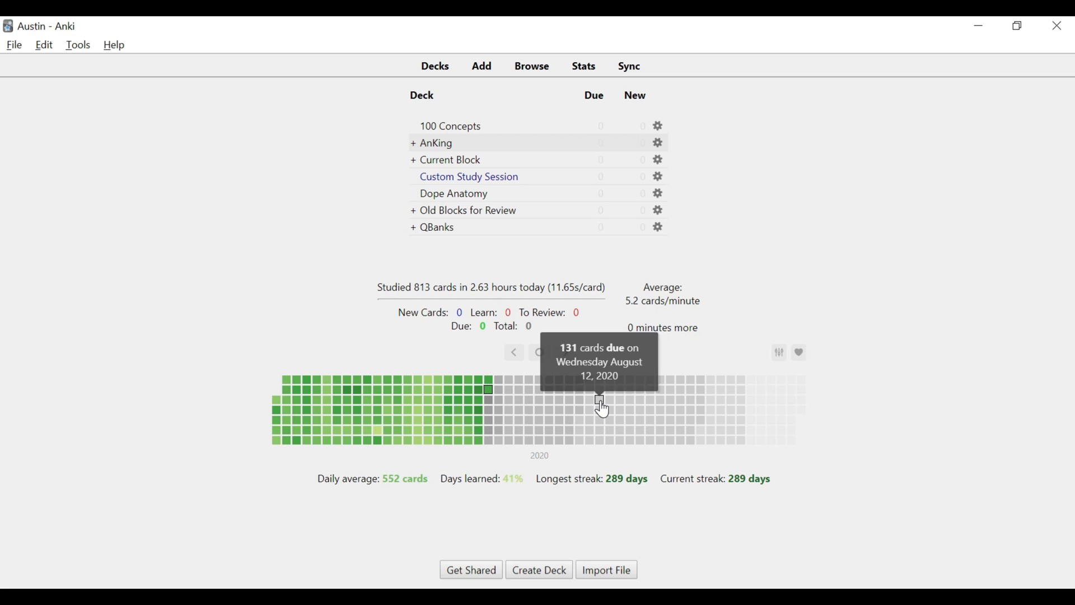